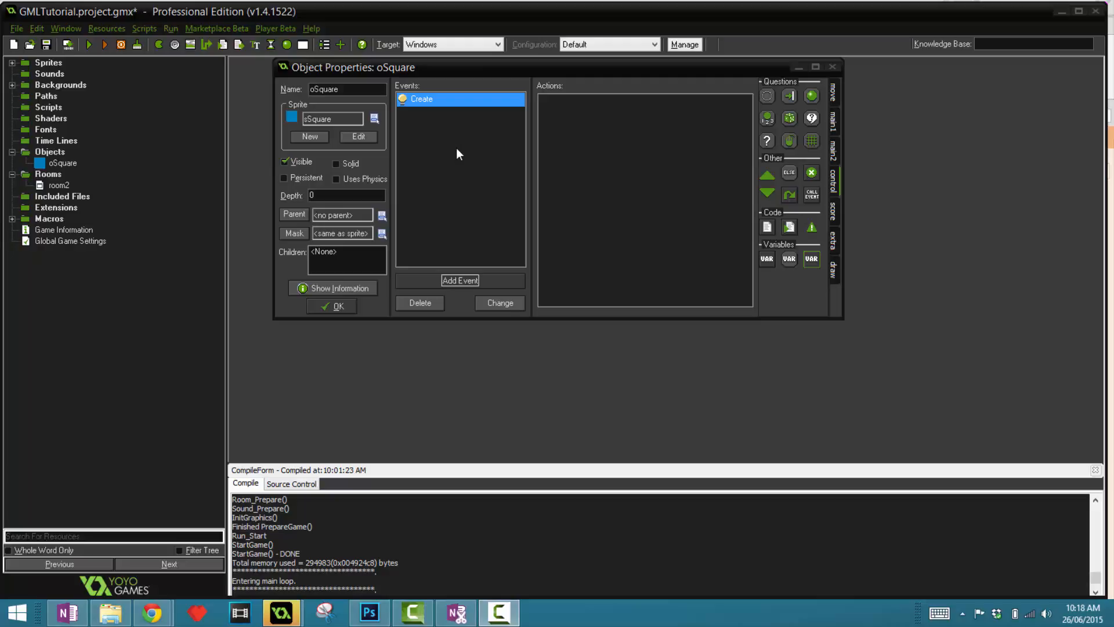
{"action": "mouse_move", "coordinate": [462, 154]}
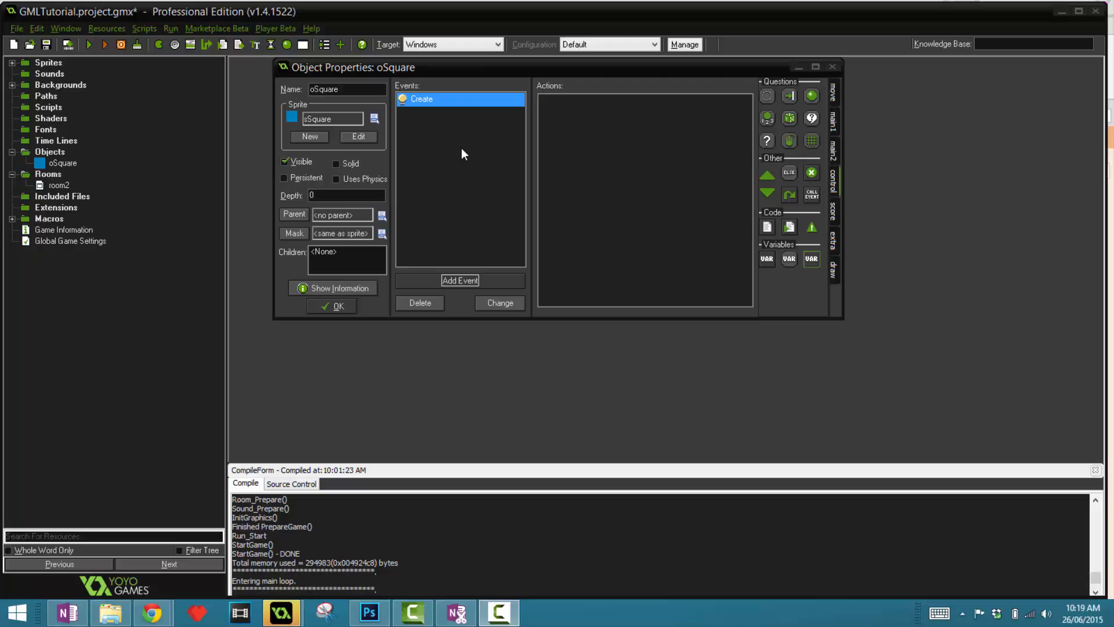
{"action": "mouse_move", "coordinate": [418, 120]}
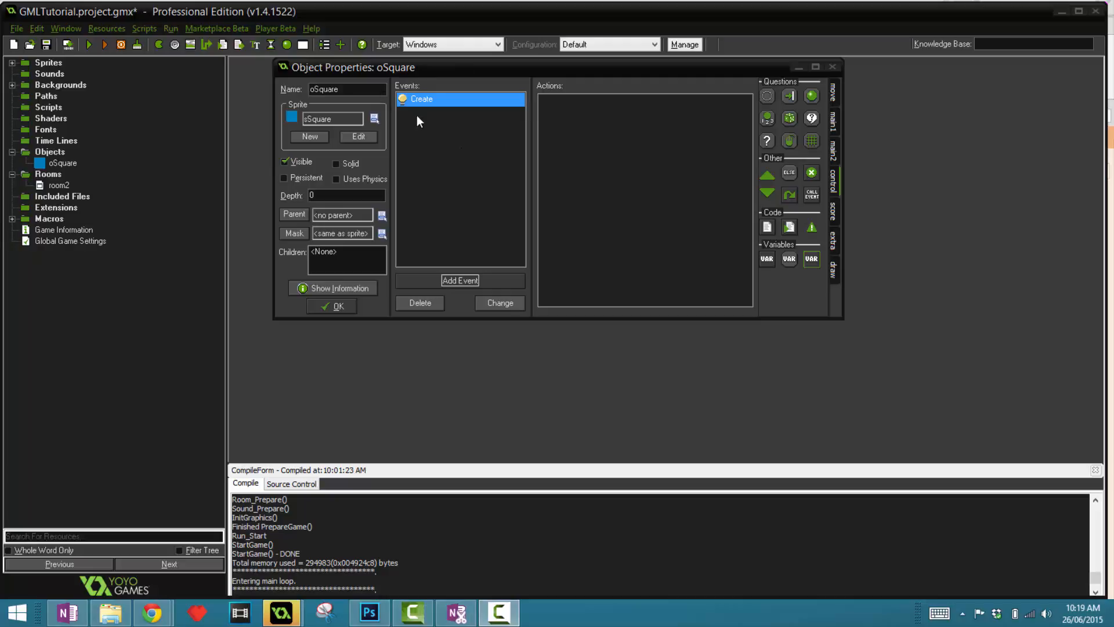
After a peek at the event chooser, add Execute Code to Create with hp = 3; and save it
{"action": "left_click", "coordinate": [460, 280]}
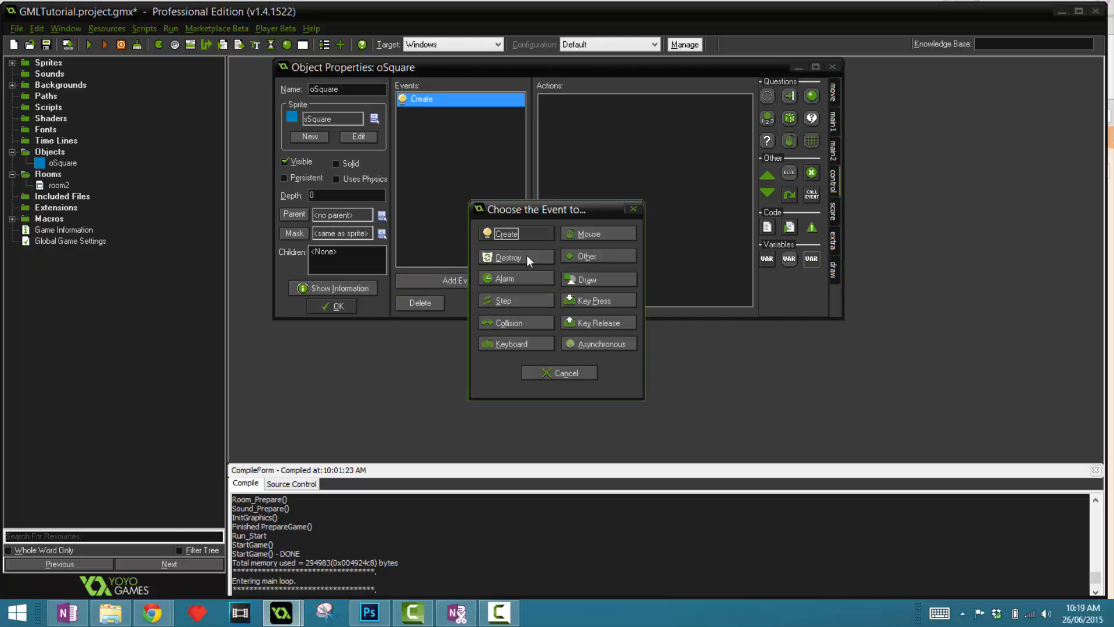
{"action": "left_click", "coordinate": [559, 372]}
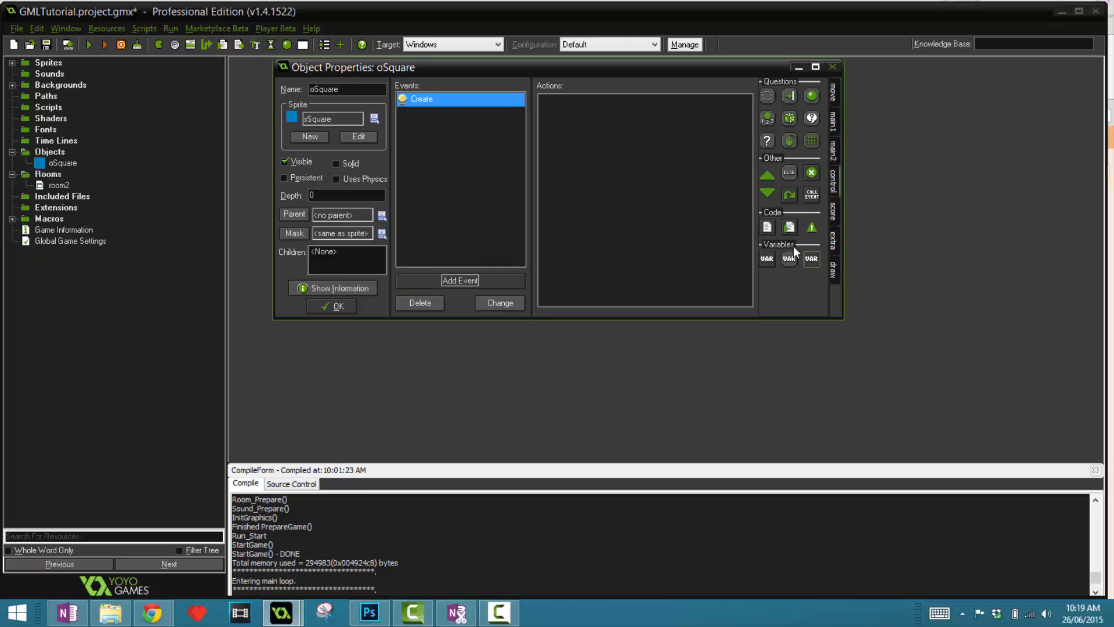
{"action": "mouse_move", "coordinate": [638, 298]}
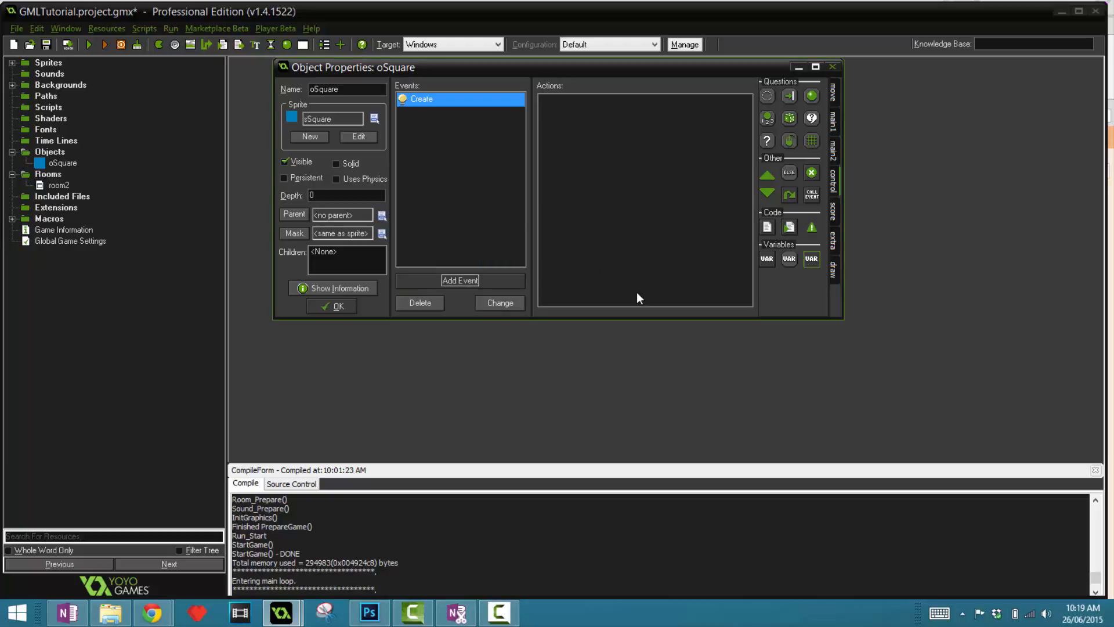
{"action": "mouse_move", "coordinate": [714, 289]}
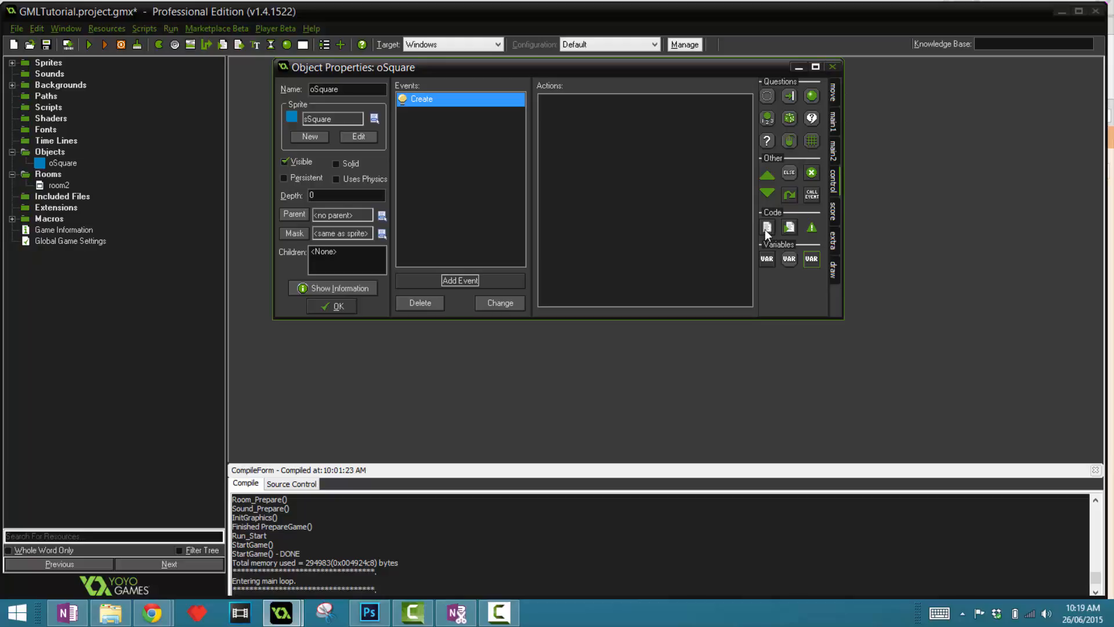
{"action": "left_click", "coordinate": [766, 226]}
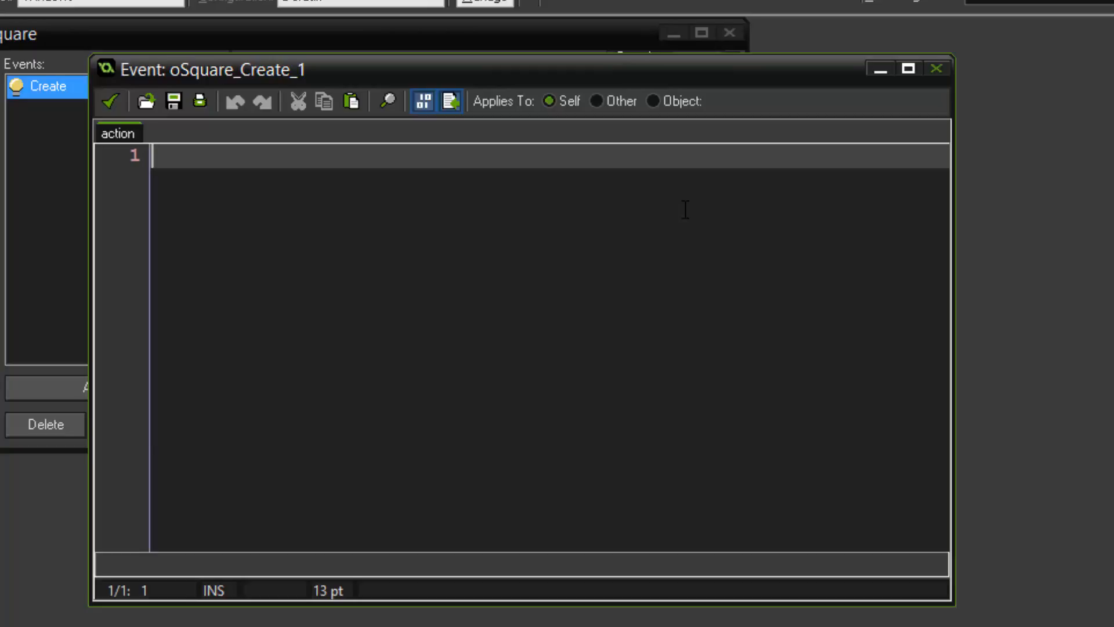
{"action": "type", "text": "hp ="}
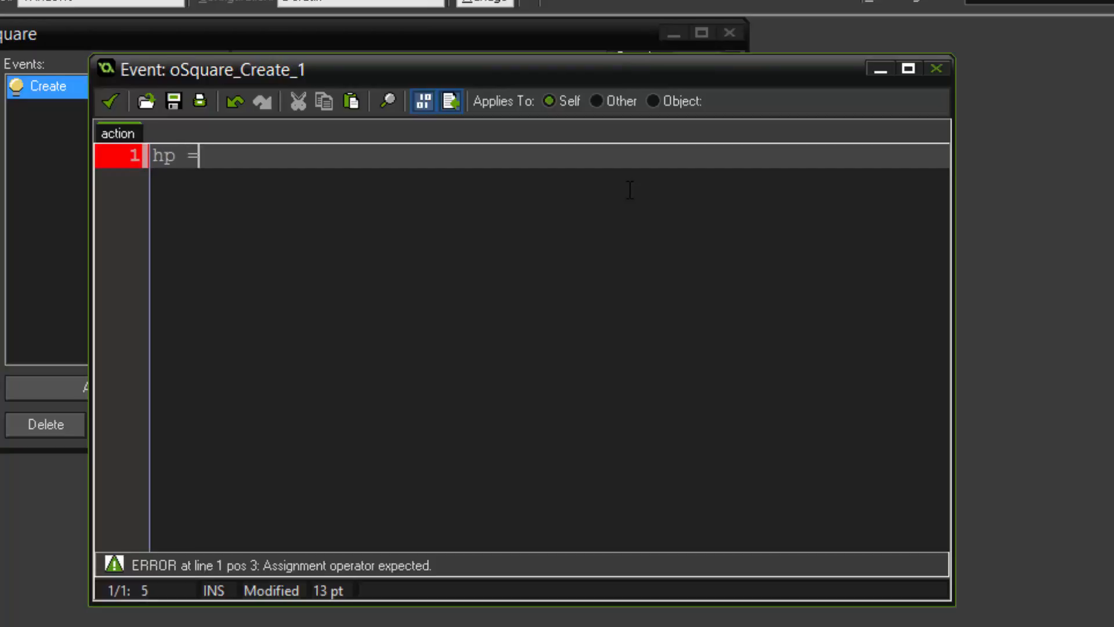
{"action": "type", "text": "0;"}
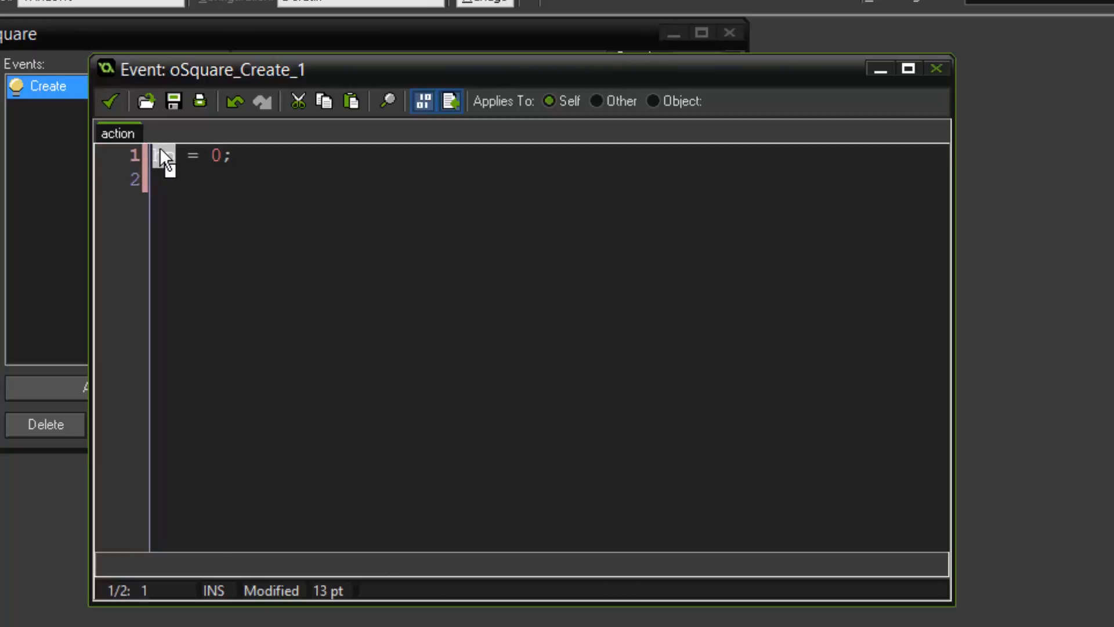
{"action": "type", "text": "hp"}
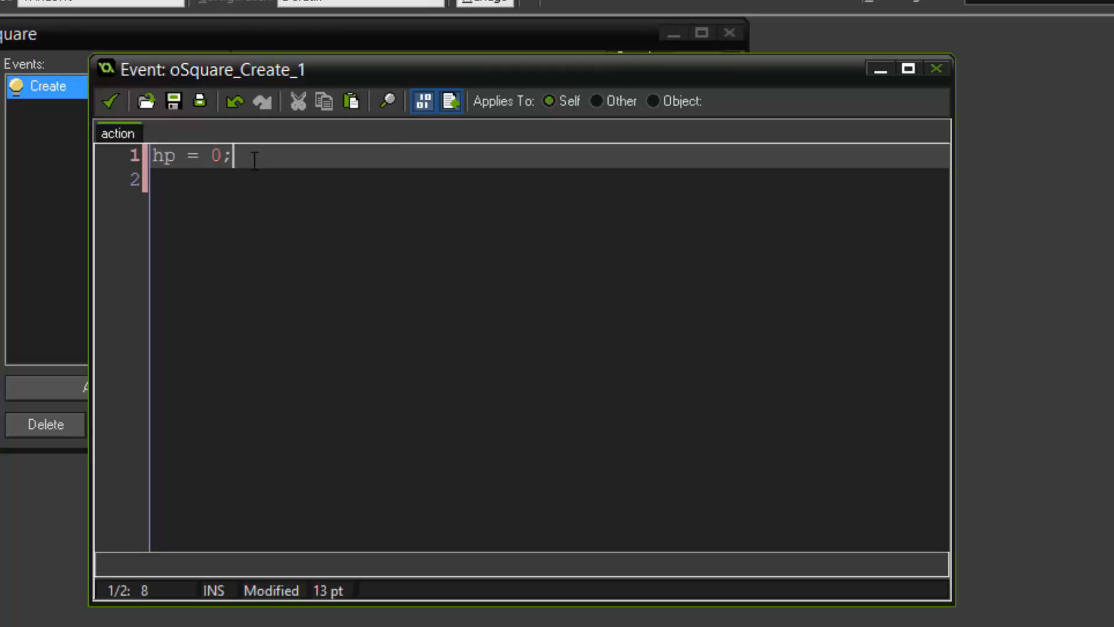
{"action": "type", "text": "3"}
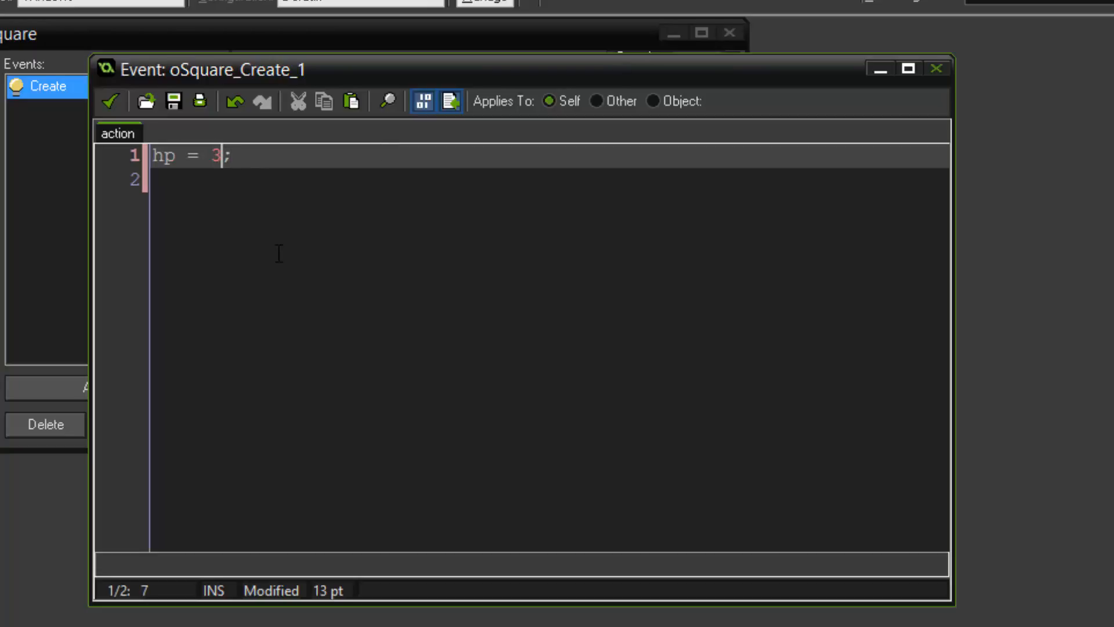
{"action": "left_click", "coordinate": [110, 102]}
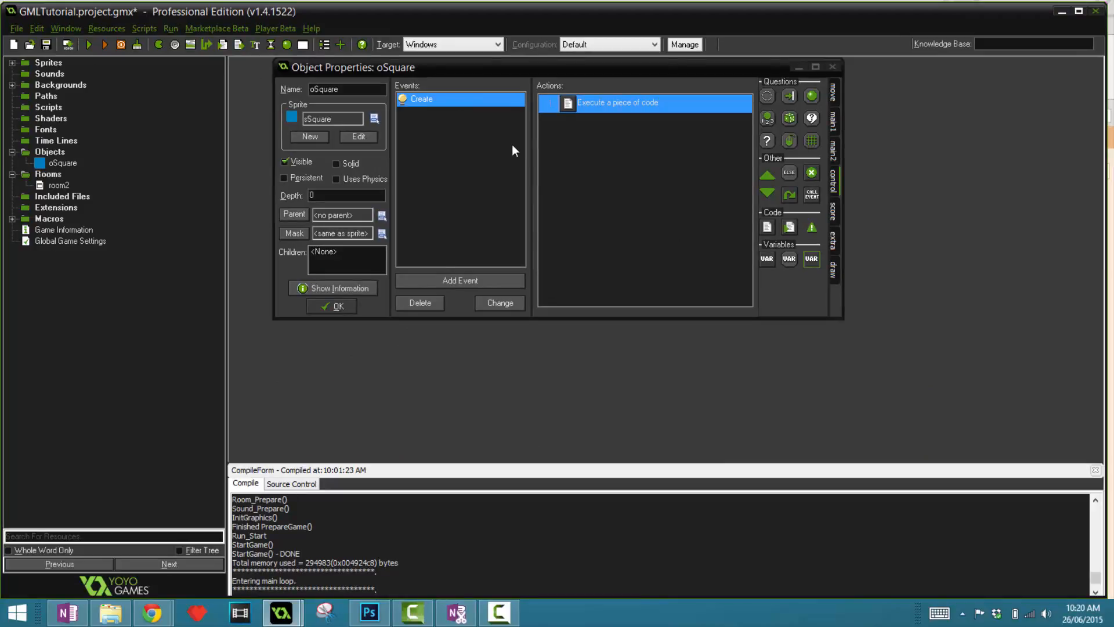
{"action": "double_click", "coordinate": [644, 102]}
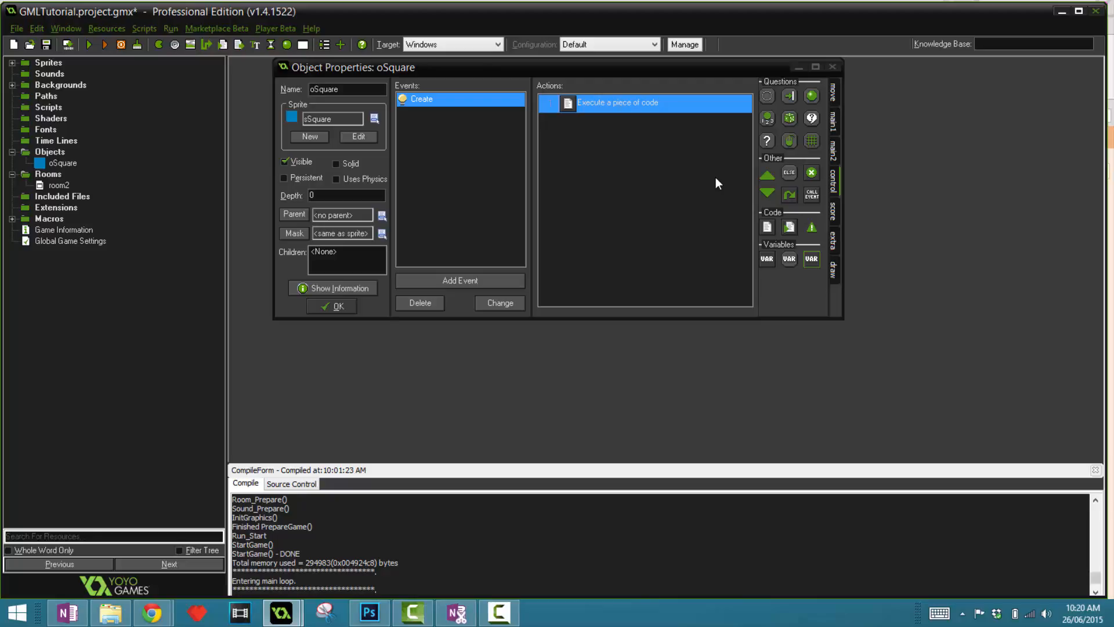
{"action": "mouse_move", "coordinate": [539, 236]}
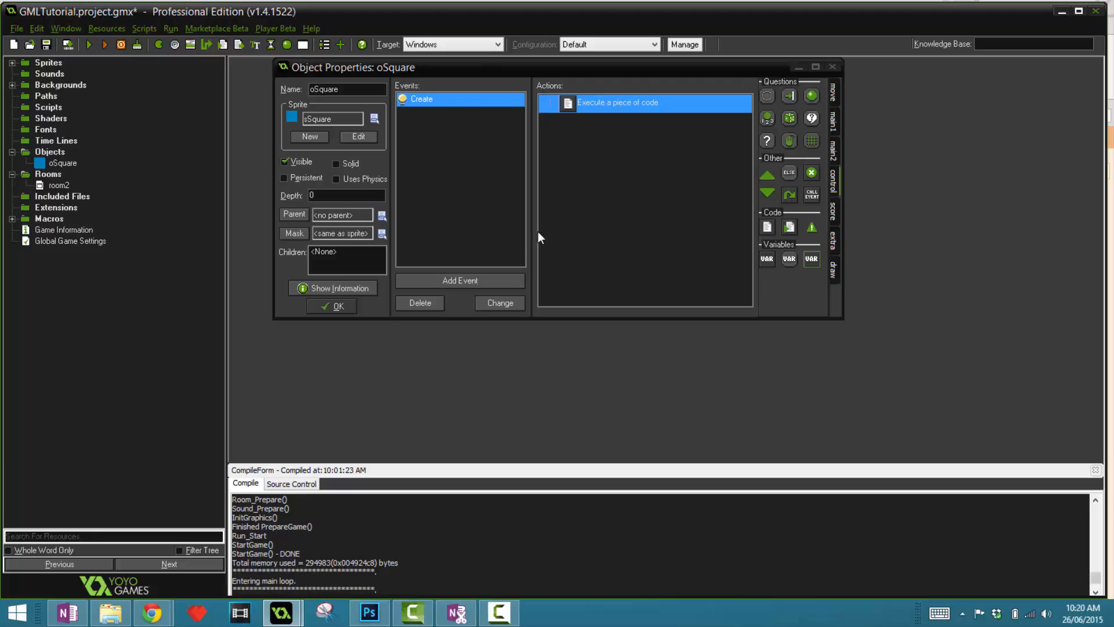
Add the plain Step event (Step > Step) to oSquare
{"action": "left_click", "coordinate": [459, 280]}
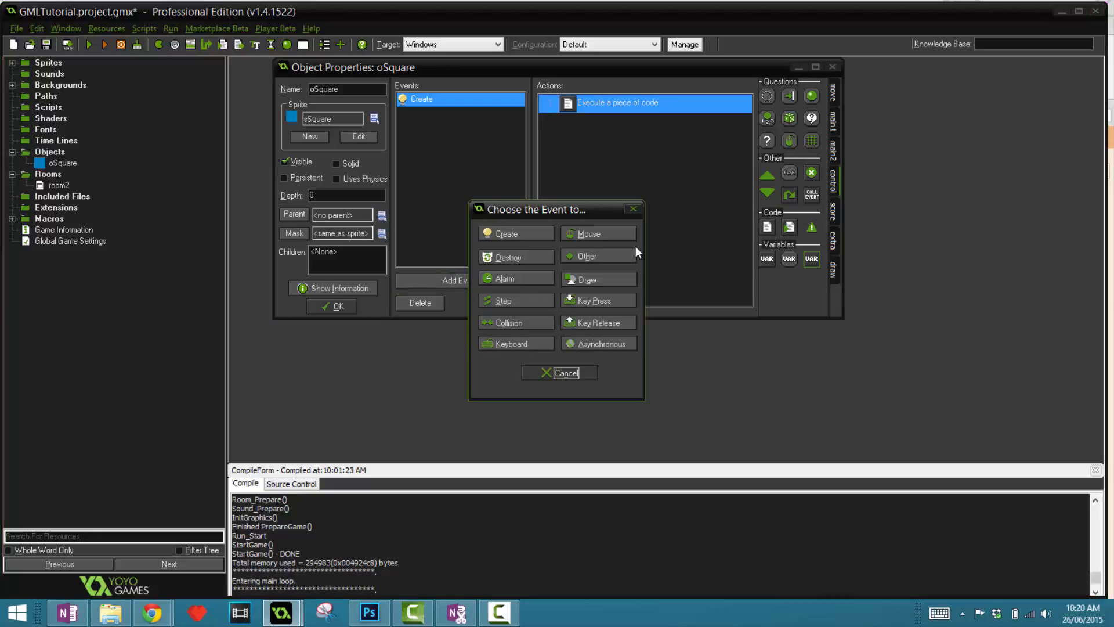
{"action": "left_click", "coordinate": [502, 300]}
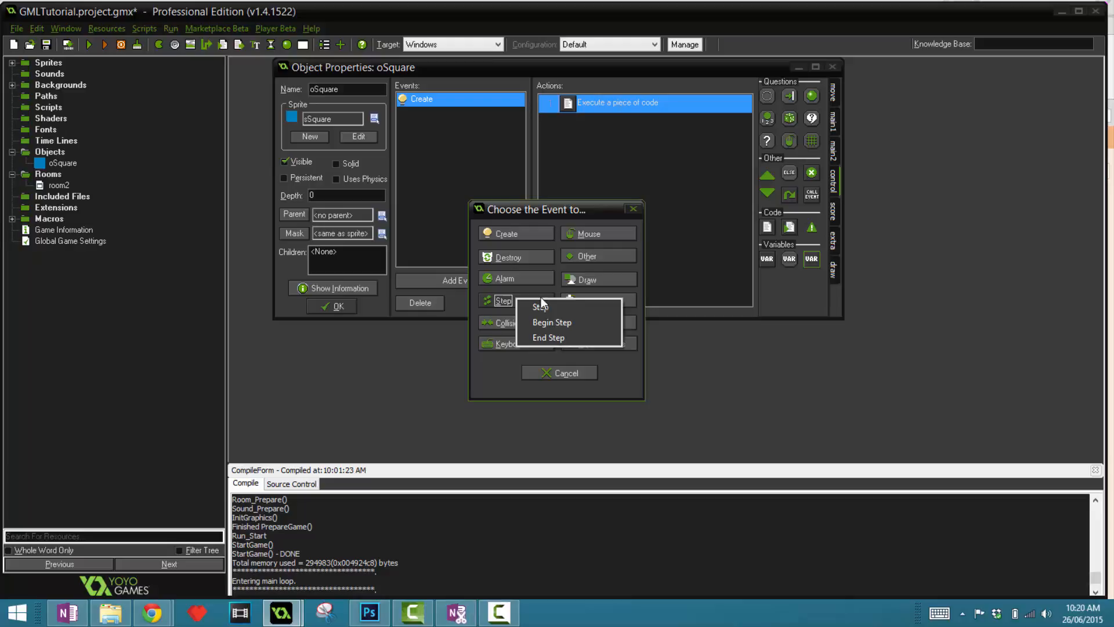
{"action": "left_click", "coordinate": [541, 306]}
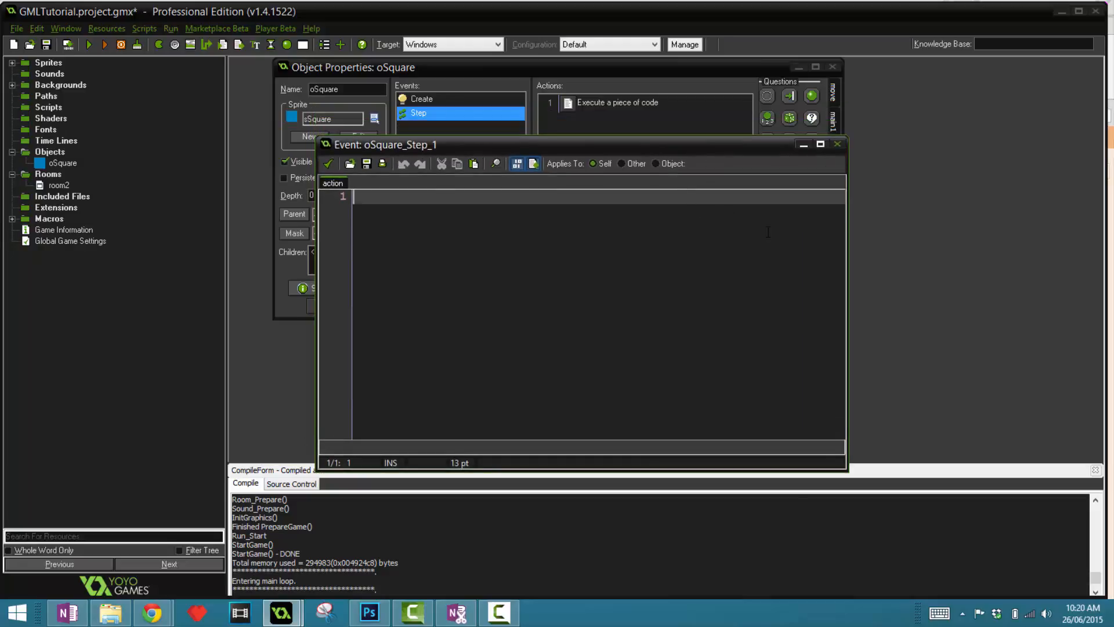
Write the '//Check for death' comment followed by the condition if (hp <= 0)
{"action": "type", "text": "//"}
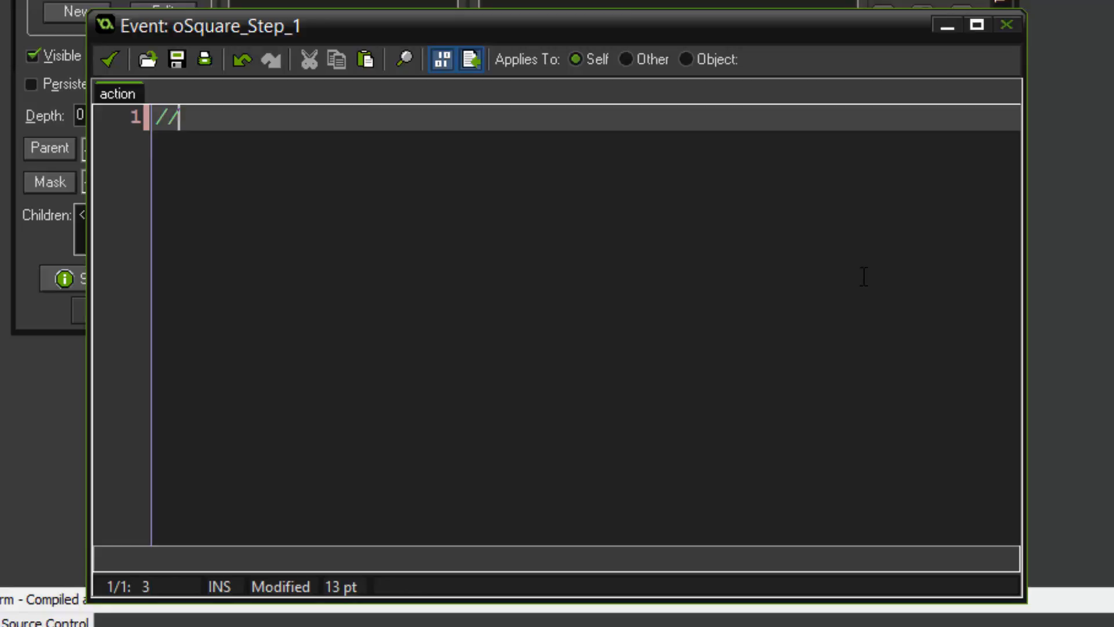
{"action": "type", "text": "Check for dea"}
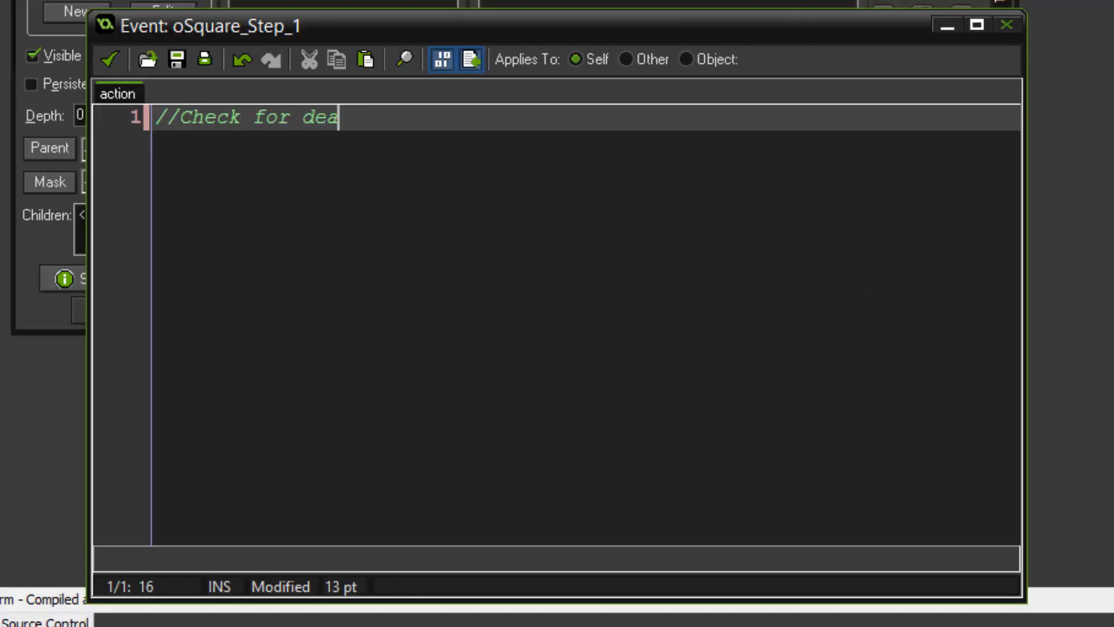
{"action": "key", "text": "Enter"}
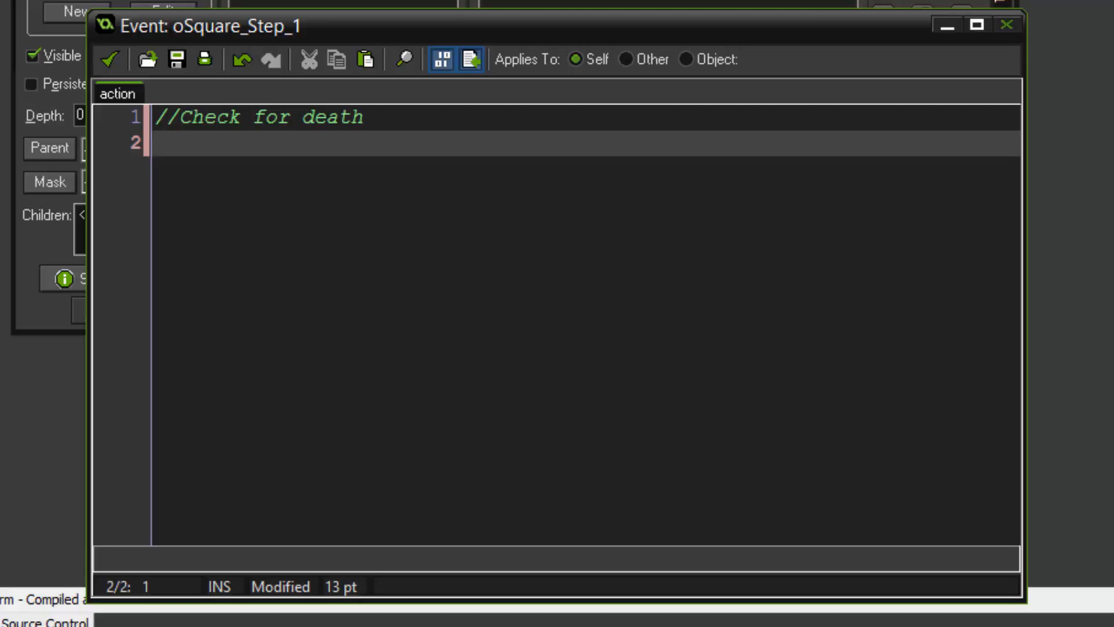
{"action": "type", "text": "if"}
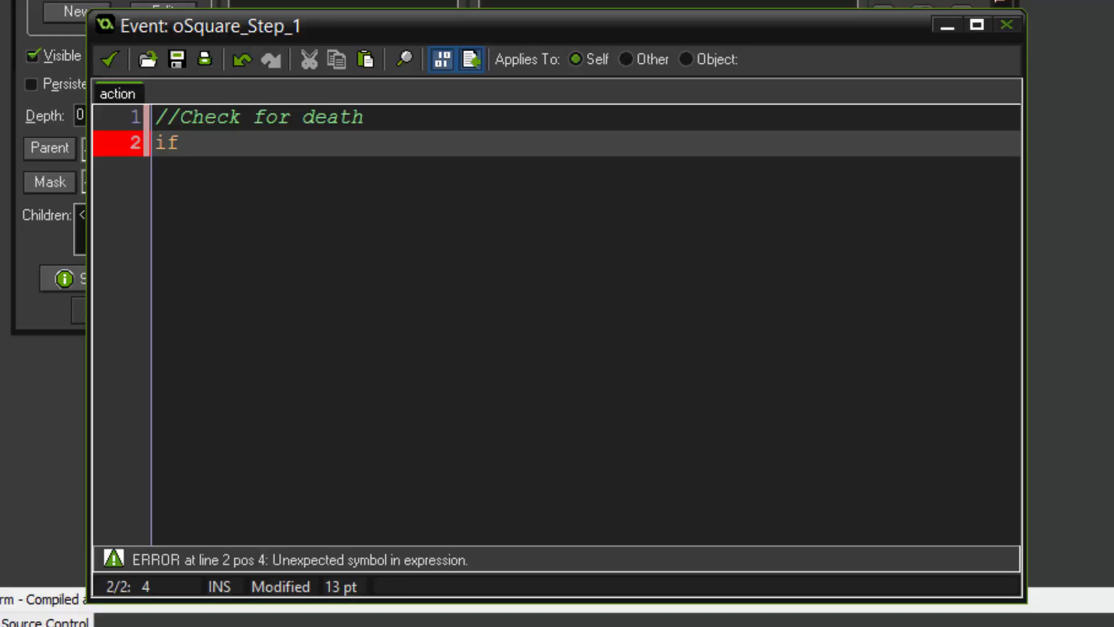
{"action": "type", "text": "()"}
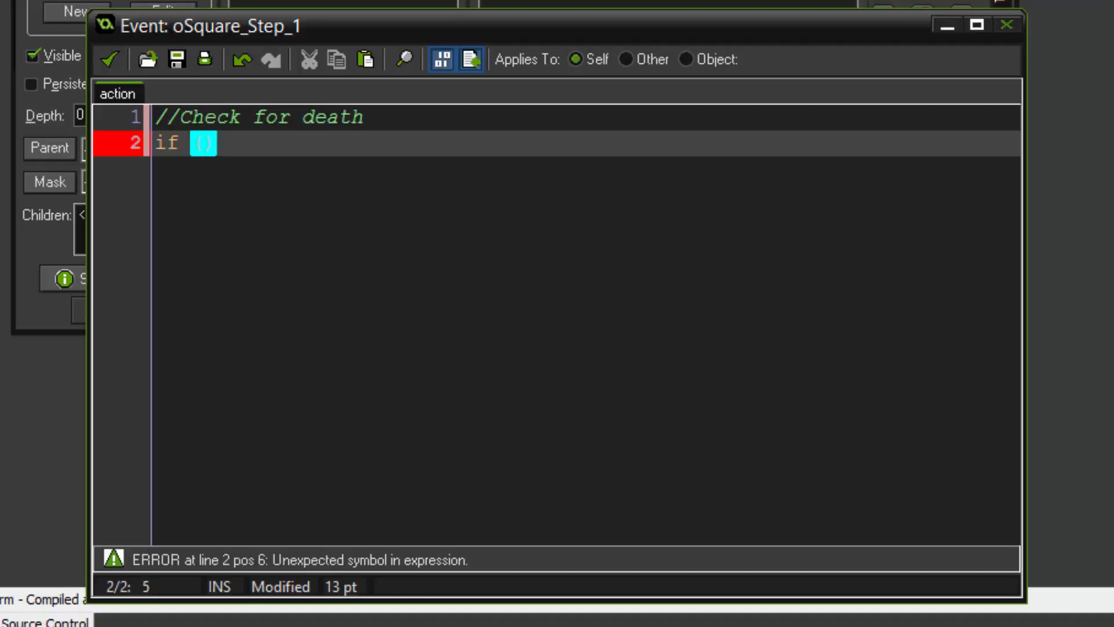
{"action": "type", "text": "hp"}
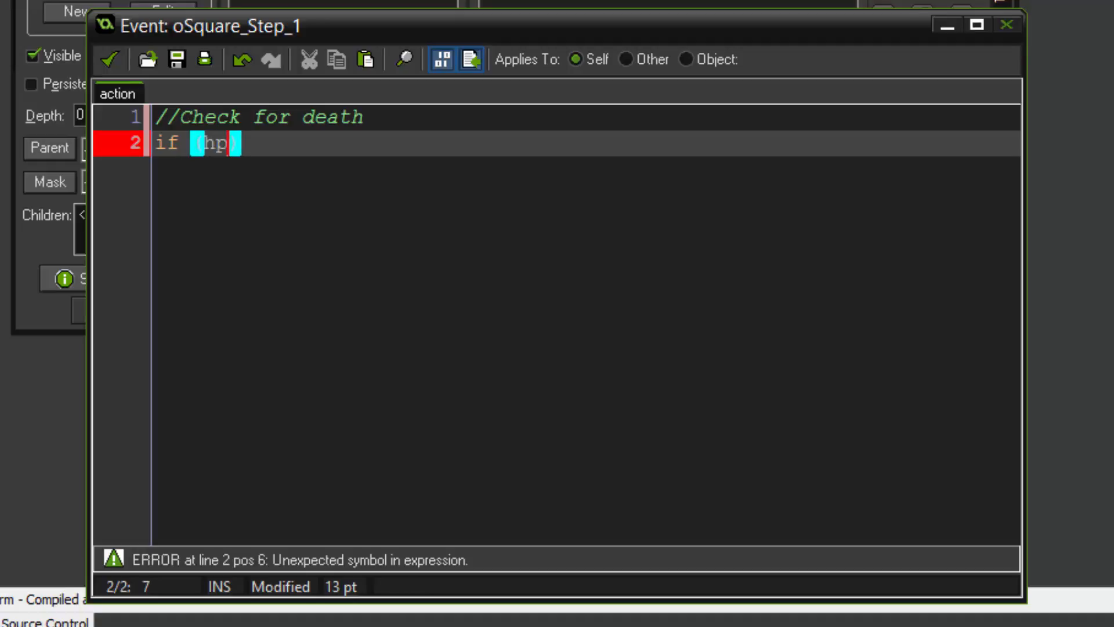
{"action": "type", "text": "<"}
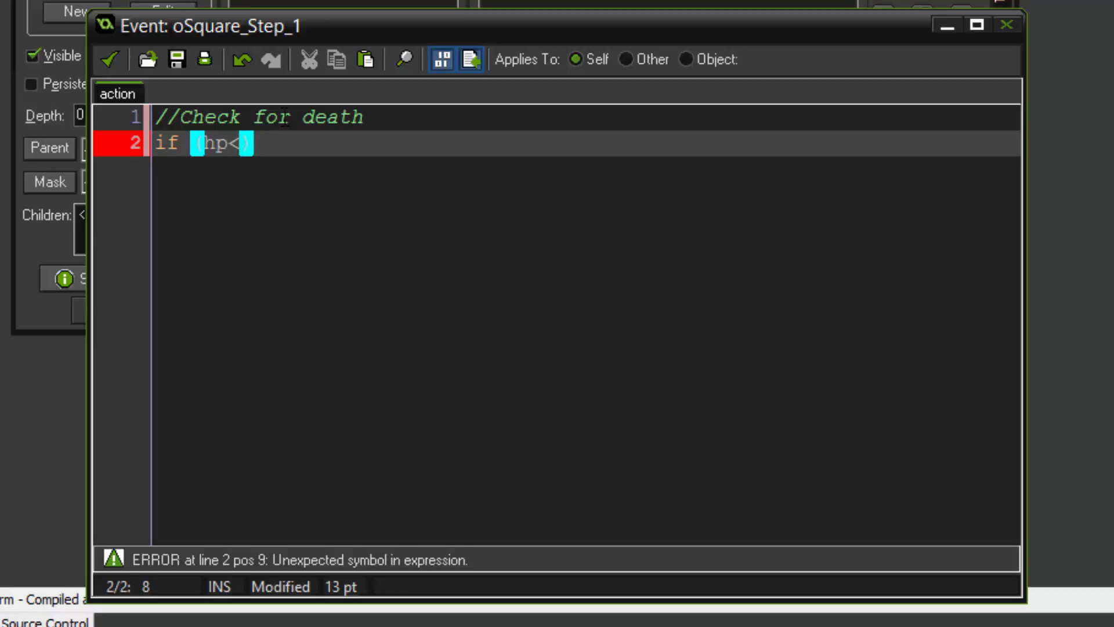
{"action": "key", "text": "Backspace"}
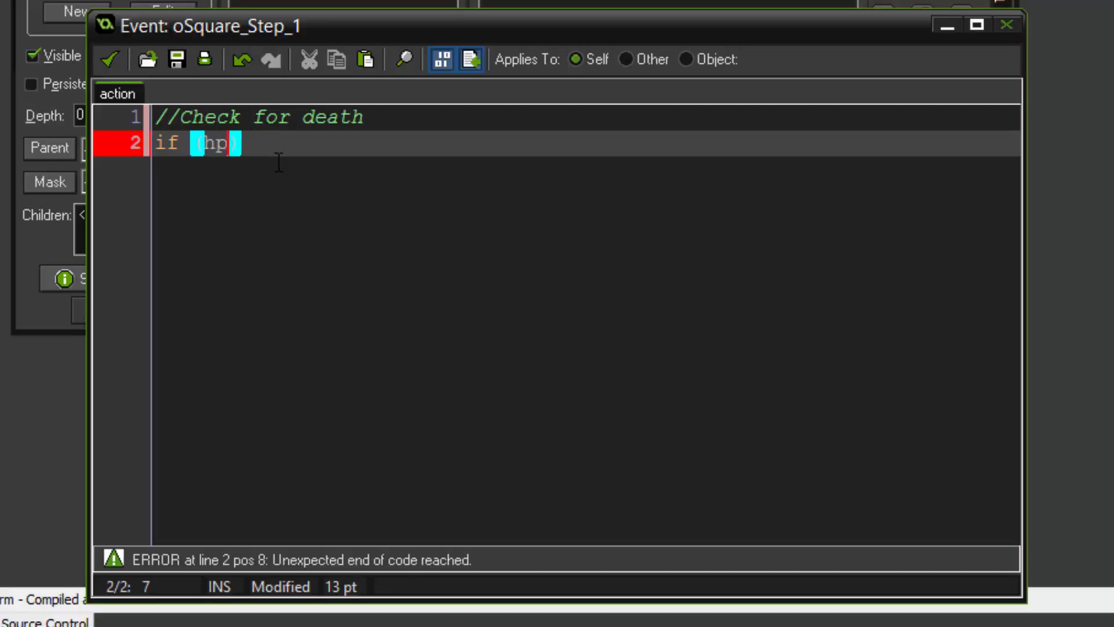
{"action": "type", "text": "<"}
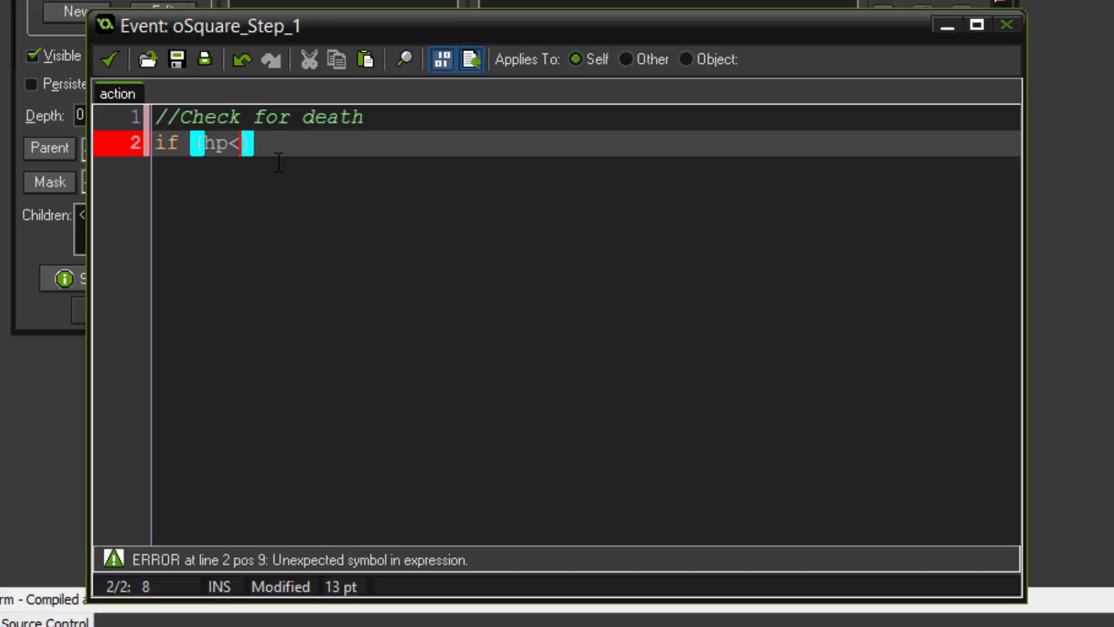
{"action": "type", "text": "="}
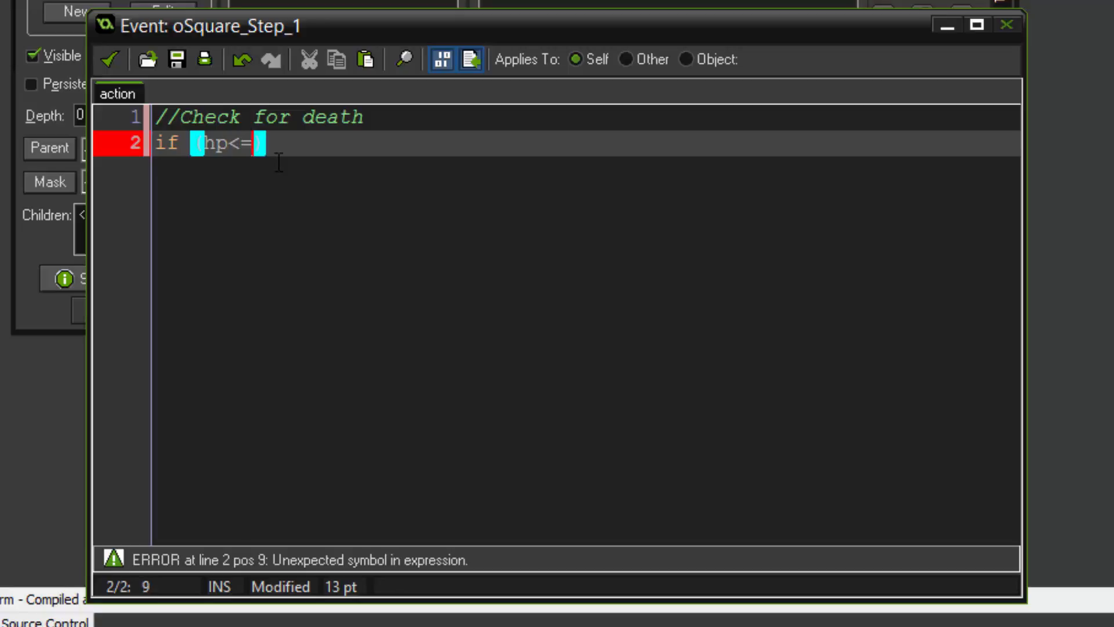
{"action": "type", "text": "0"}
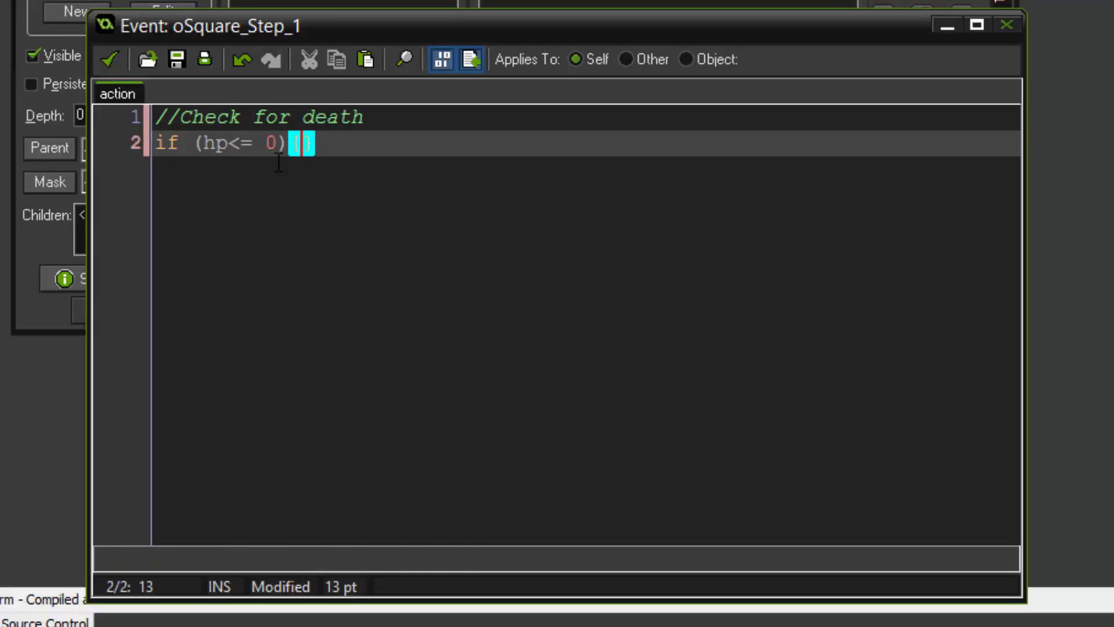
Fill the block with instance_destroy(); and a '//Destroy the object' comment, then save the code
{"action": "type", "text": "{"}
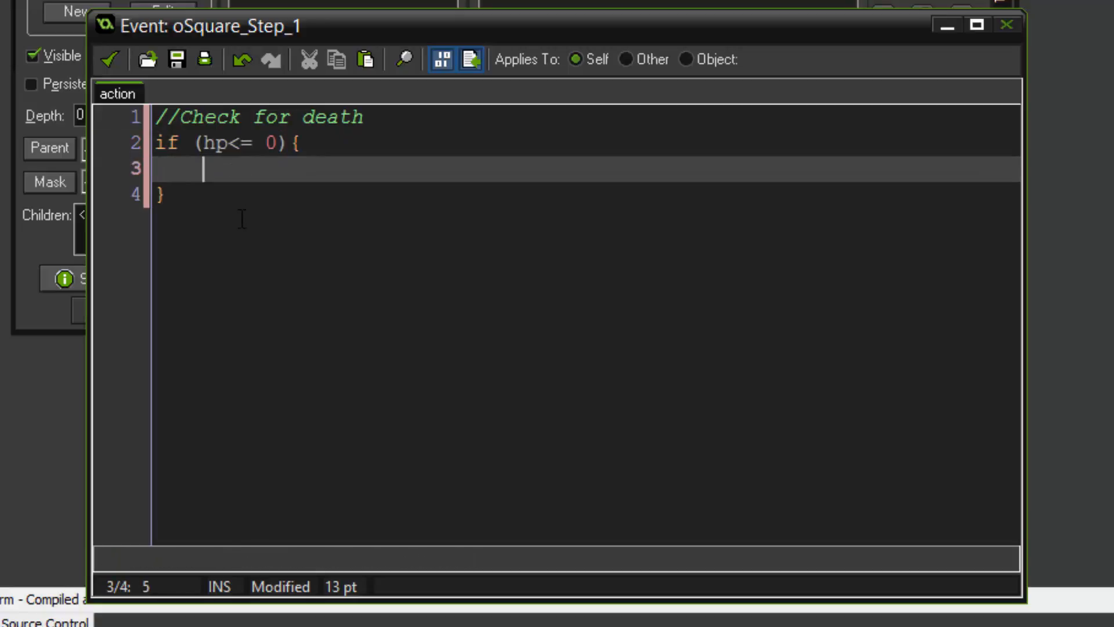
{"action": "type", "text": "instanc"}
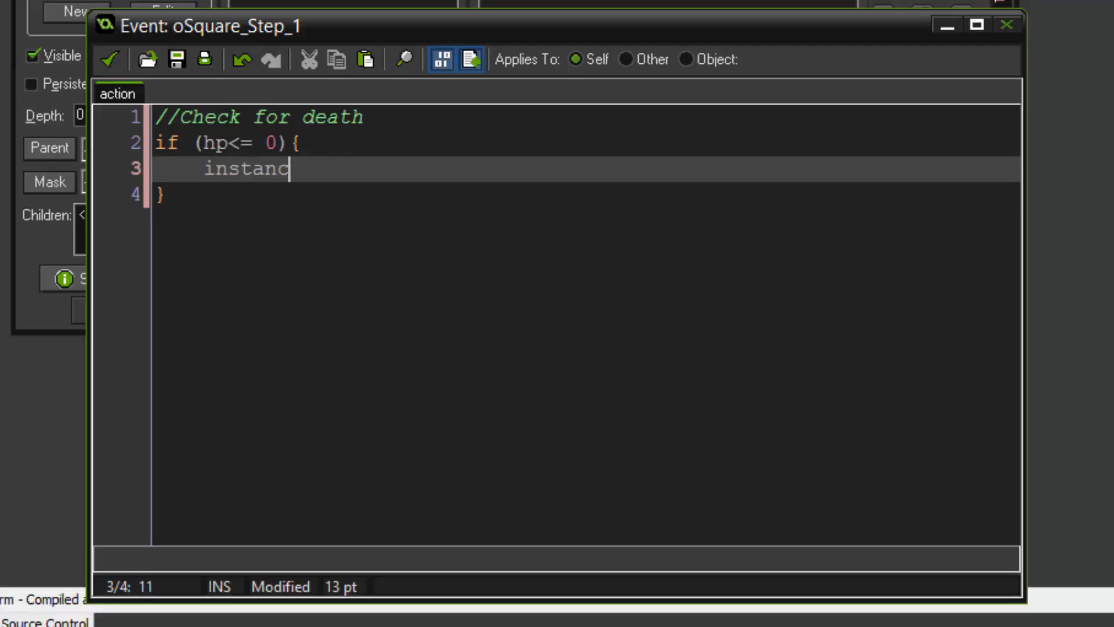
{"action": "type", "text": "e_destroy"}
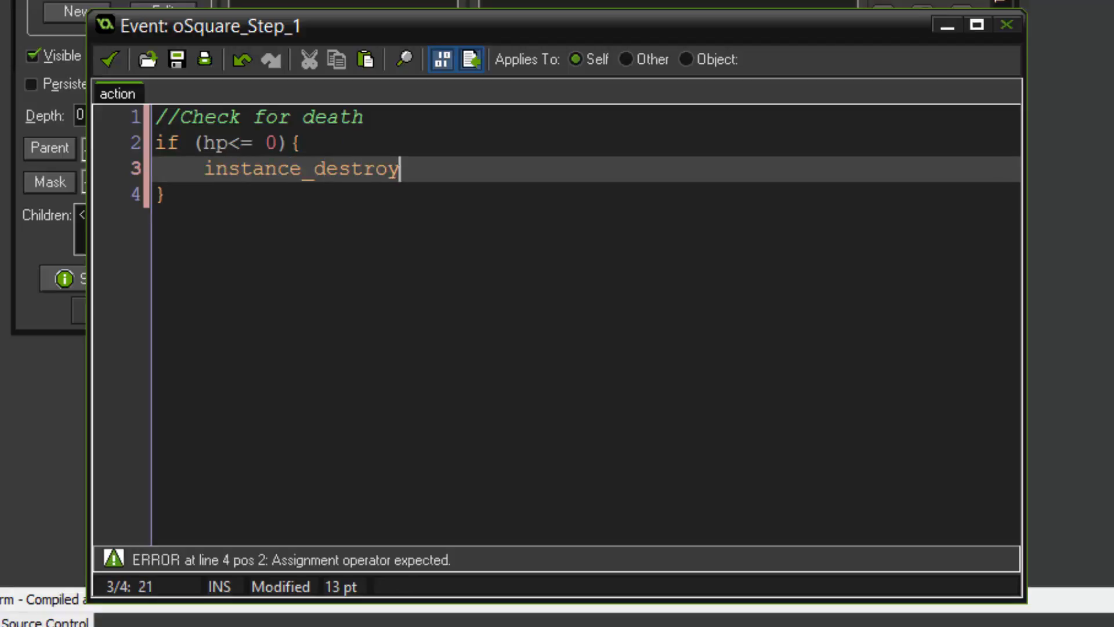
{"action": "type", "text": "()"}
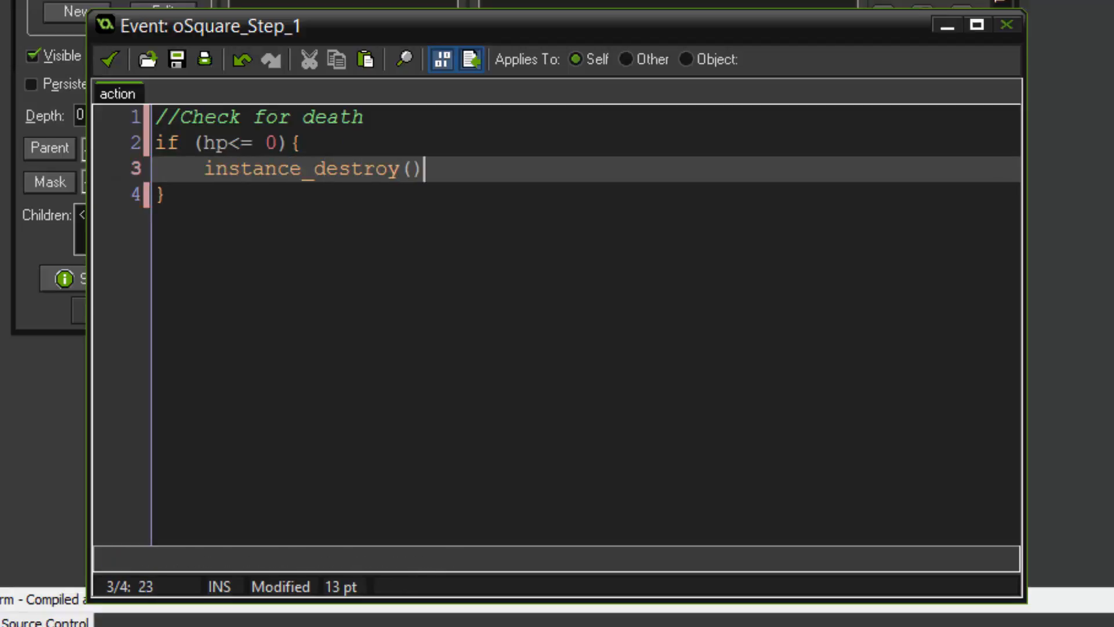
{"action": "type", "text": ";"}
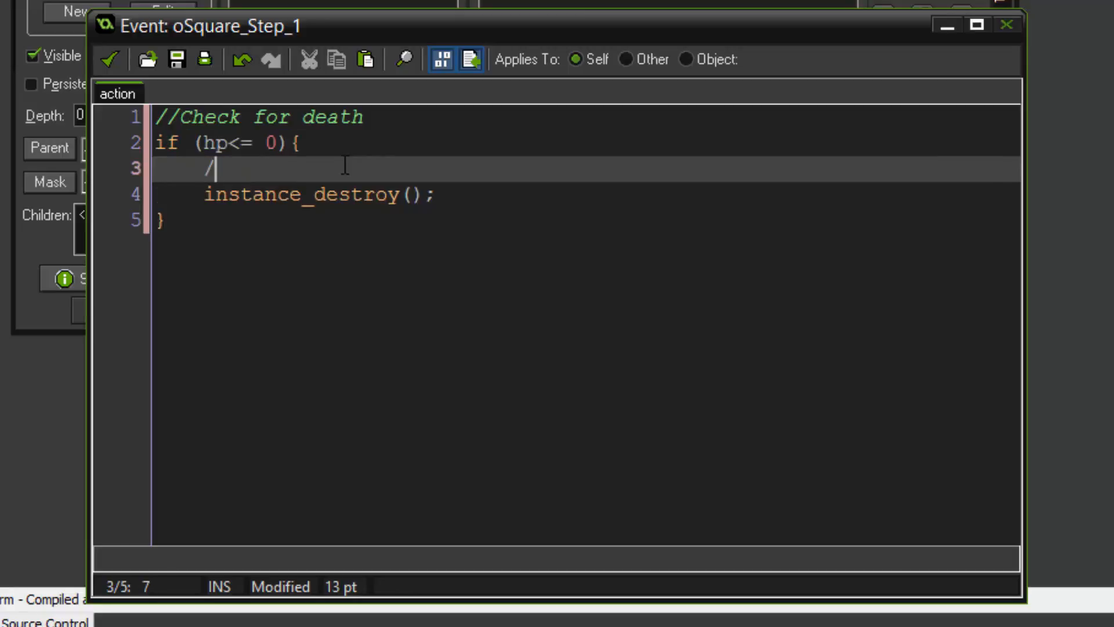
{"action": "type", "text": "/Destroy th"}
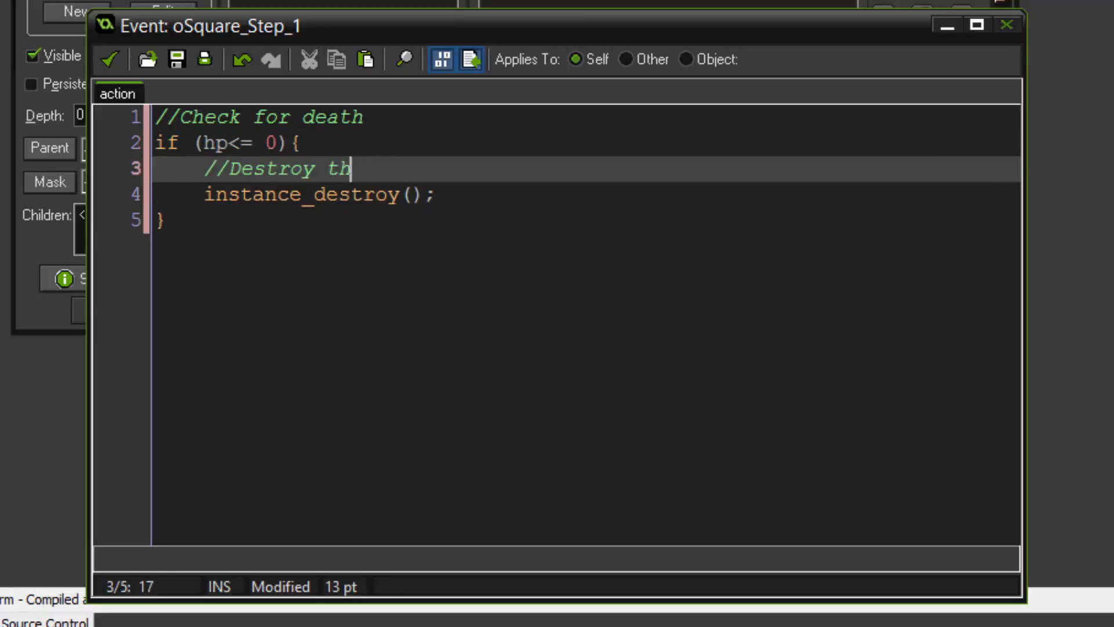
{"action": "type", "text": "e object"}
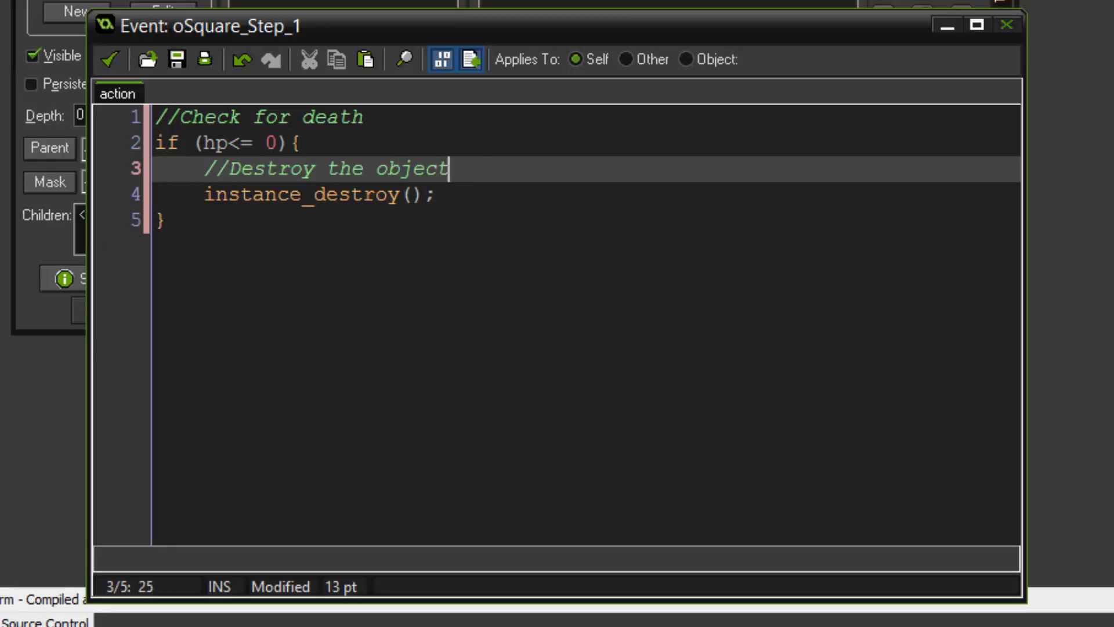
{"action": "left_click", "coordinate": [109, 59]}
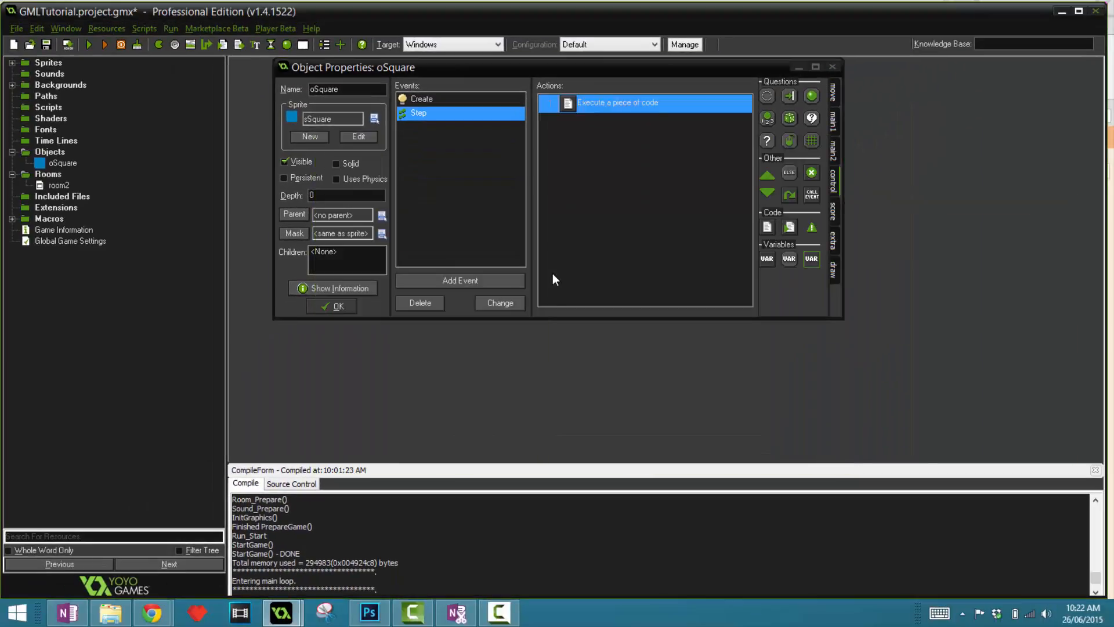
{"action": "mouse_move", "coordinate": [548, 263]}
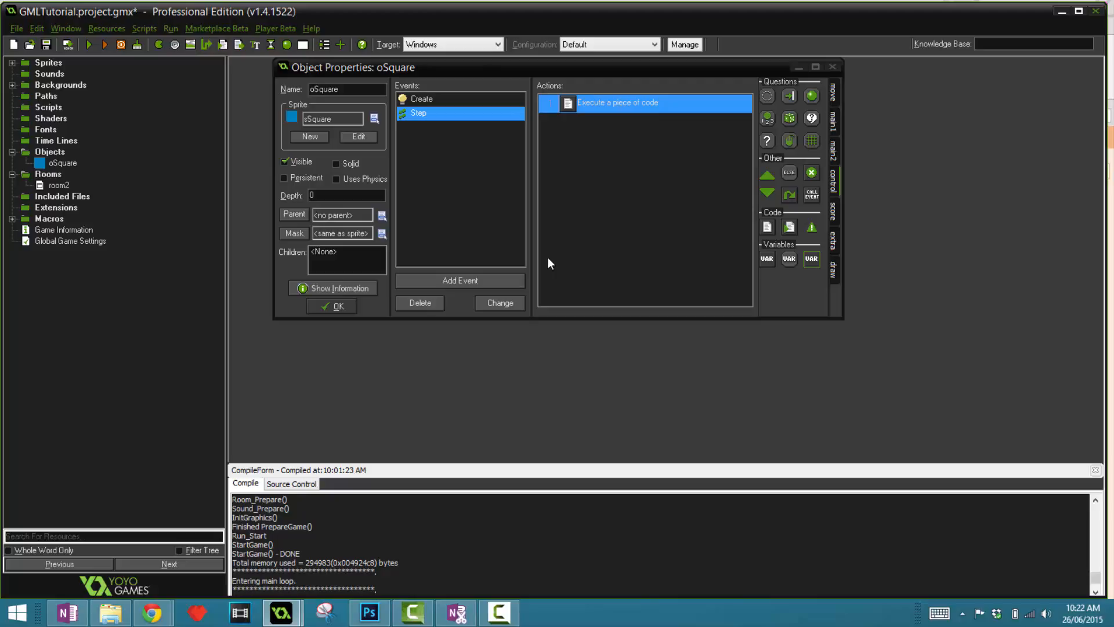
{"action": "mouse_move", "coordinate": [515, 302]}
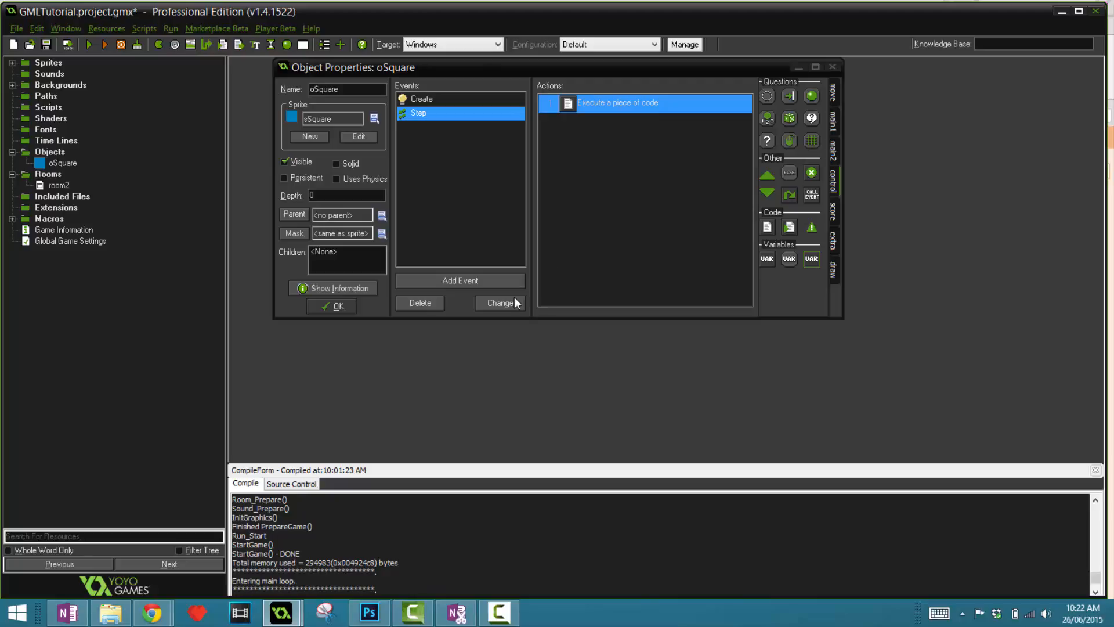
Add a Global Left Pressed mouse event to oSquare and open room2 from the resource tree
{"action": "left_click", "coordinate": [499, 302]}
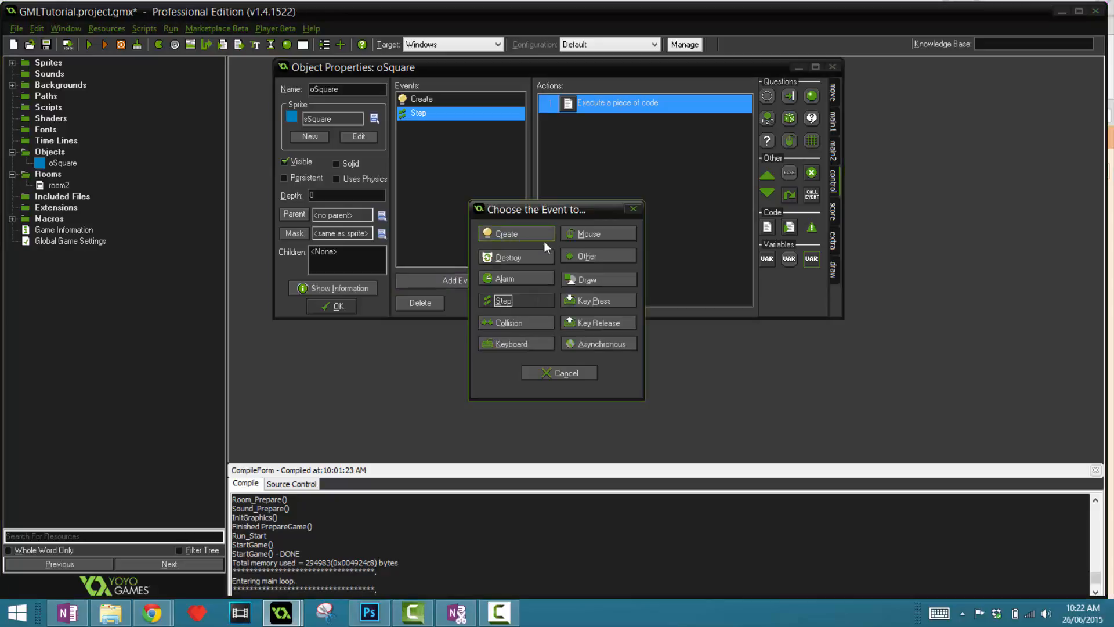
{"action": "left_click", "coordinate": [590, 234]}
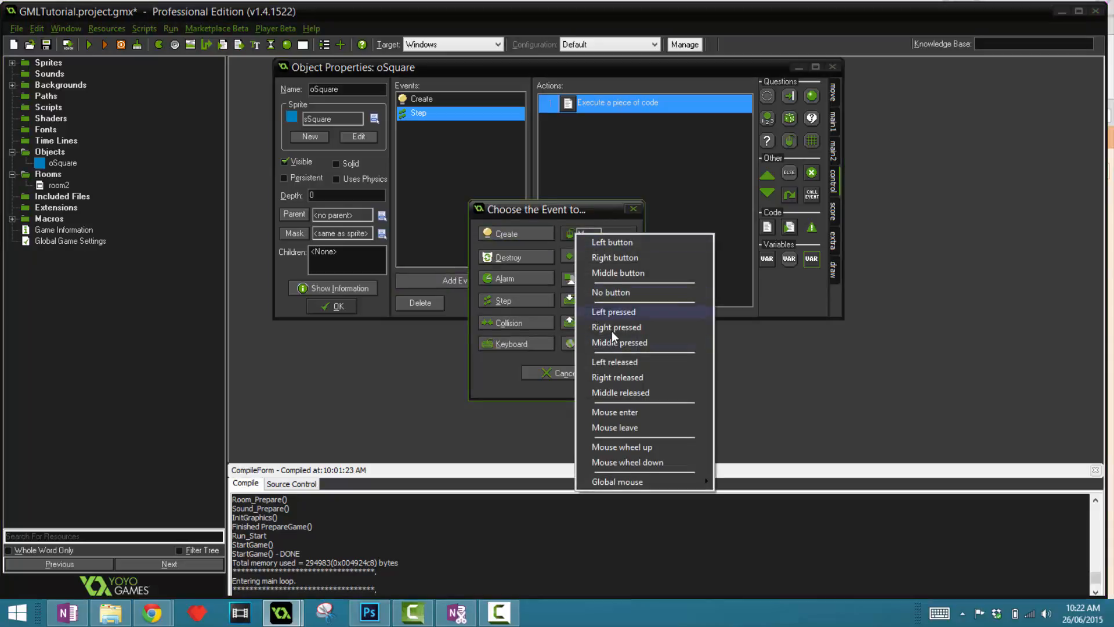
{"action": "mouse_move", "coordinate": [617, 273]}
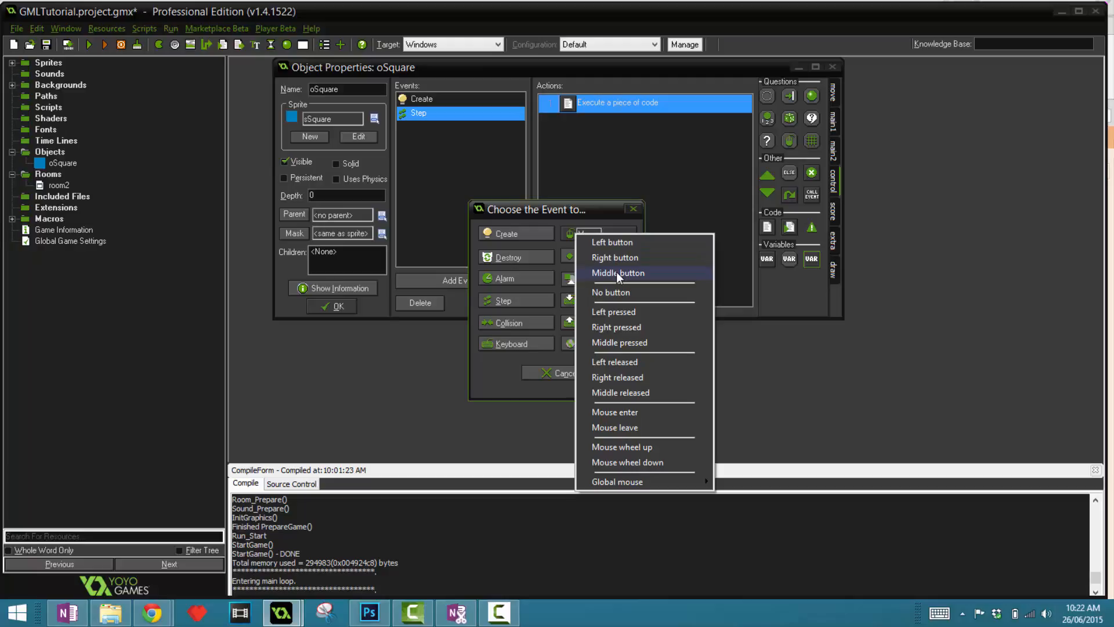
{"action": "mouse_move", "coordinate": [632, 481]}
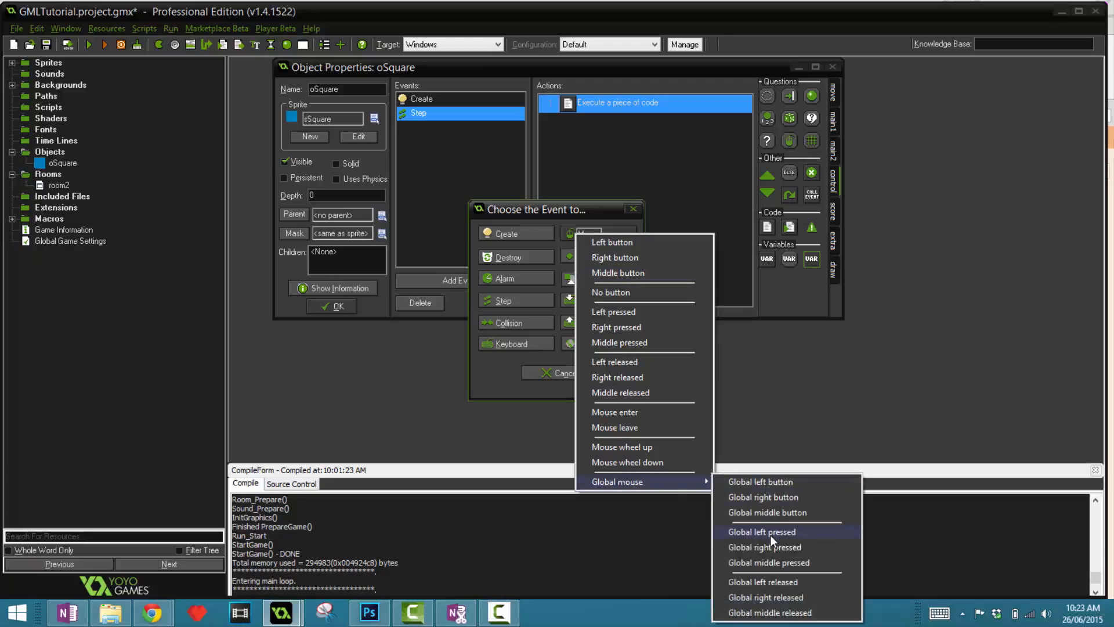
{"action": "left_click", "coordinate": [761, 532]}
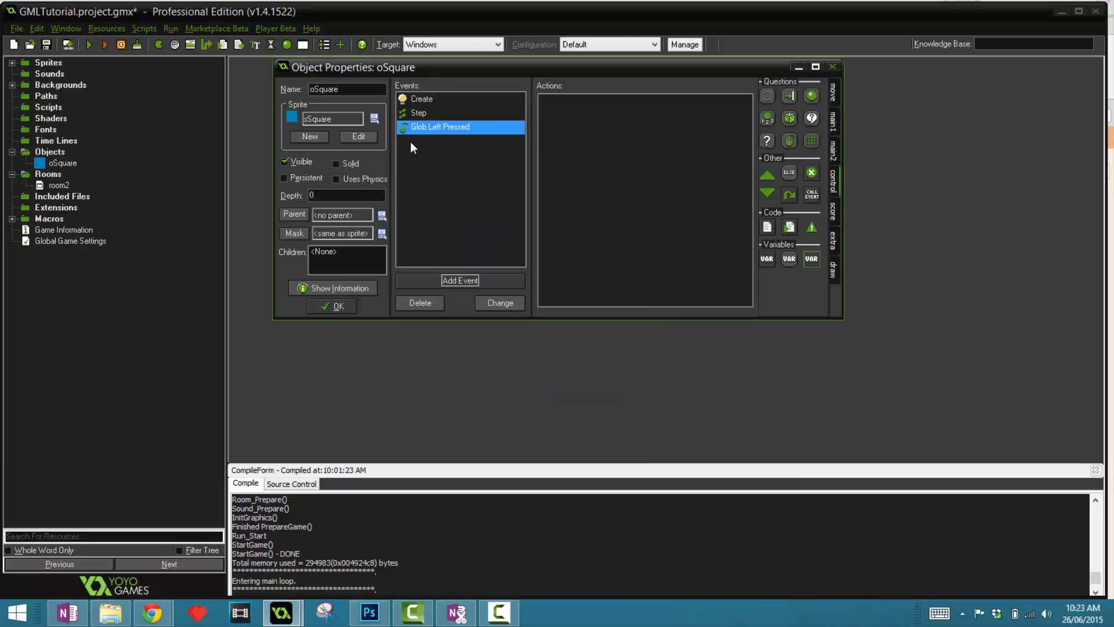
{"action": "mouse_move", "coordinate": [449, 265]}
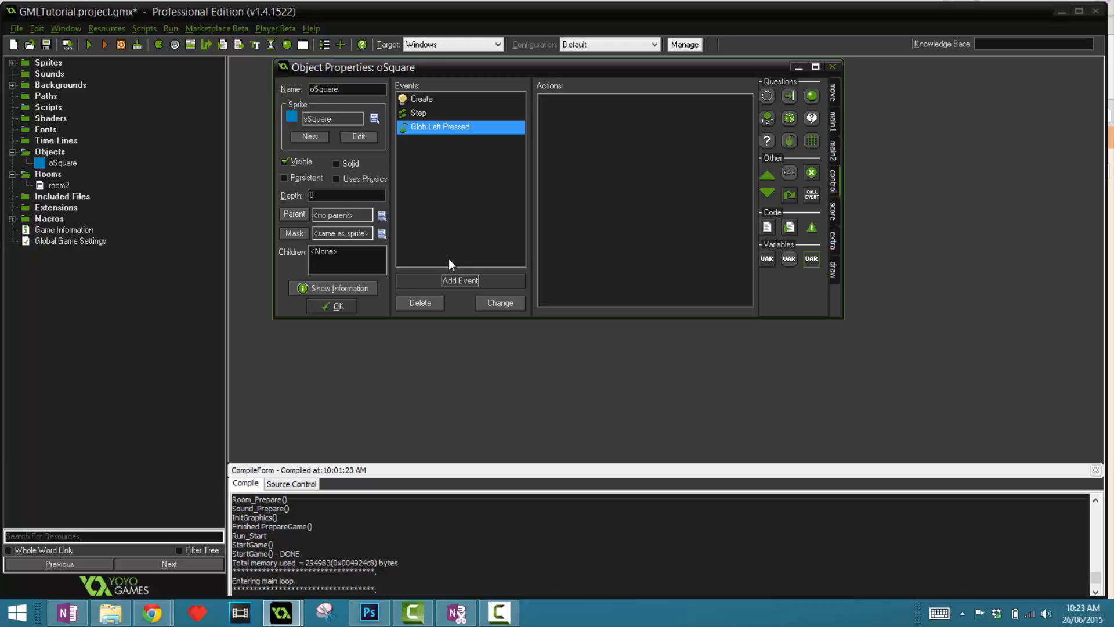
{"action": "mouse_move", "coordinate": [258, 166]}
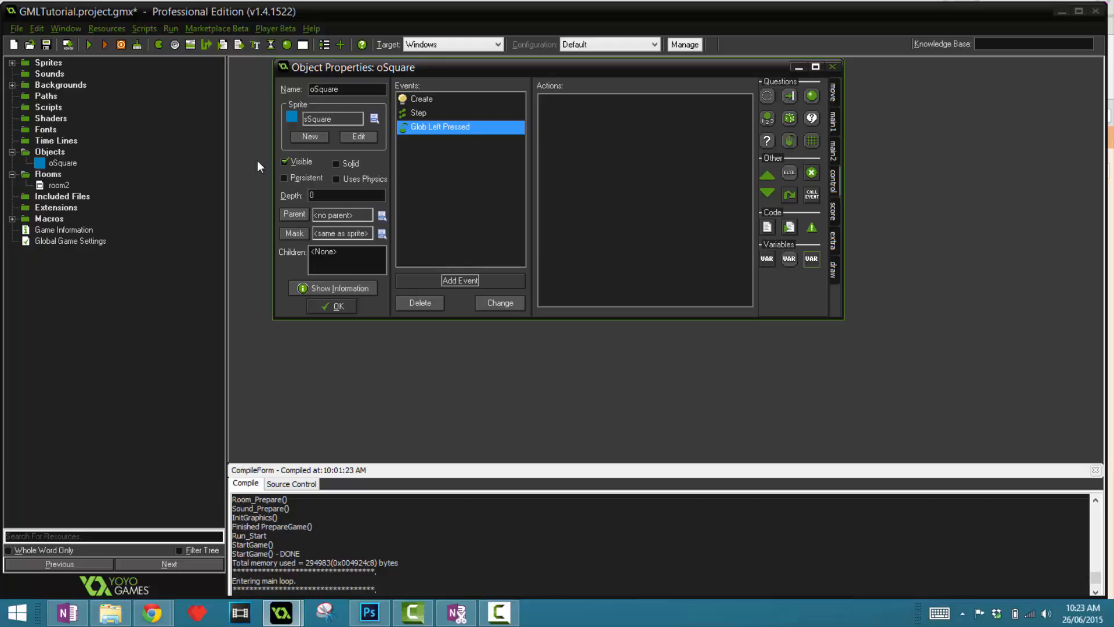
{"action": "double_click", "coordinate": [58, 184]}
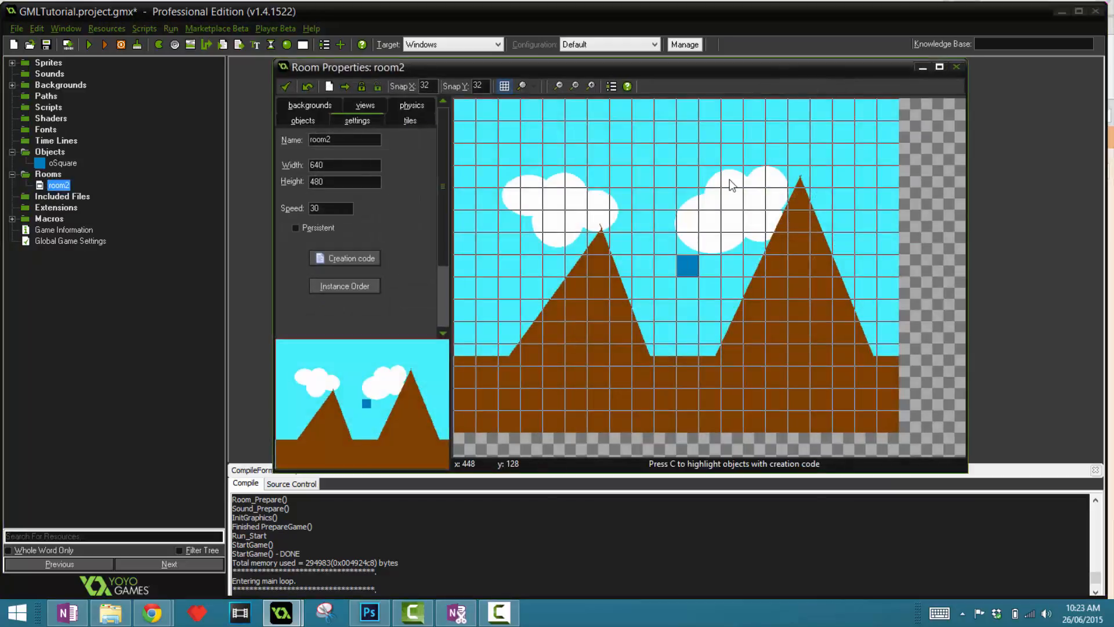
{"action": "mouse_move", "coordinate": [647, 295]}
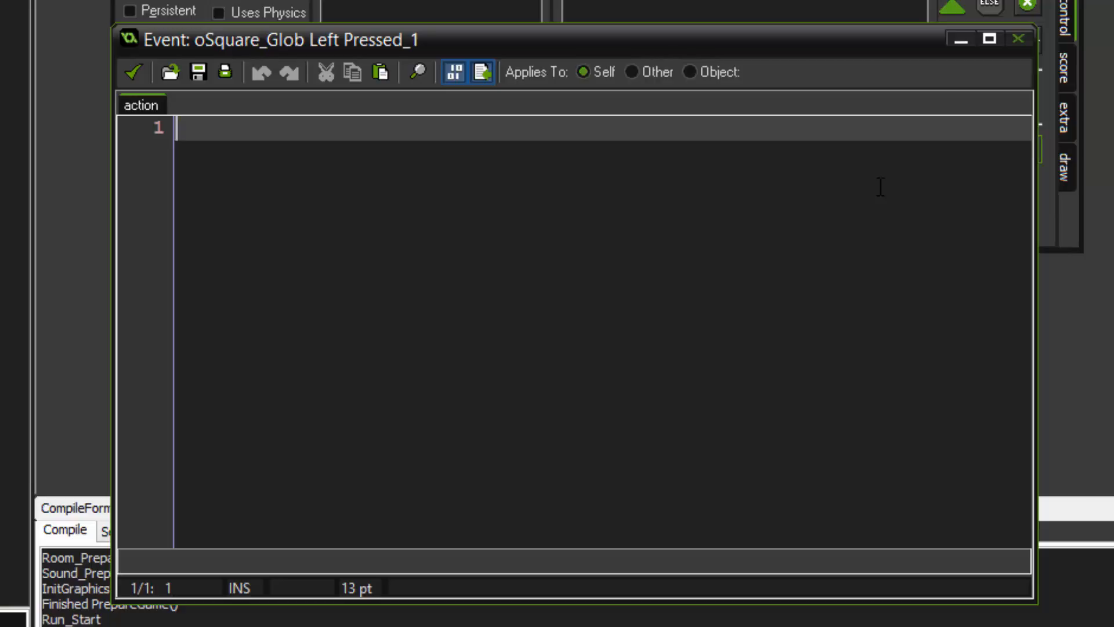
Write hp -= 1; (equivalent to hp = hp-1) in the Global Left Pressed code action
{"action": "type", "text": "hp"}
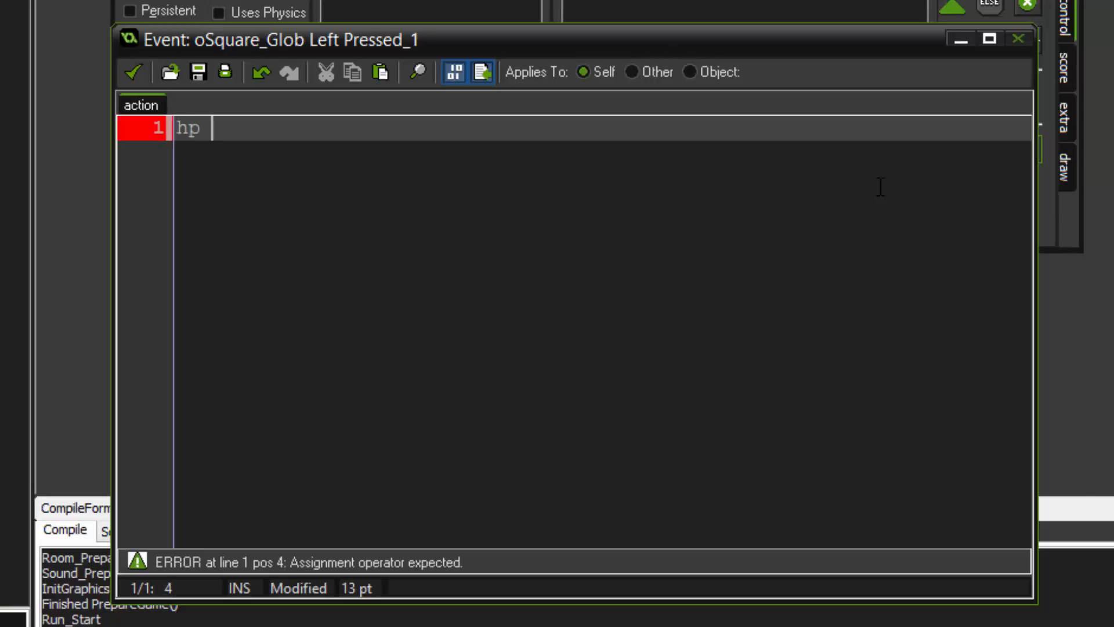
{"action": "type", "text": "-= 1;"}
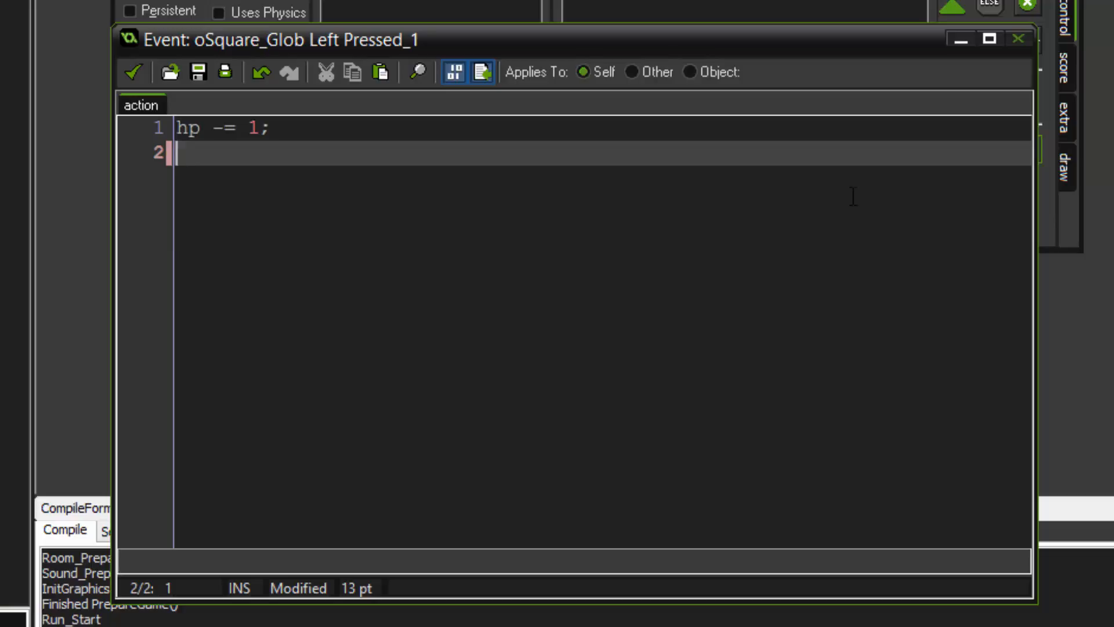
{"action": "type", "text": "hp = hp-1"}
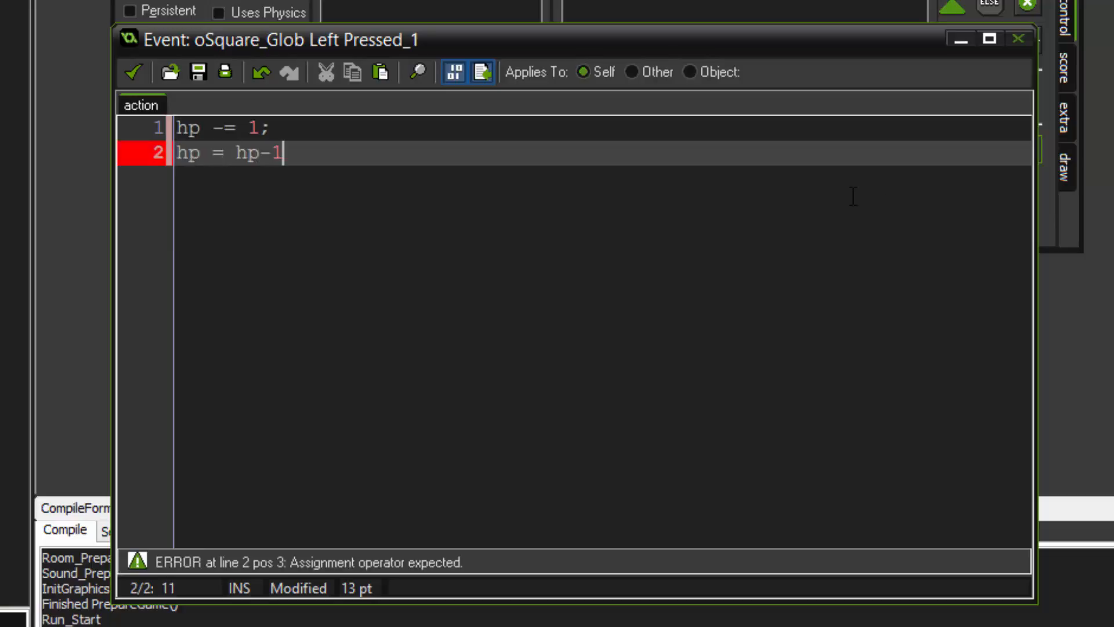
{"action": "key", "text": "ctrl+shift+k"}
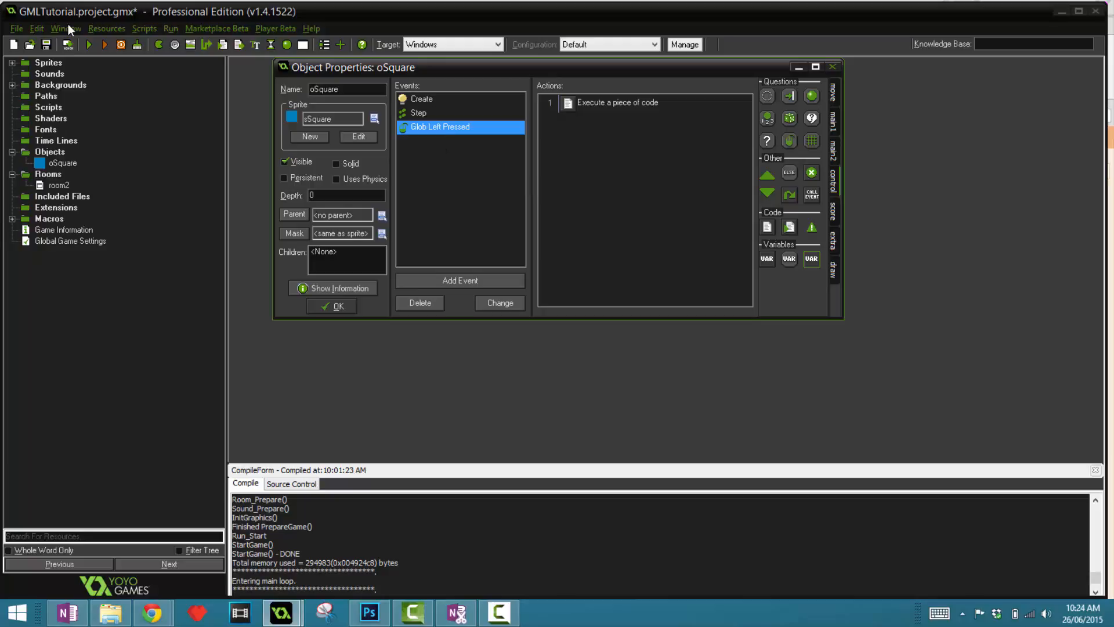
Run the game, click in the test window to make the square vanish, then close the game
{"action": "left_click", "coordinate": [88, 44]}
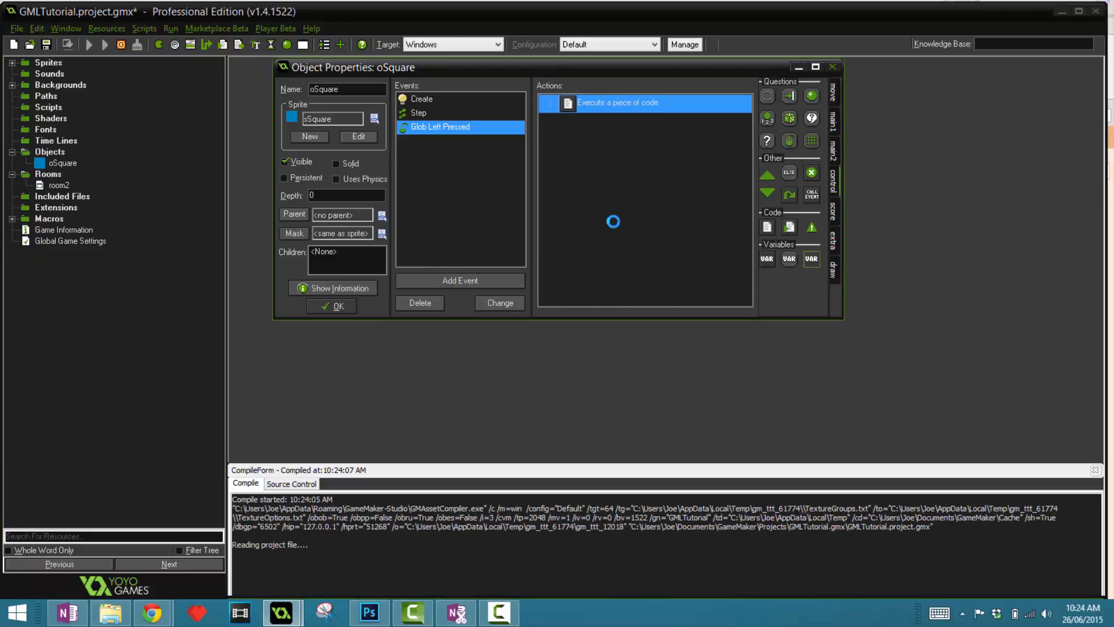
{"action": "left_click", "coordinate": [89, 44]}
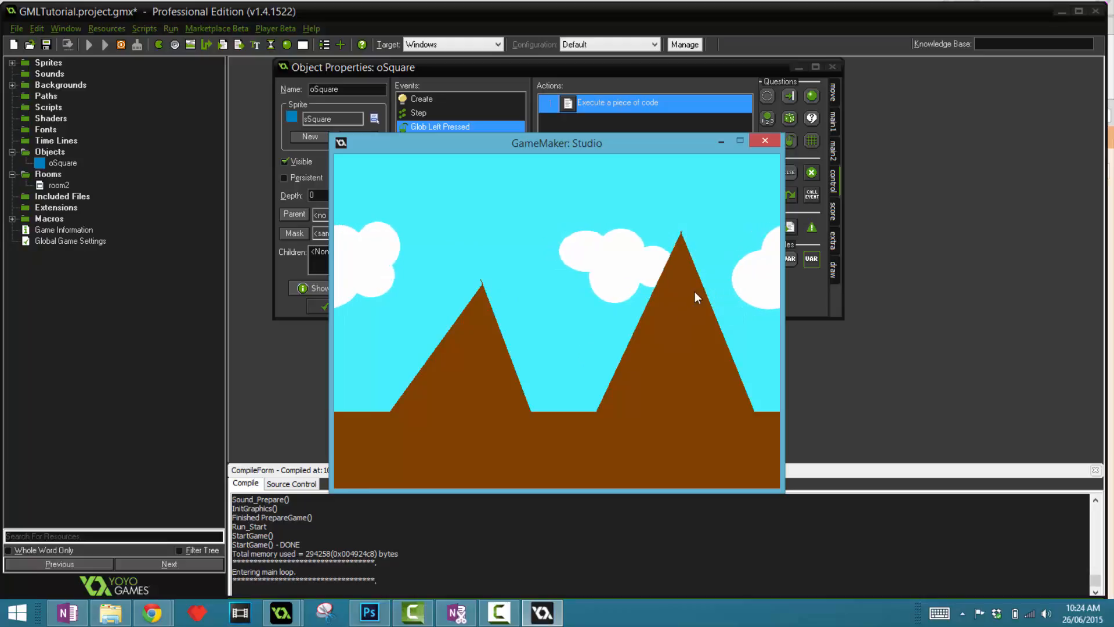
{"action": "left_click", "coordinate": [765, 140]}
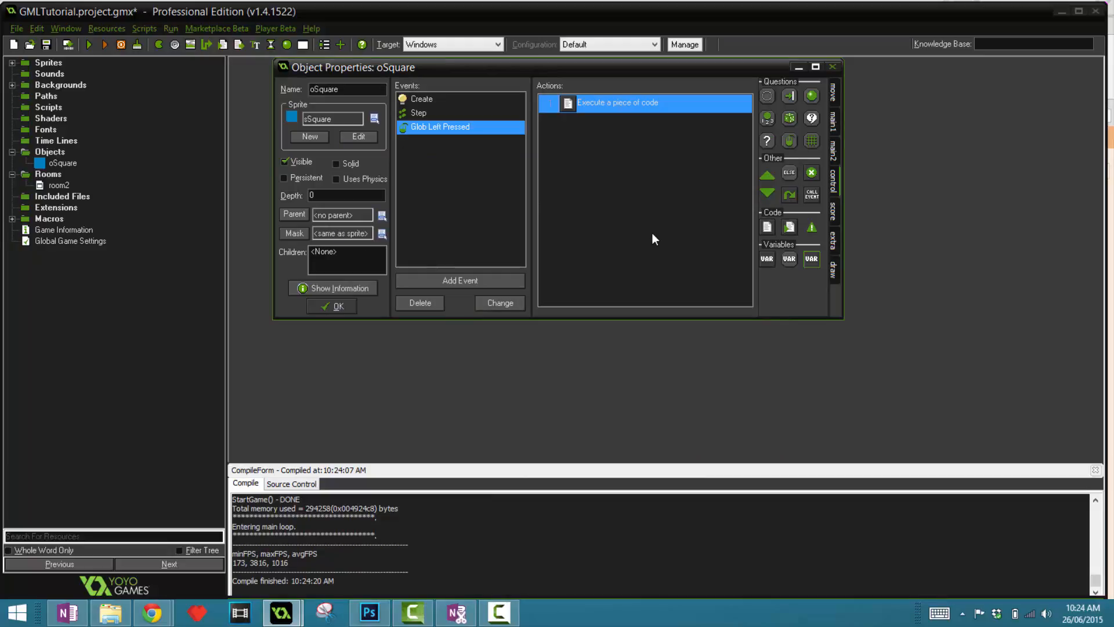
{"action": "mouse_move", "coordinate": [463, 166]}
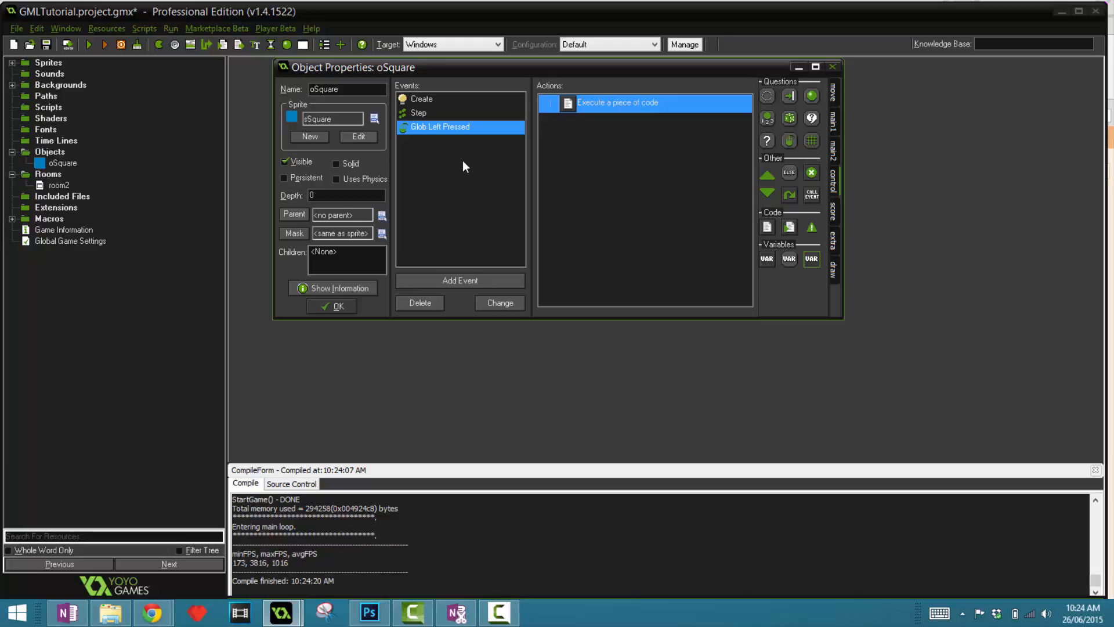
{"action": "mouse_move", "coordinate": [502, 235]}
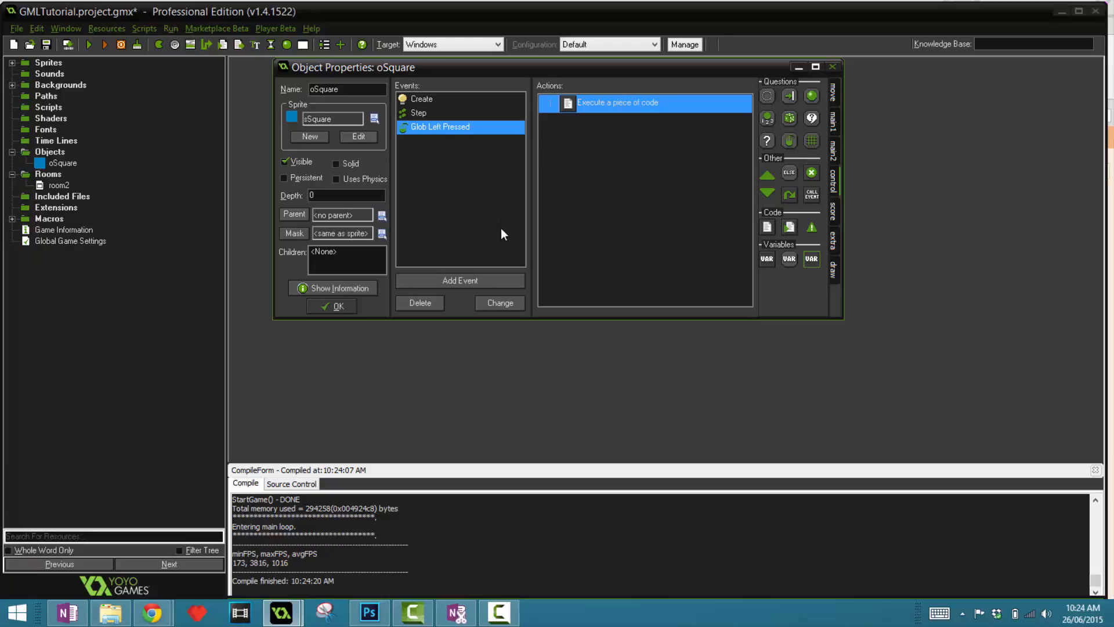
{"action": "mouse_move", "coordinate": [419, 169]}
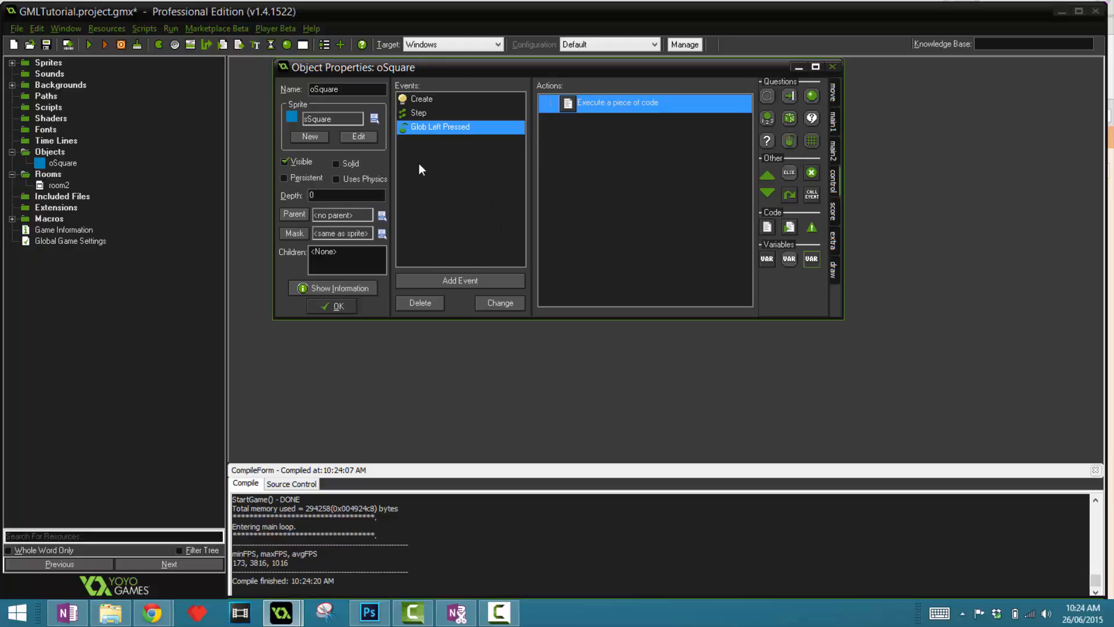
{"action": "mouse_move", "coordinate": [441, 214]}
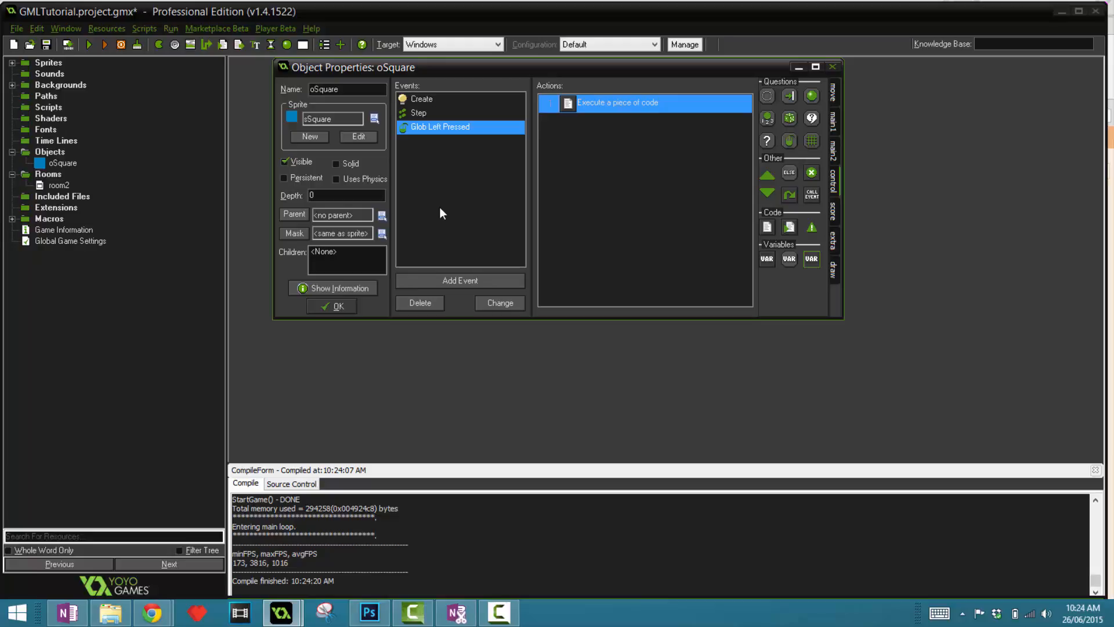
{"action": "mouse_move", "coordinate": [514, 206]}
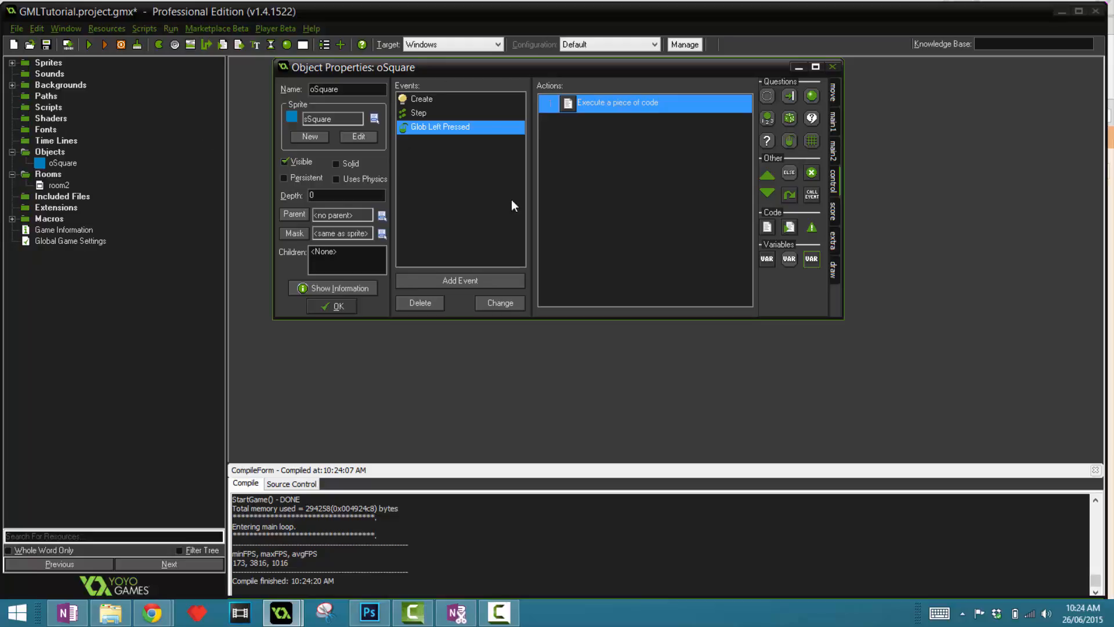
{"action": "mouse_move", "coordinate": [522, 224]}
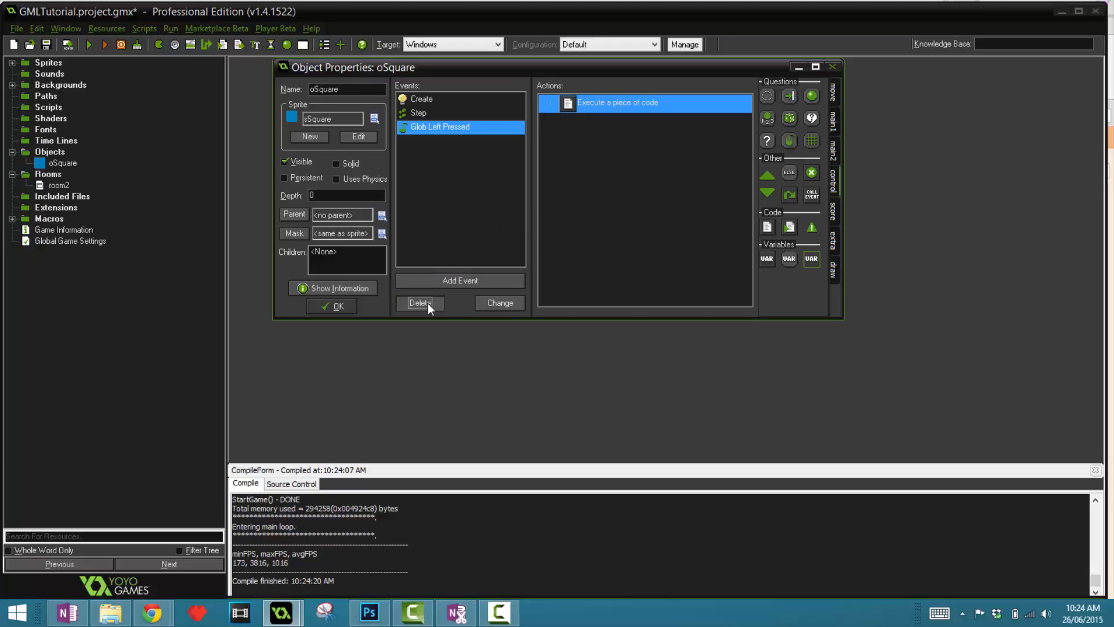
Delete the Global Left Pressed event with confirmation and reopen the Step event's code action
{"action": "left_click", "coordinate": [419, 303]}
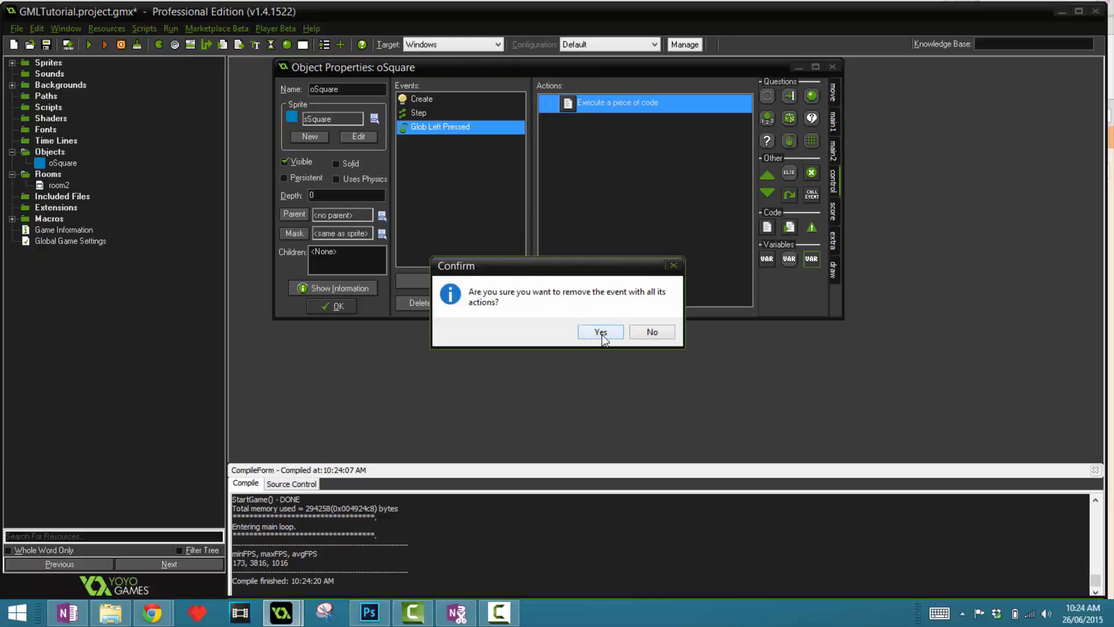
{"action": "left_click", "coordinate": [600, 332]}
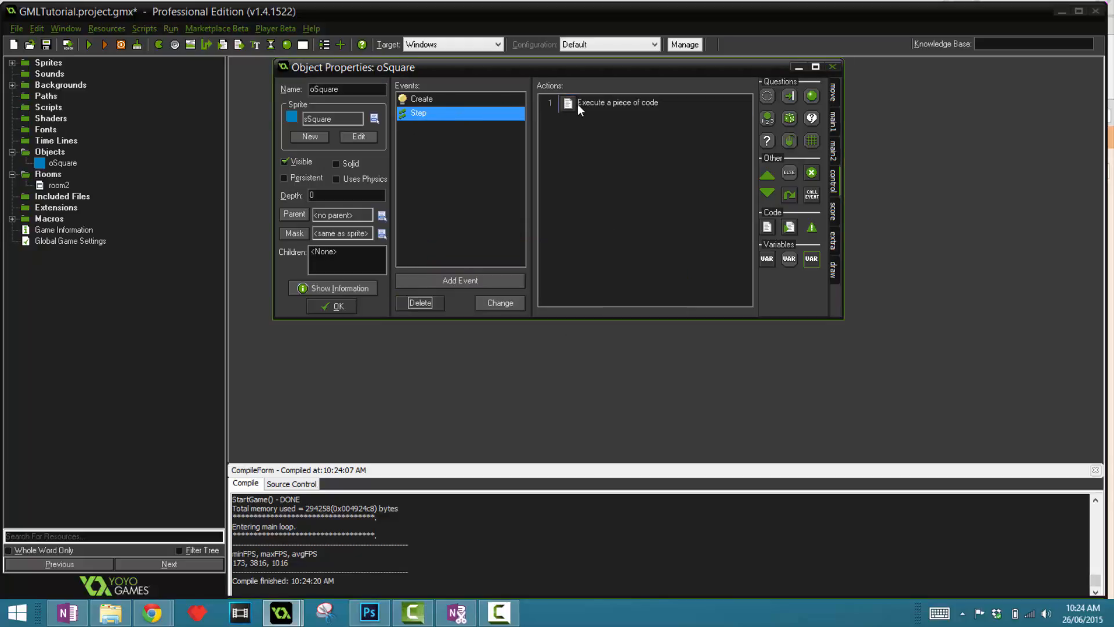
{"action": "double_click", "coordinate": [617, 102]}
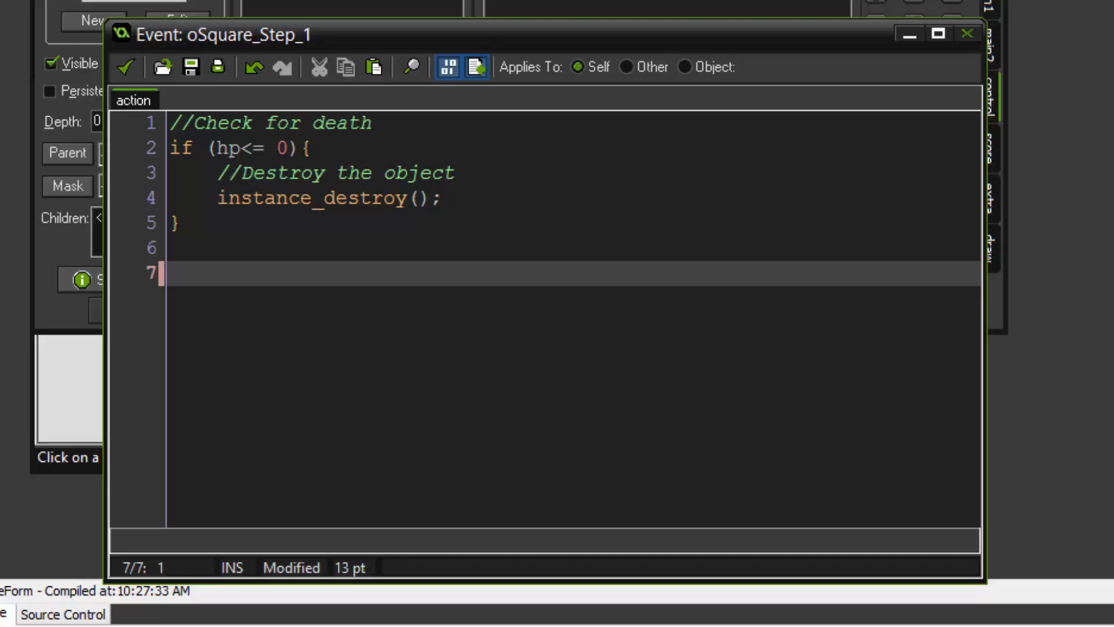
Write '//Check for space bar' and begin if (keyboard_check_pressed(vk_space)) in the Step code
{"action": "type", "text": "//Check for s"}
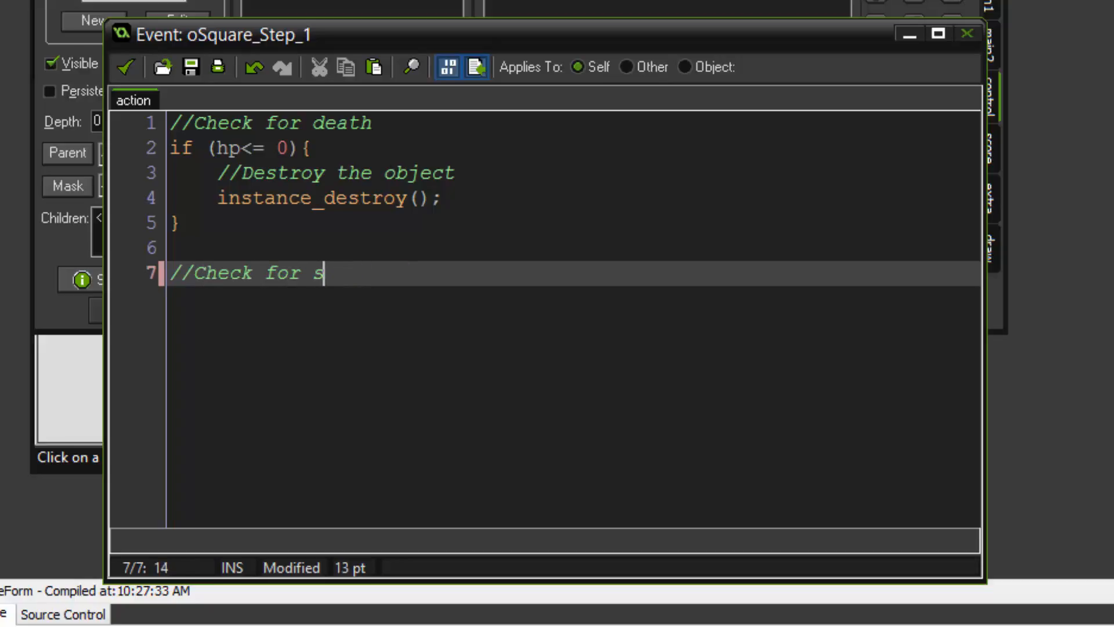
{"action": "type", "text": "pace bar"}
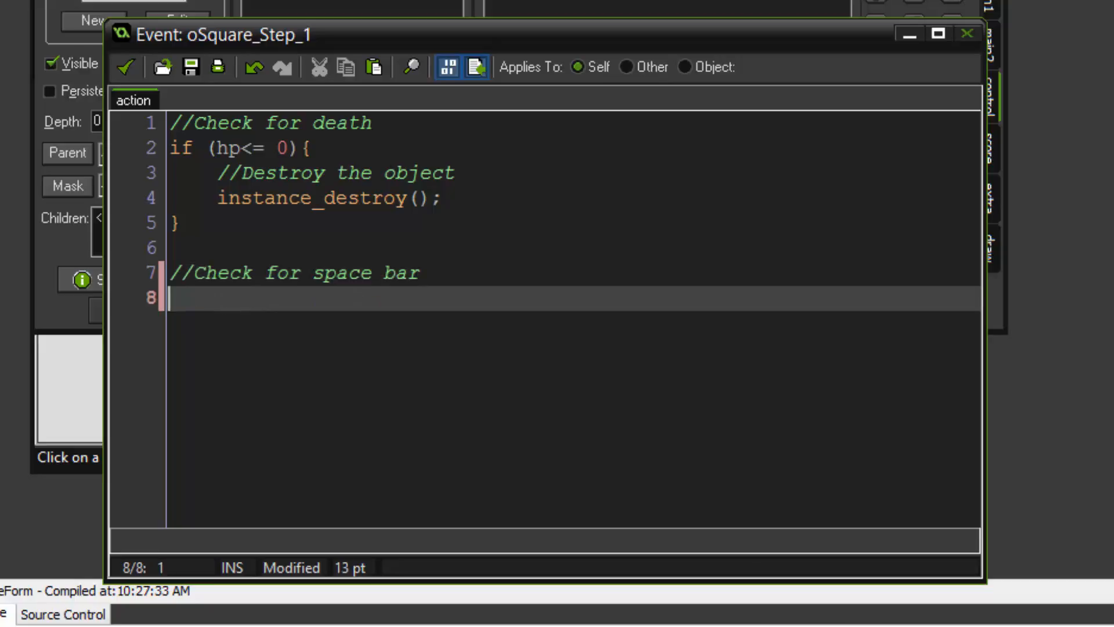
{"action": "type", "text": "if"}
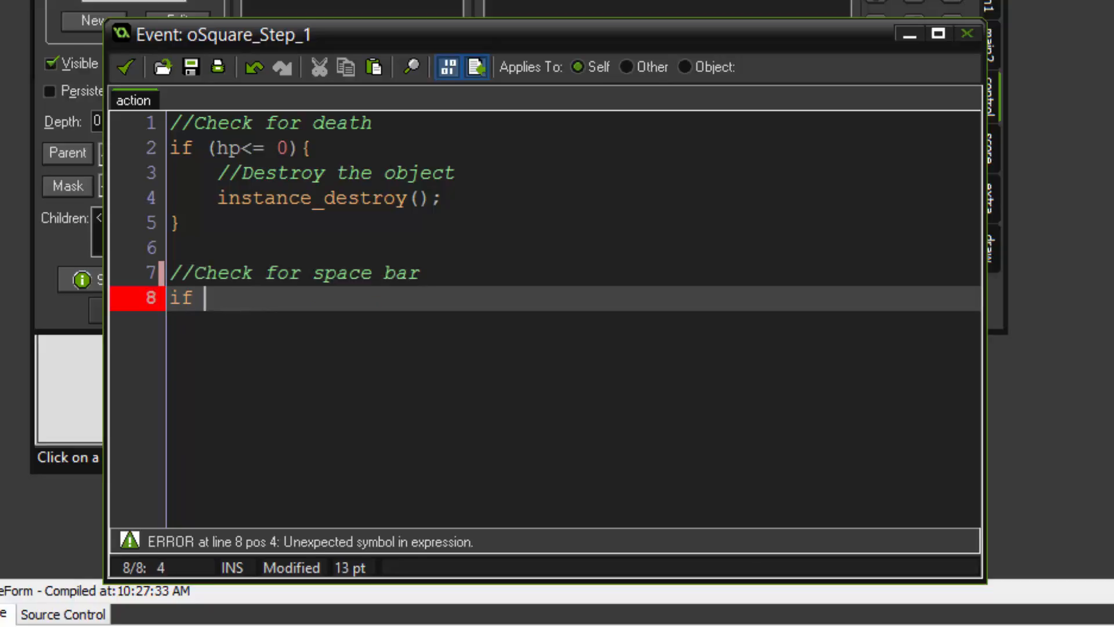
{"action": "type", "text": "(keyb"}
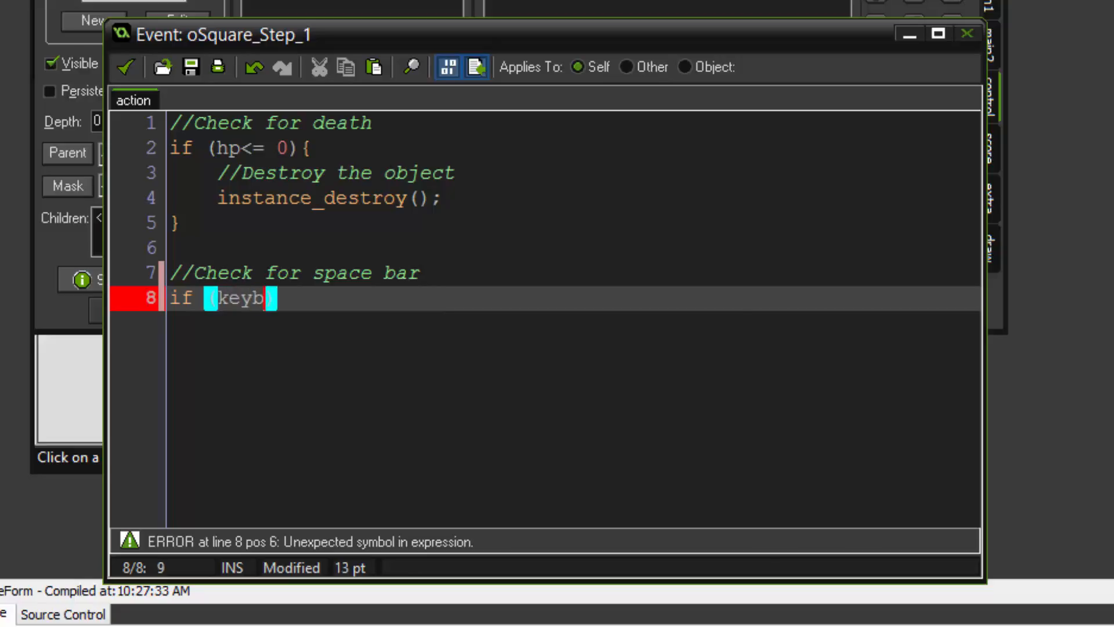
{"action": "type", "text": "oard_check_"}
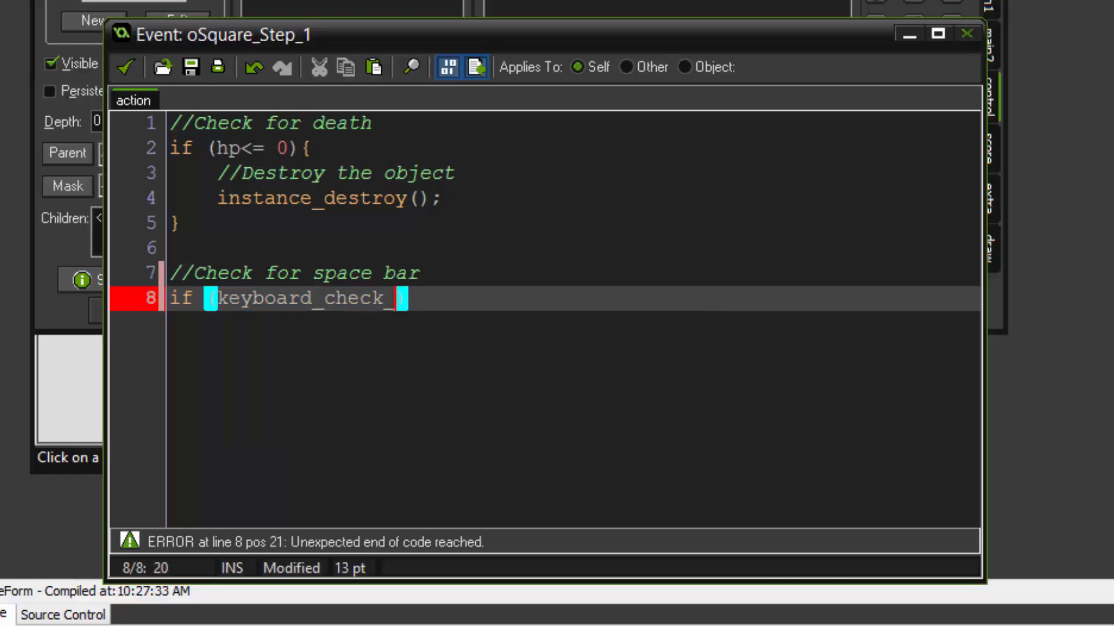
{"action": "type", "text": "pressed"}
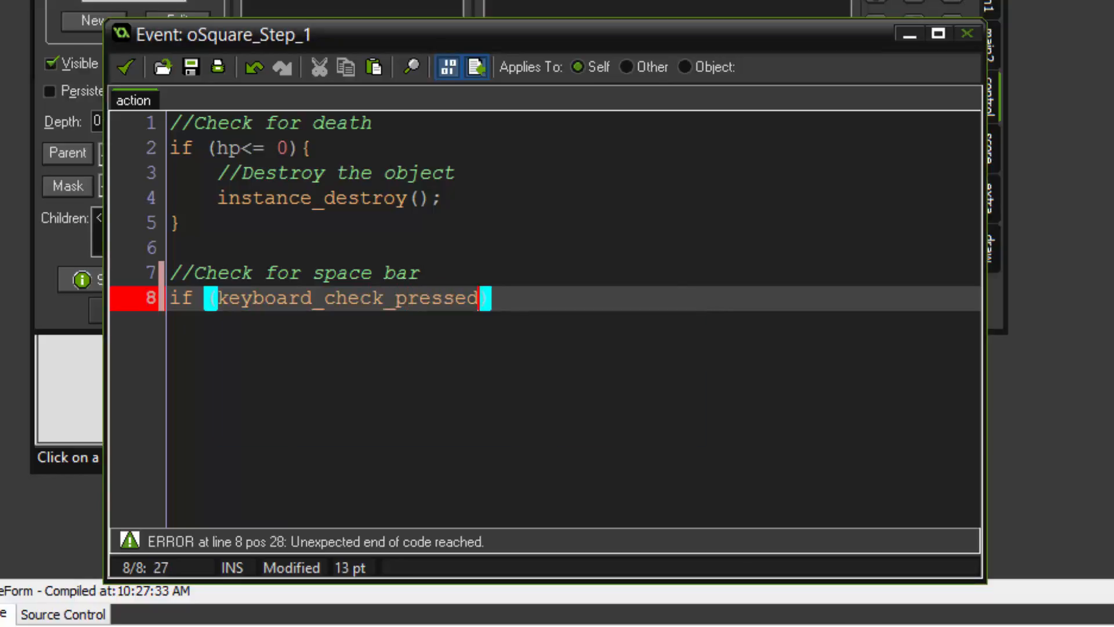
{"action": "type", "text": "()"}
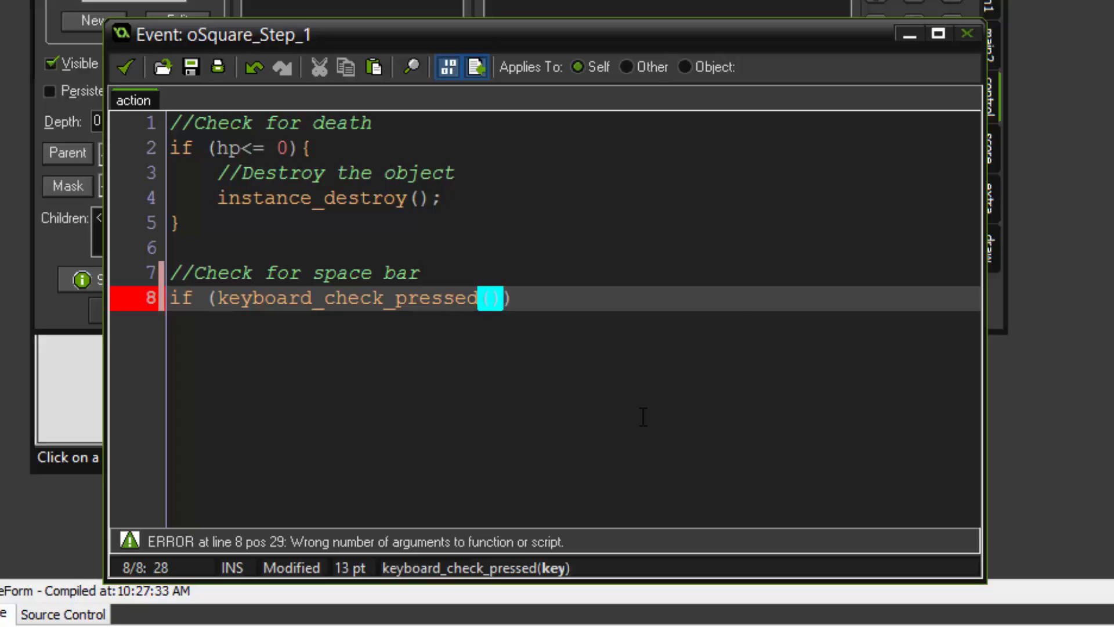
{"action": "type", "text": "vk_space"}
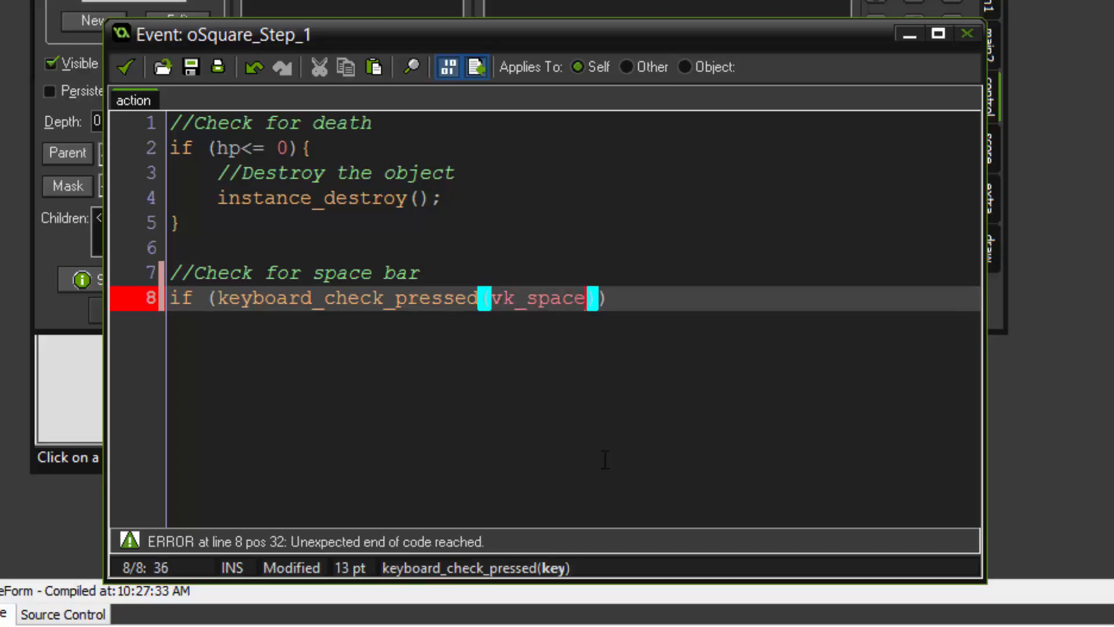
{"action": "type", "text": ")"}
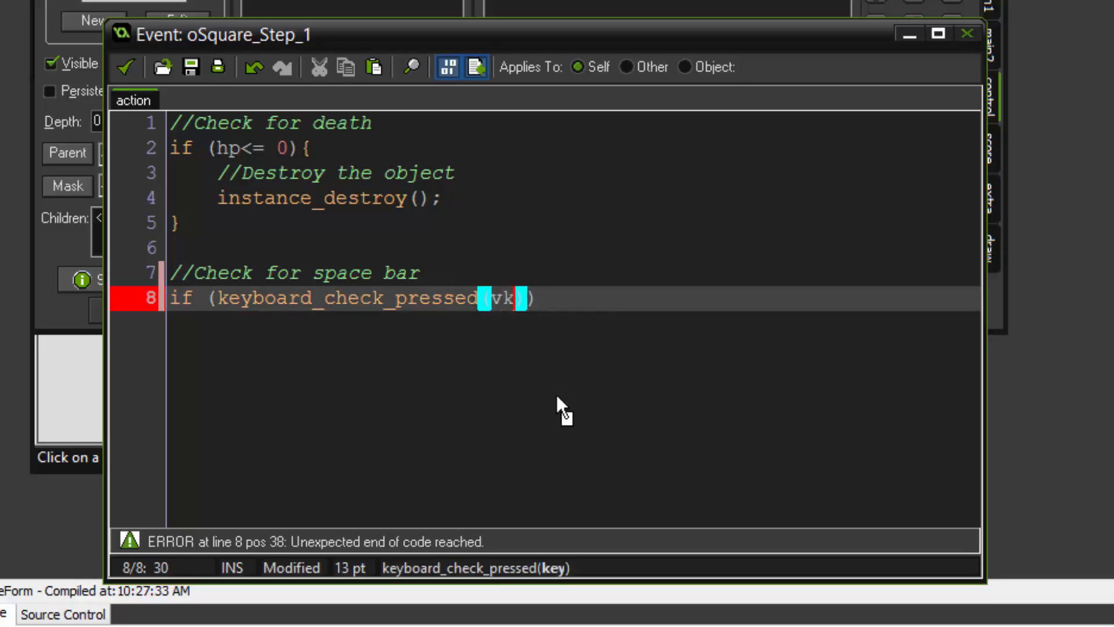
Try key constants vk_shift, vk_control and ord('S') in the condition, settling back on vk_space
{"action": "type", "text": "vk"}
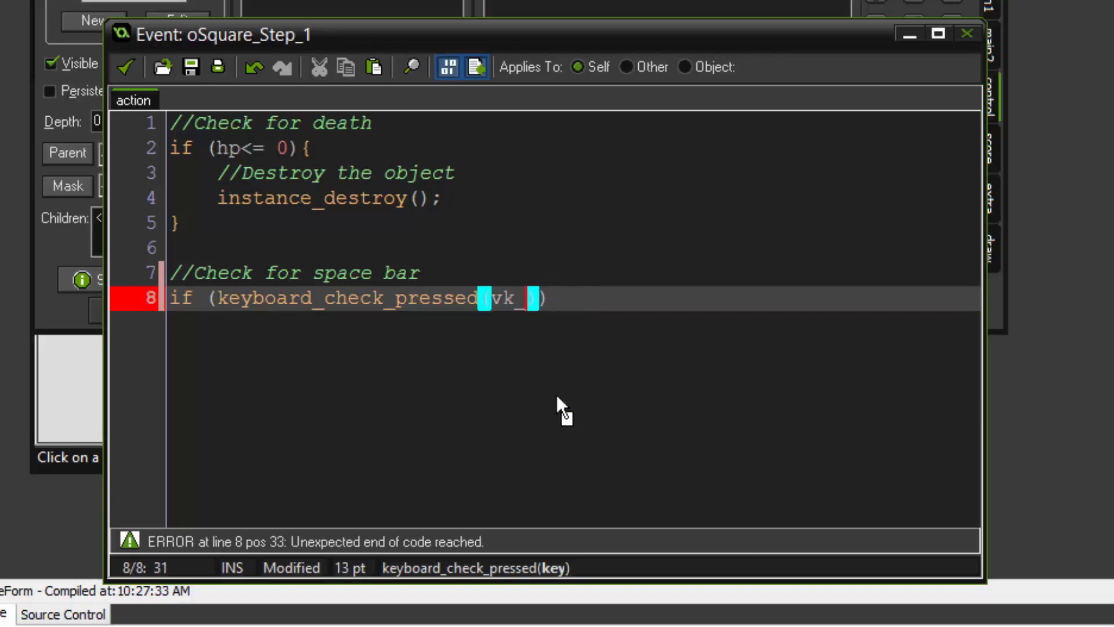
{"action": "type", "text": "shift"}
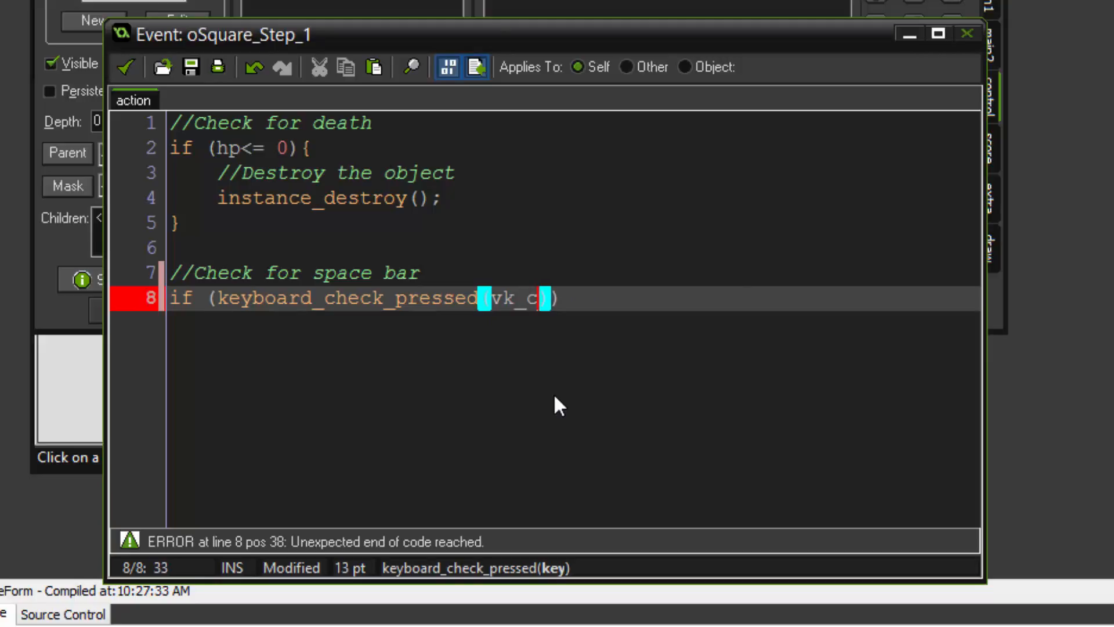
{"action": "type", "text": "ontrol"}
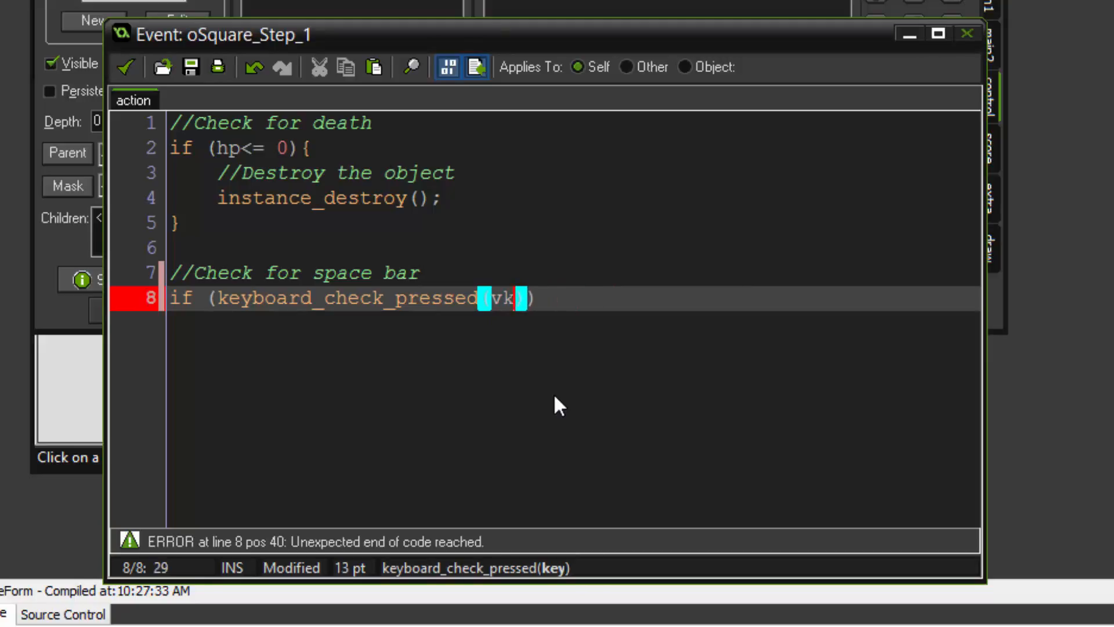
{"action": "key", "text": "Backspace"}
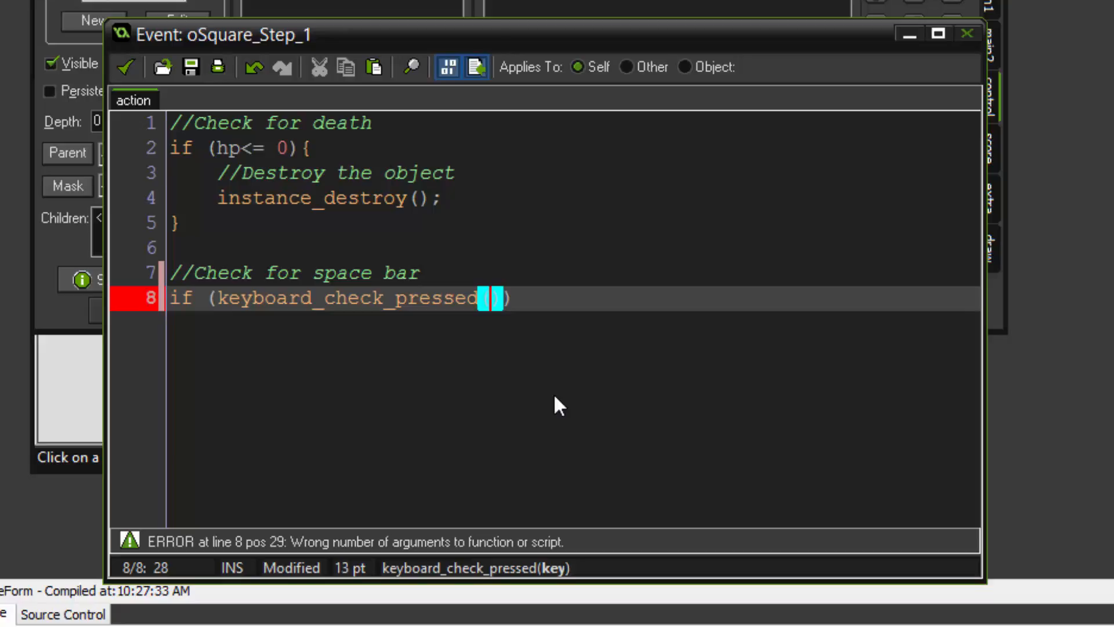
{"action": "type", "text": "ord('"}
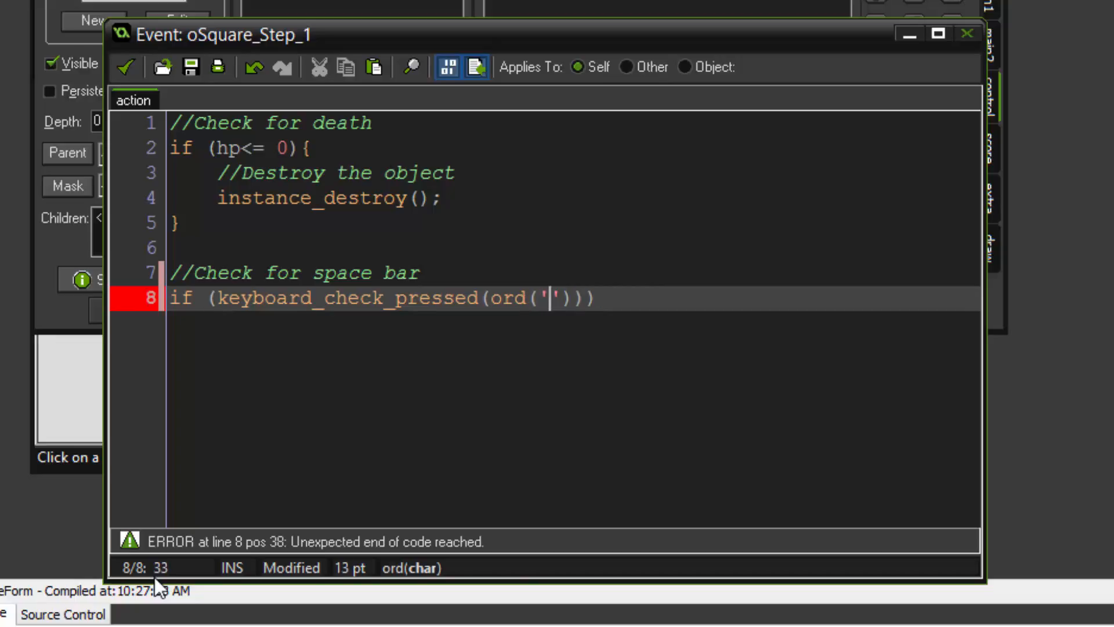
{"action": "type", "text": "S"}
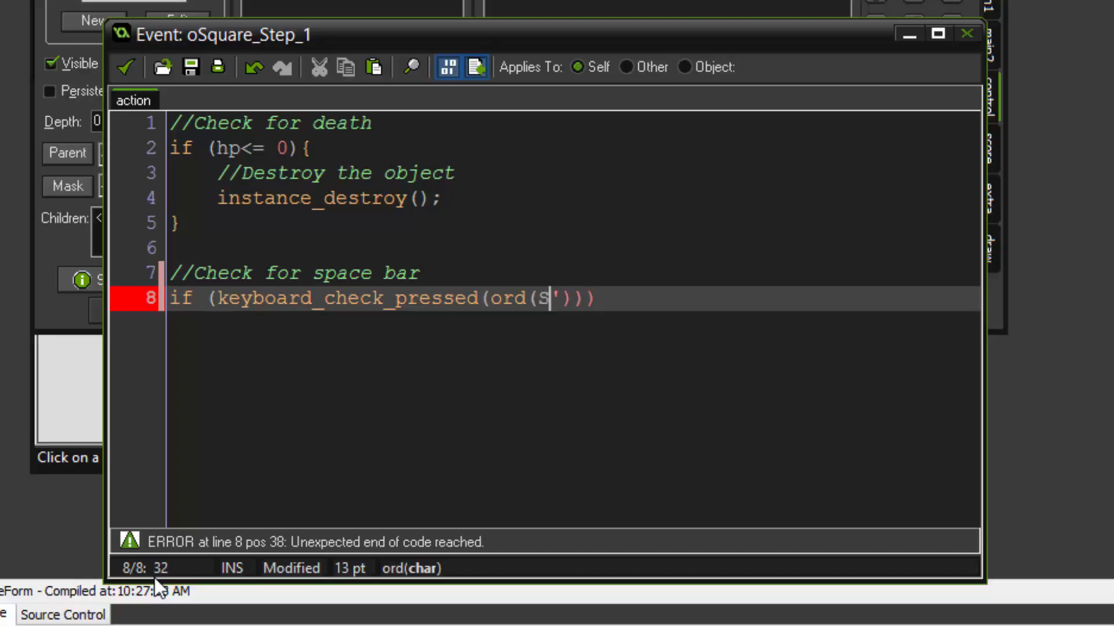
{"action": "key", "text": "Backspace"}
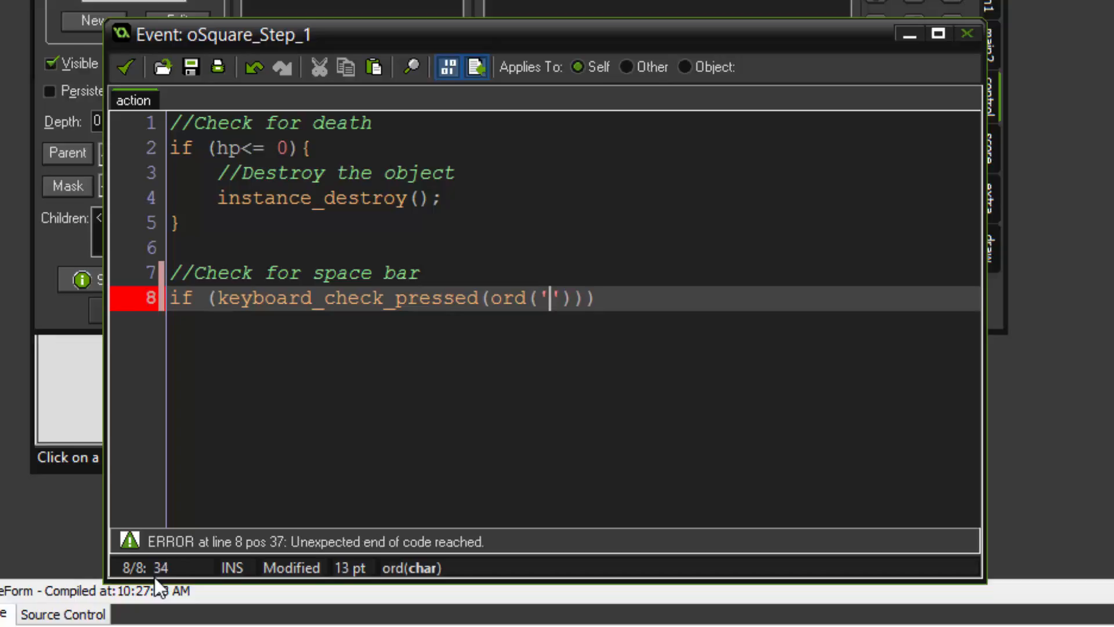
{"action": "type", "text": "s"}
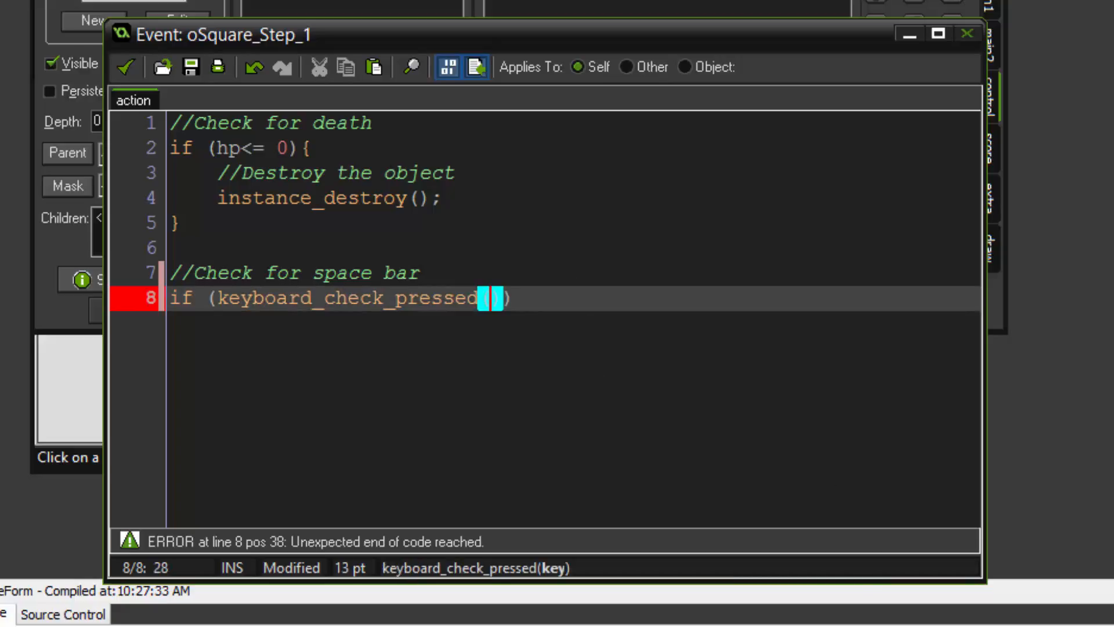
{"action": "type", "text": "("}
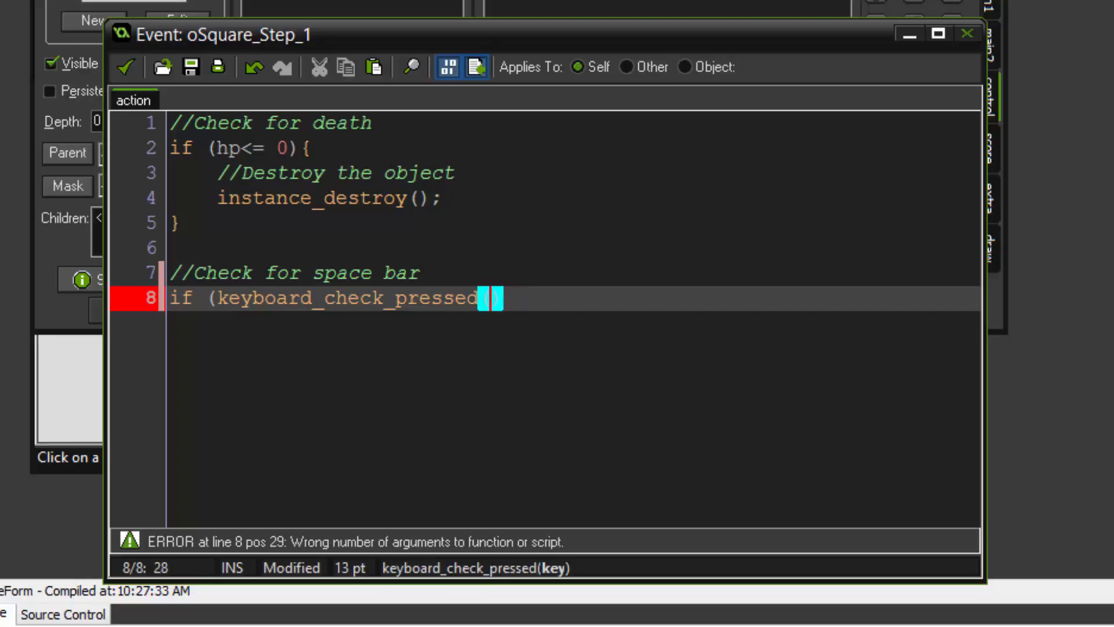
{"action": "type", "text": "("}
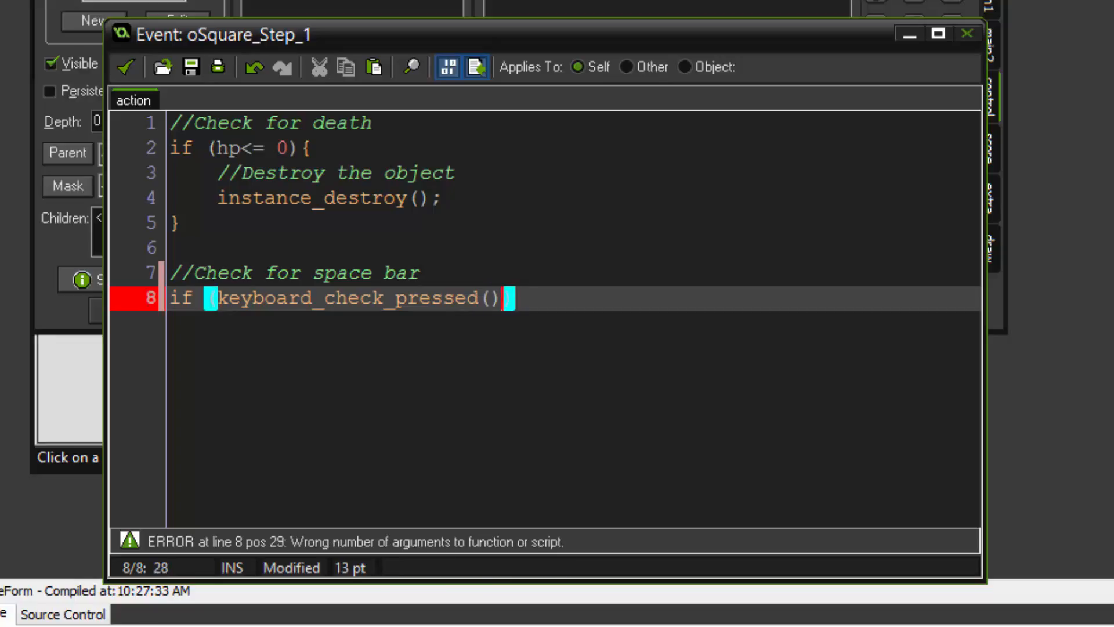
{"action": "type", "text": "VK"}
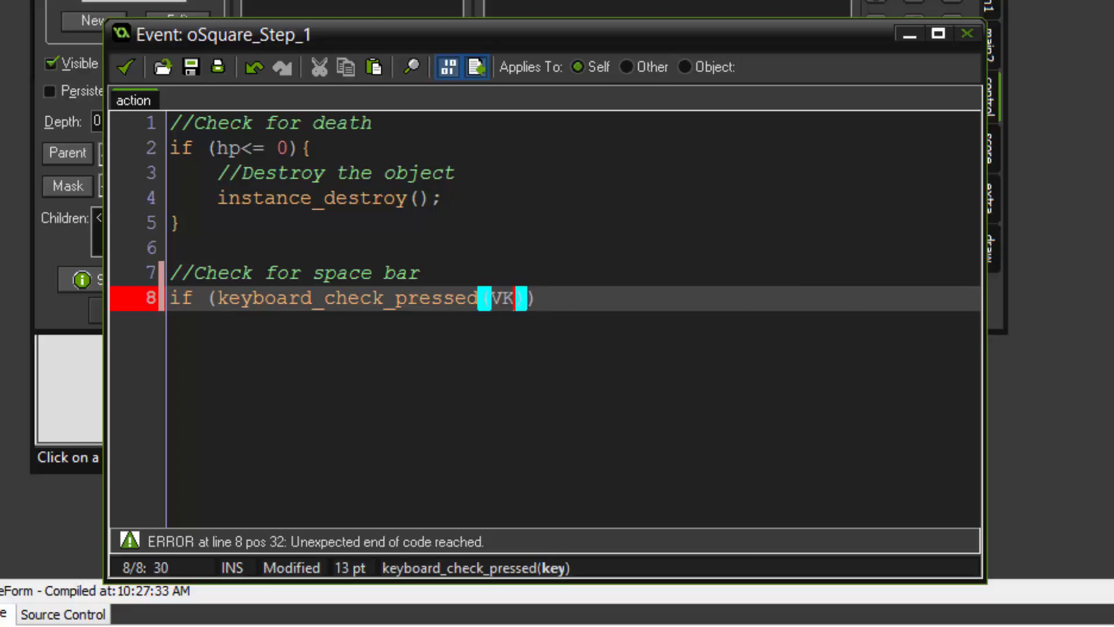
{"action": "type", "text": "sk_space"}
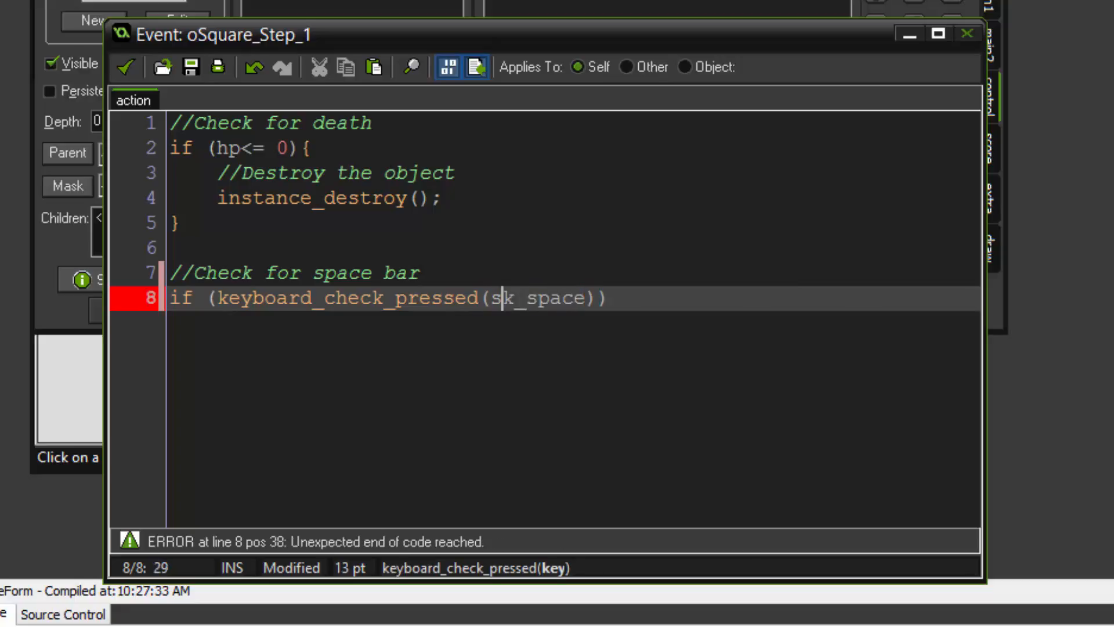
{"action": "type", "text": "vk_space"}
{"action": "type", "text": "h"}
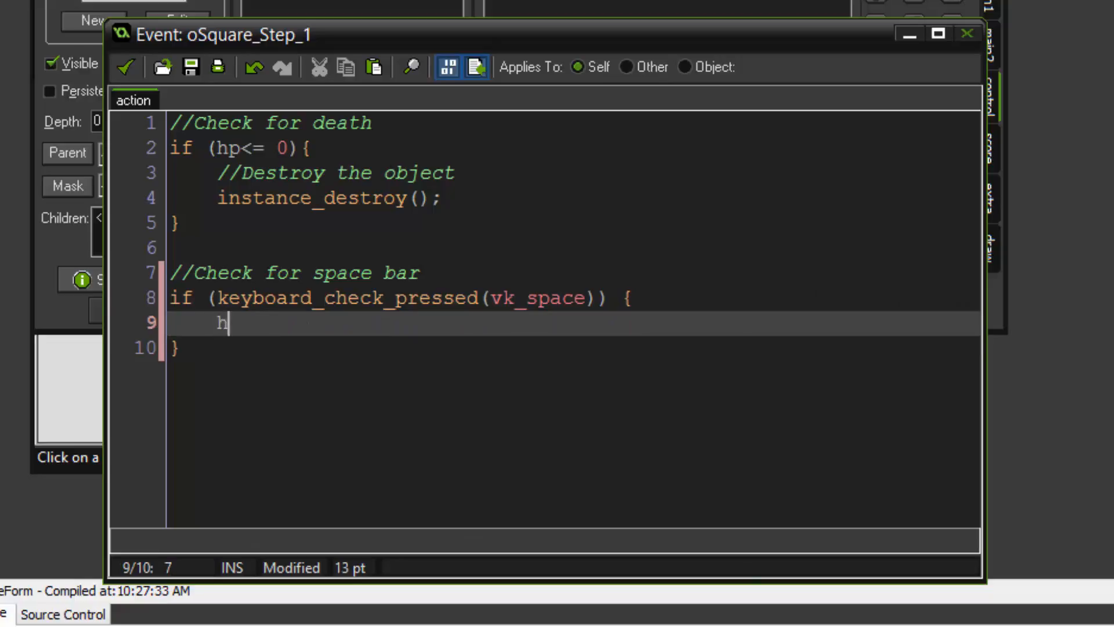
Complete the if block with hp-=1; and a '//Decrease HP' comment, reviewing the space bar lines
{"action": "type", "text": "p-=1;"}
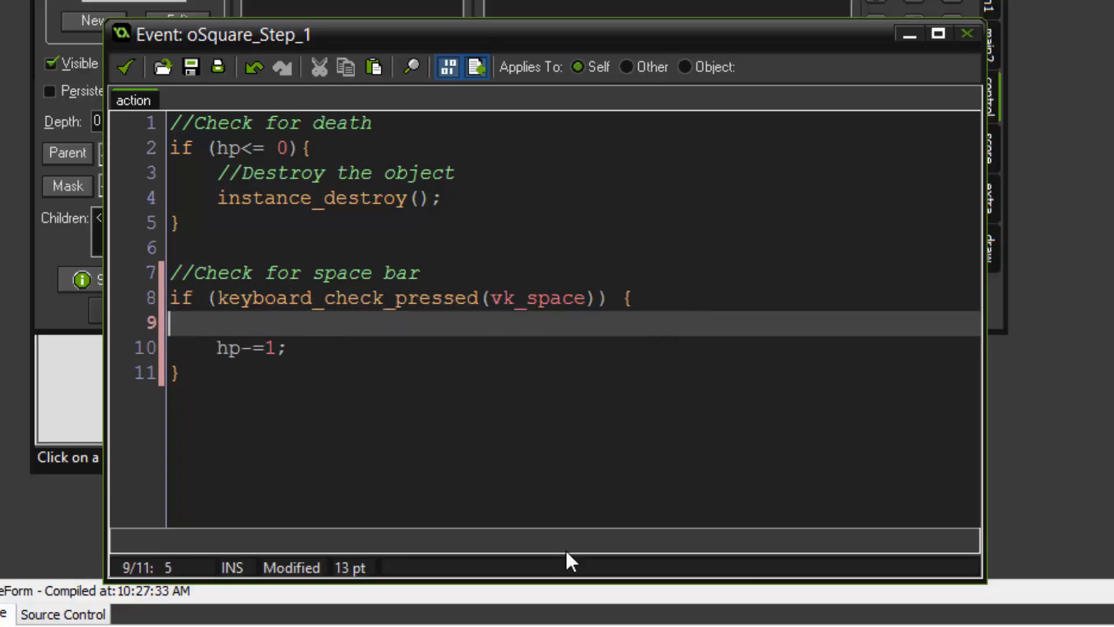
{"action": "type", "text": "//"}
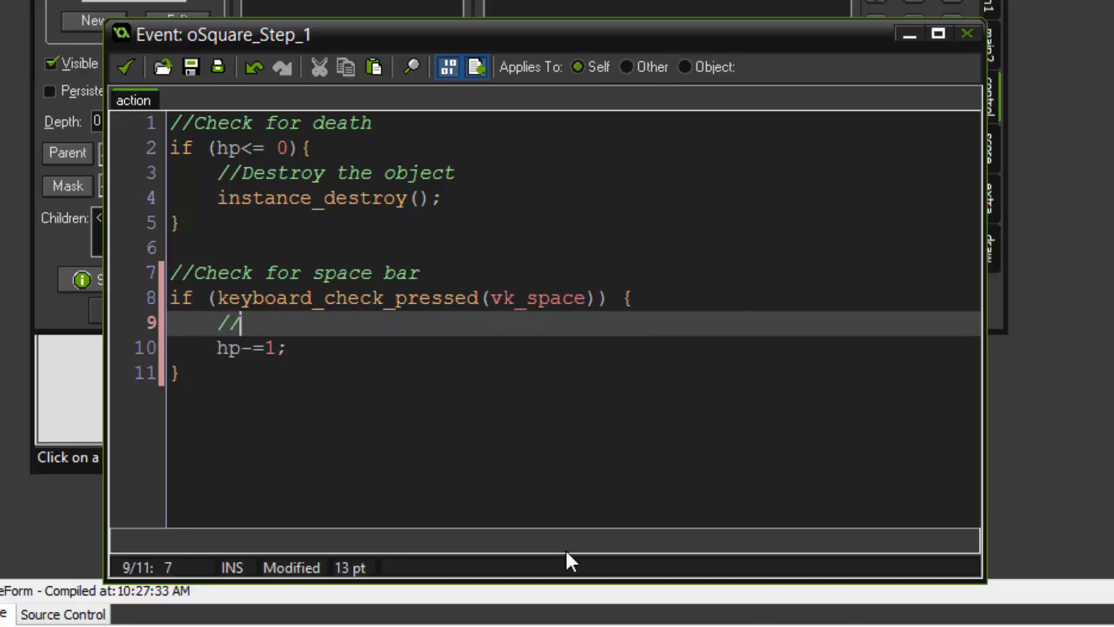
{"action": "type", "text": "Decrease HP"}
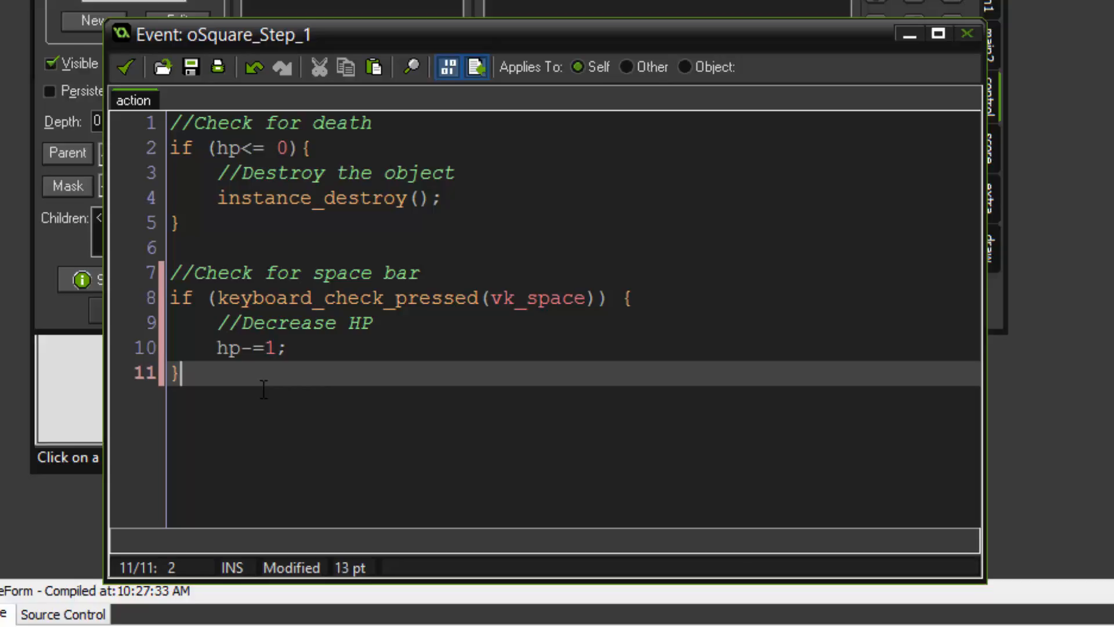
{"action": "mouse_move", "coordinate": [716, 309]}
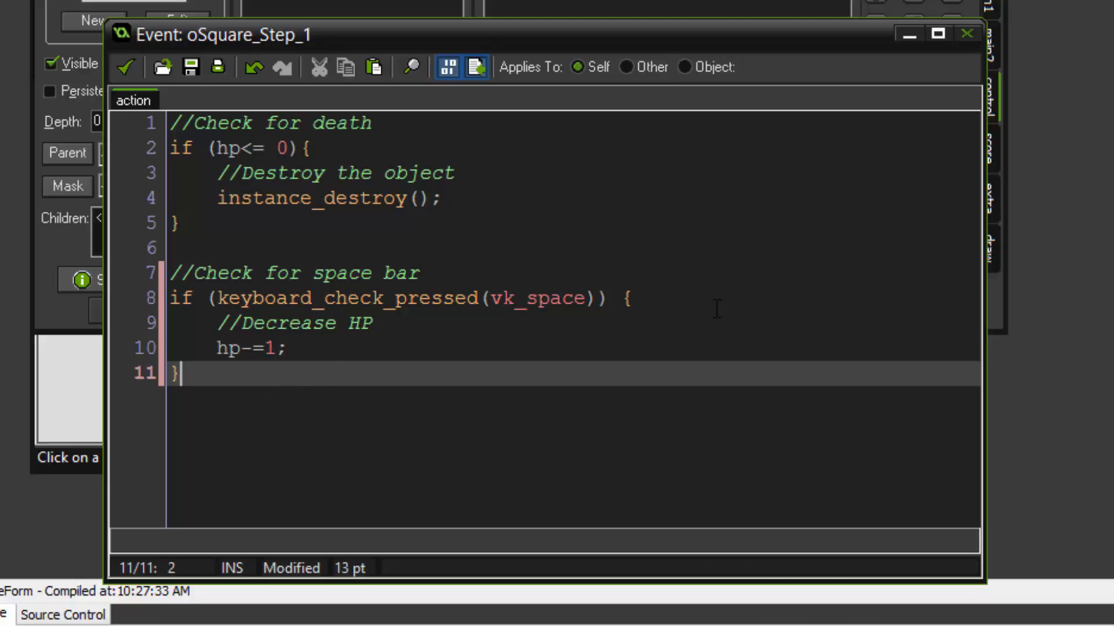
{"action": "left_click_drag", "start_coordinate": [184, 273], "coordinate": [626, 298]}
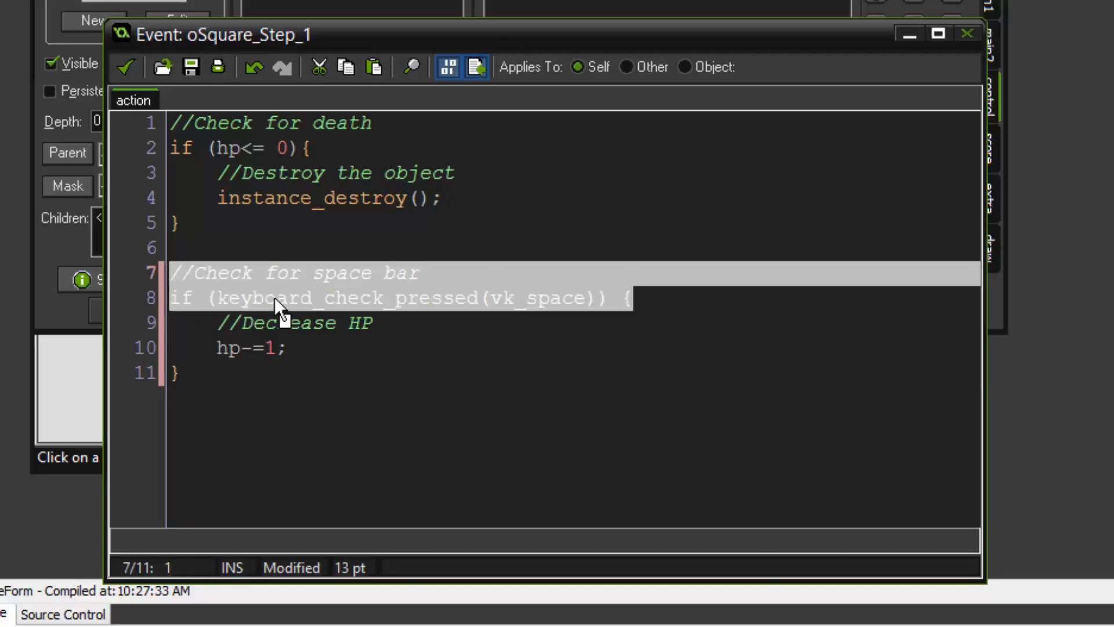
{"action": "left_click", "coordinate": [238, 348]}
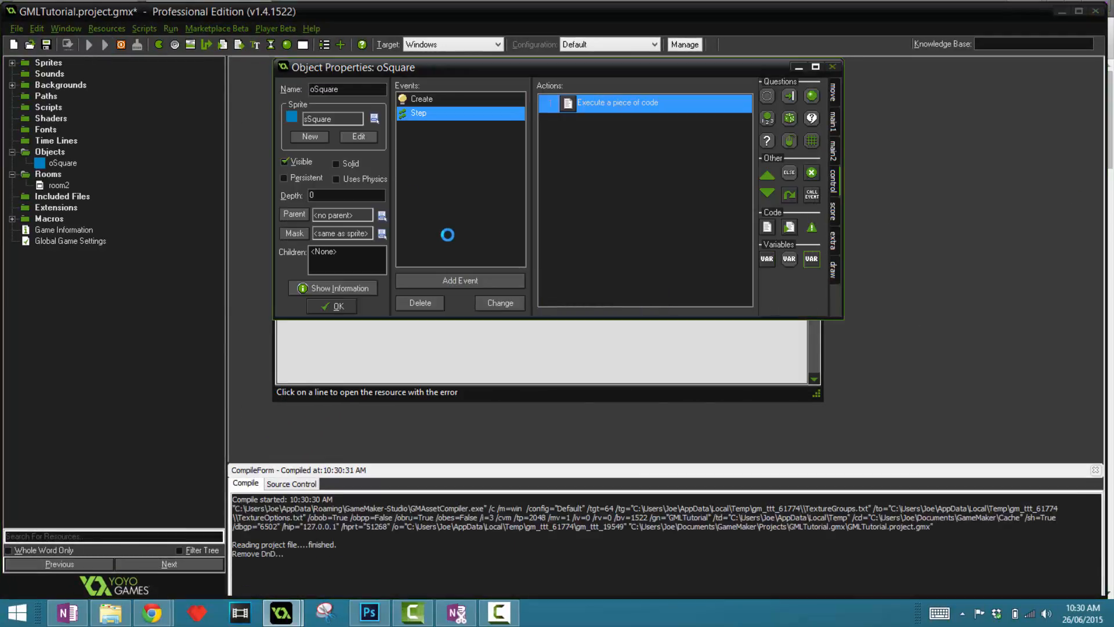
Run the game to test the space-bar damage on the square, then close the game window
{"action": "left_click", "coordinate": [103, 44]}
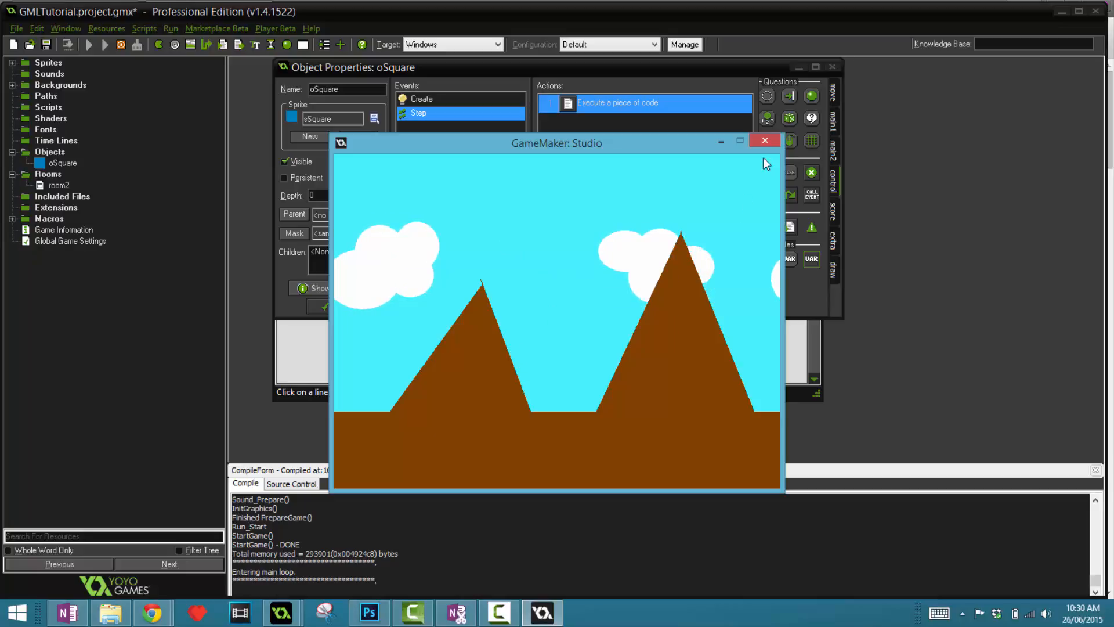
{"action": "left_click", "coordinate": [764, 142]}
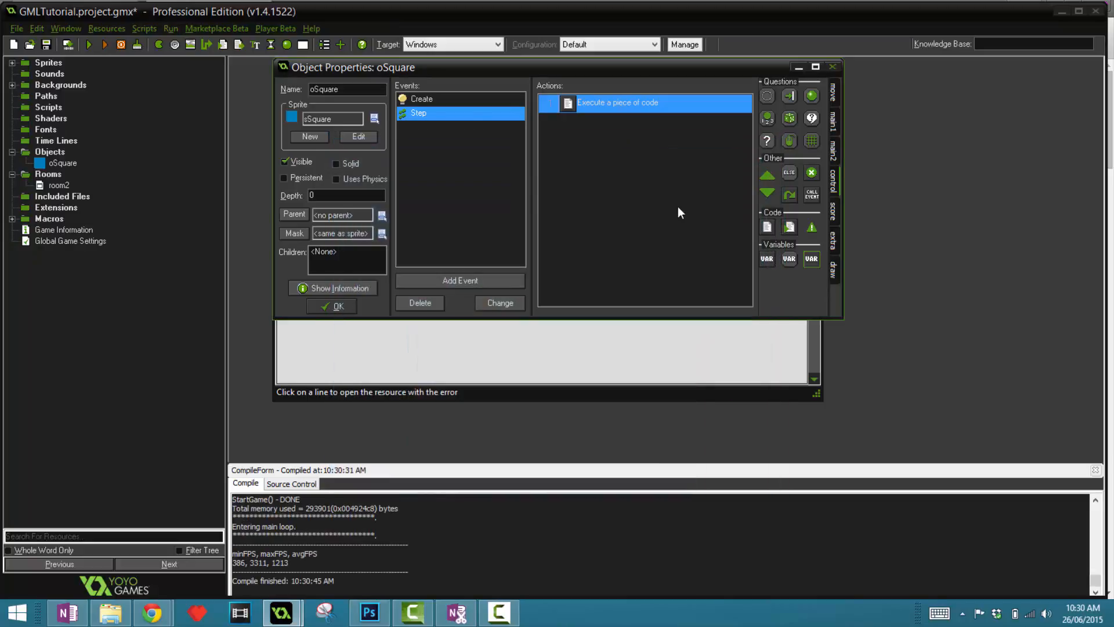
{"action": "mouse_move", "coordinate": [686, 215]}
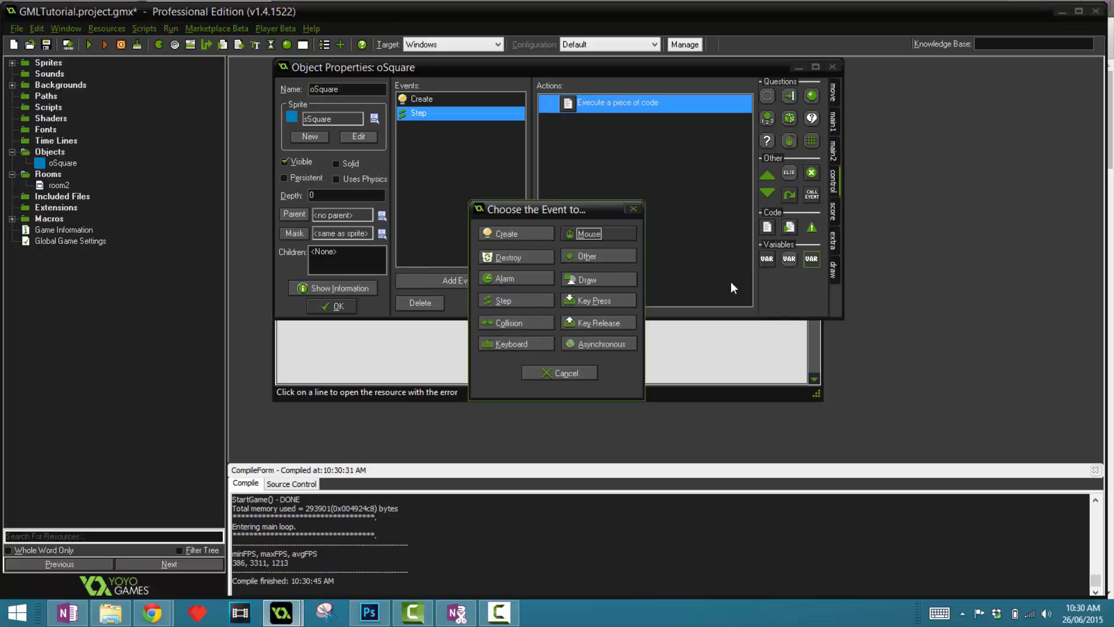
Add a Destroy event whose Execute Code action calls game_end(), then save the code
{"action": "left_click", "coordinate": [508, 257]}
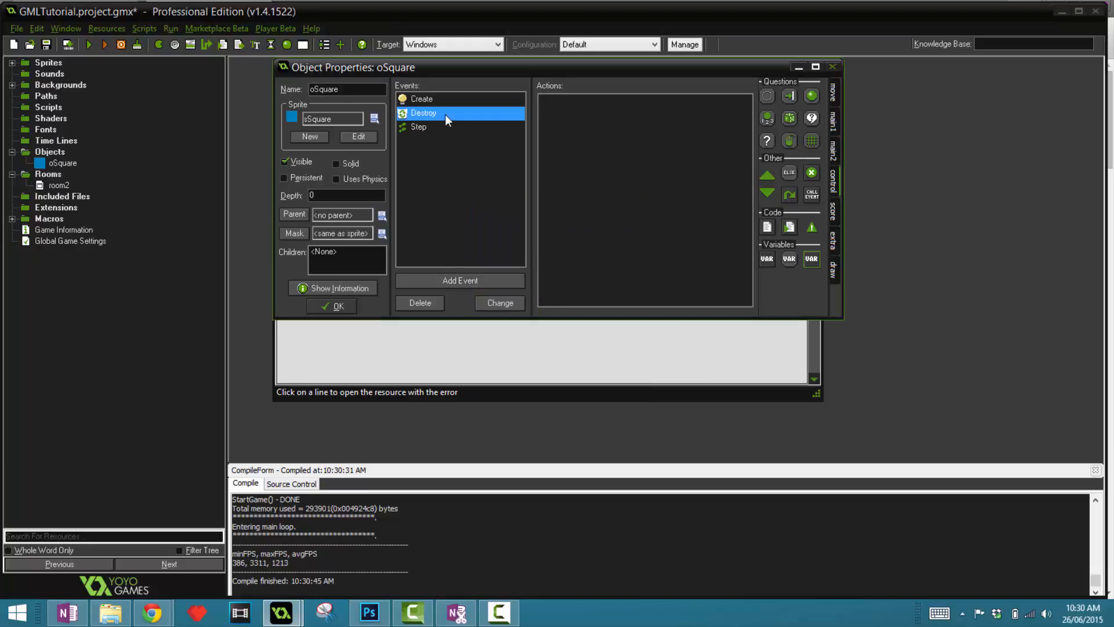
{"action": "mouse_move", "coordinate": [422, 124]}
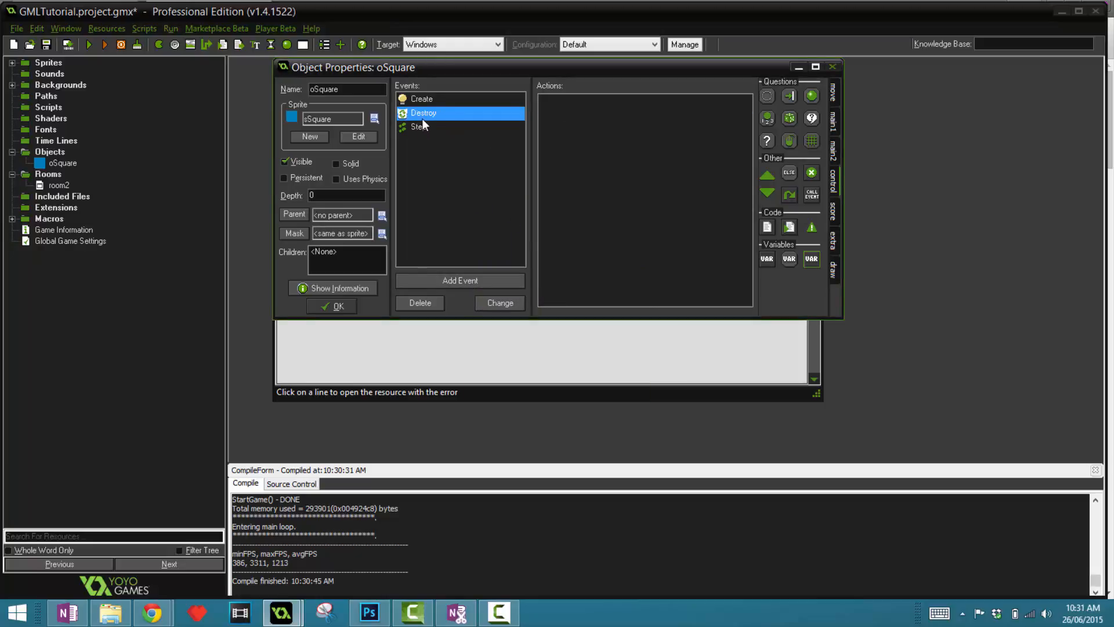
{"action": "double_click", "coordinate": [418, 127]}
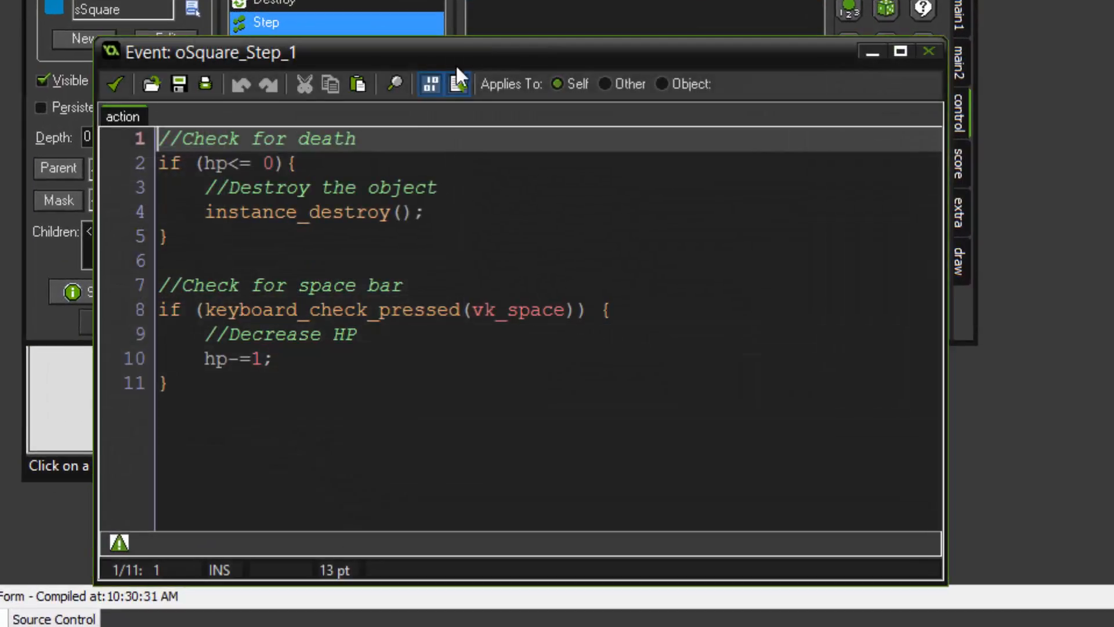
{"action": "double_click", "coordinate": [306, 211]}
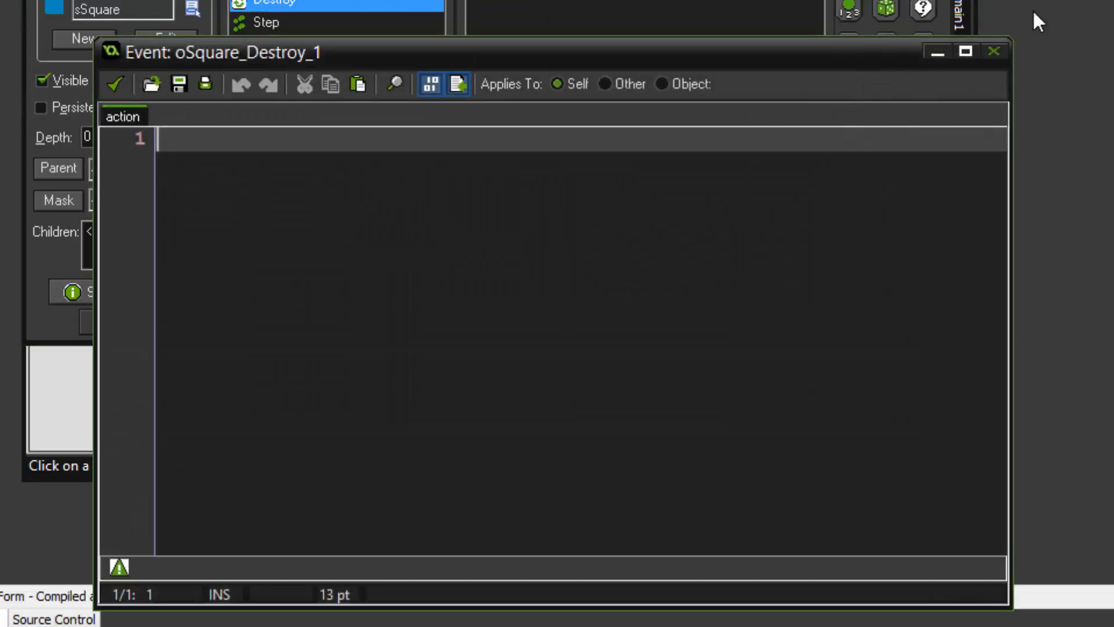
{"action": "type", "text": "end_ga"}
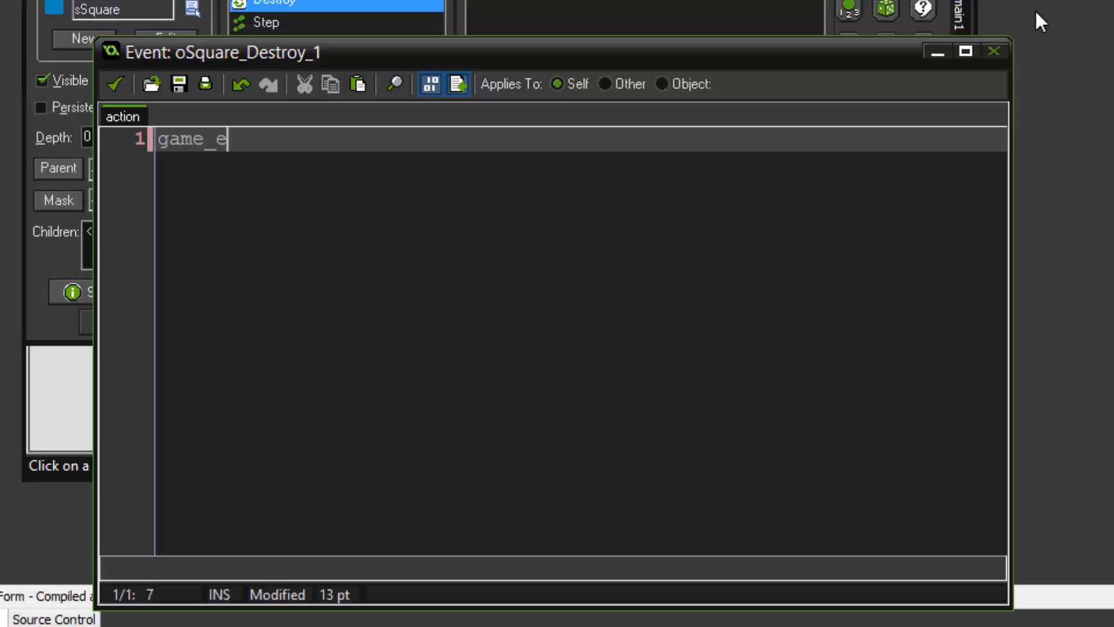
{"action": "type", "text": "nd();"}
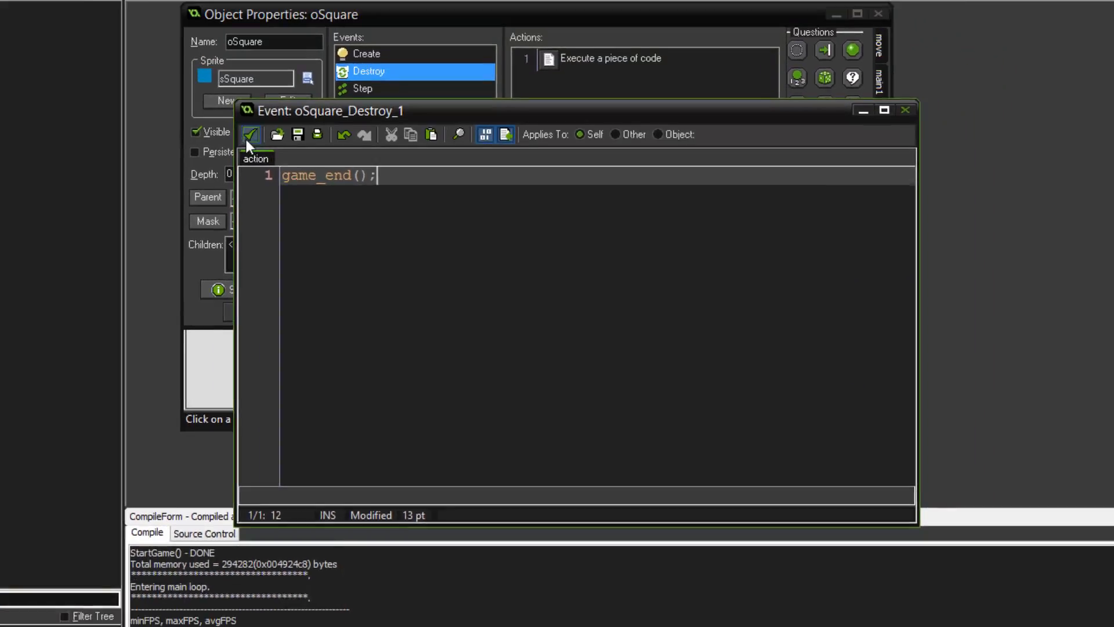
{"action": "left_click", "coordinate": [251, 134]}
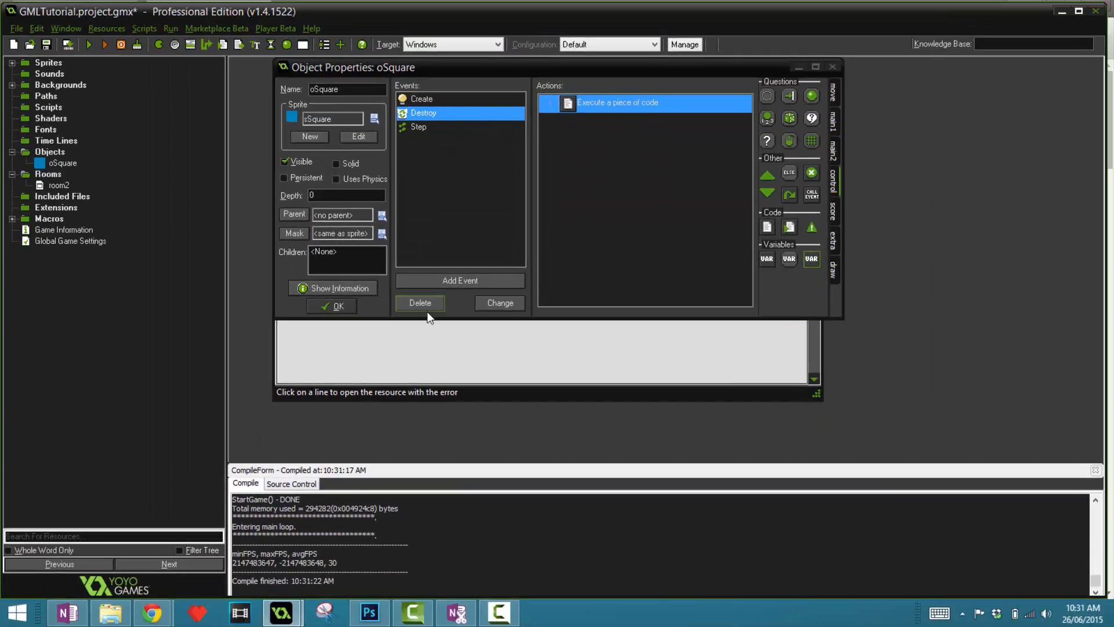
Delete the Destroy event and confirm removing its actions
{"action": "double_click", "coordinate": [644, 102]}
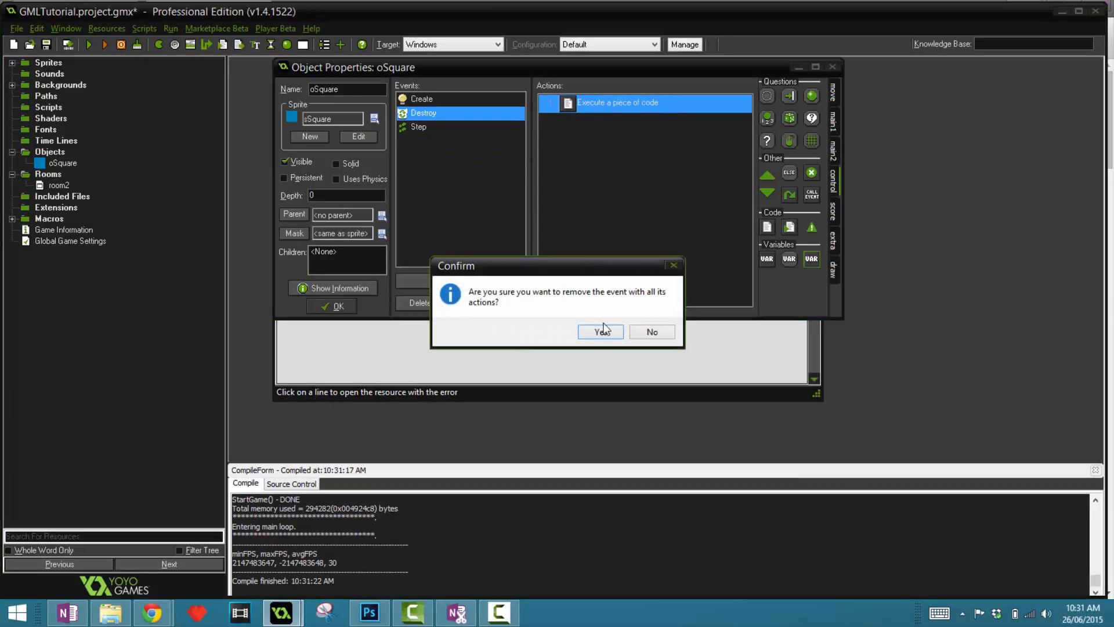
{"action": "left_click", "coordinate": [598, 332]}
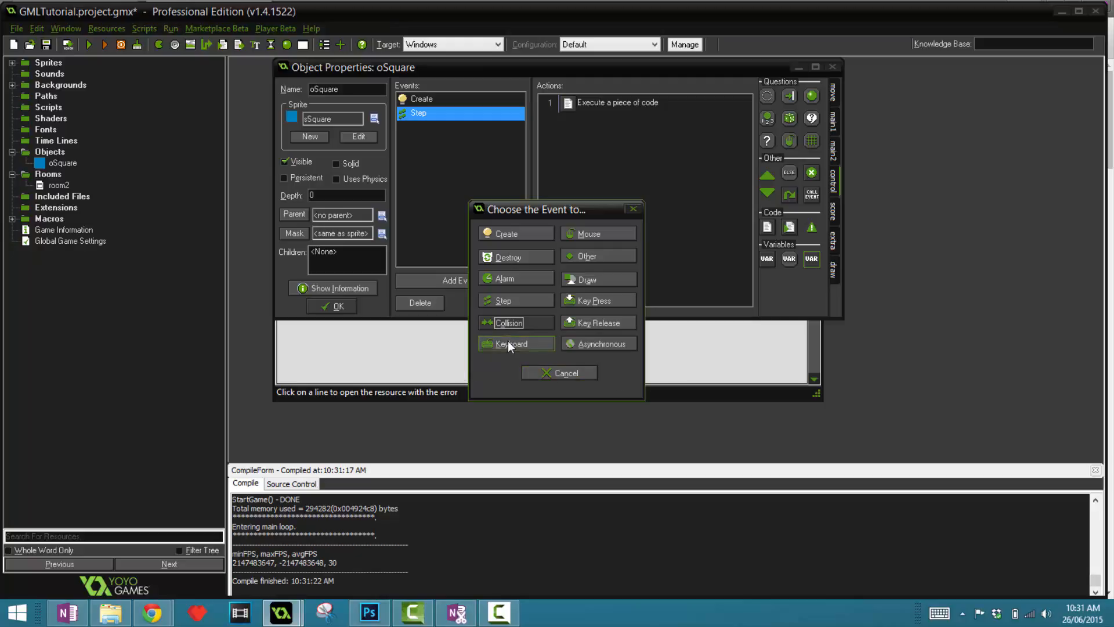
{"action": "mouse_move", "coordinate": [498, 357]}
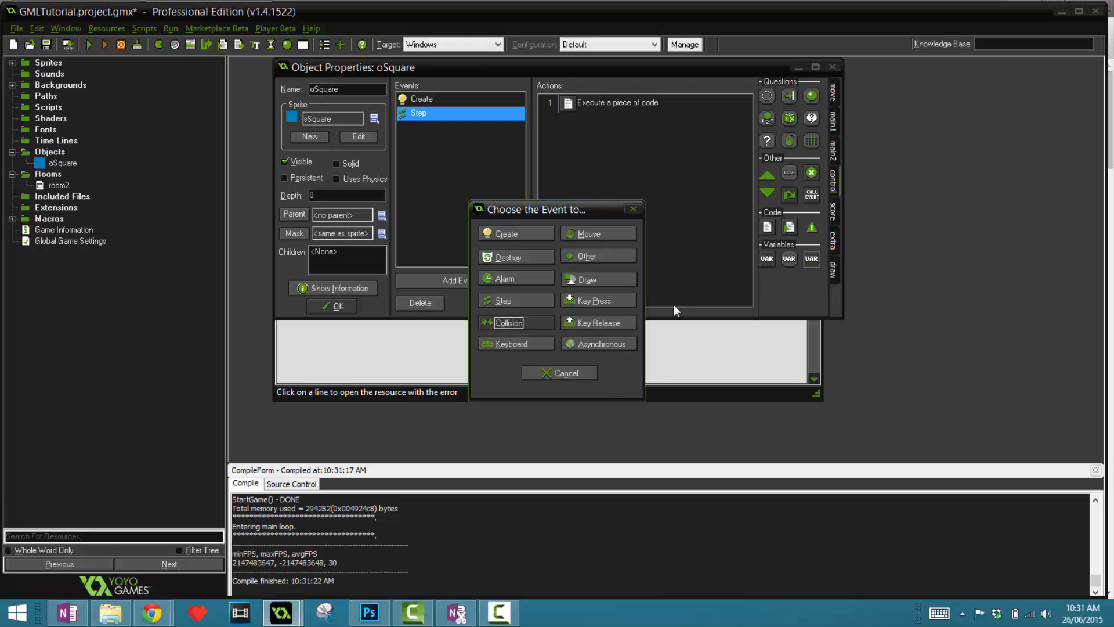
Browse the Choose the Event dialog and expand the Mouse event variants list
{"action": "left_click", "coordinate": [585, 278]}
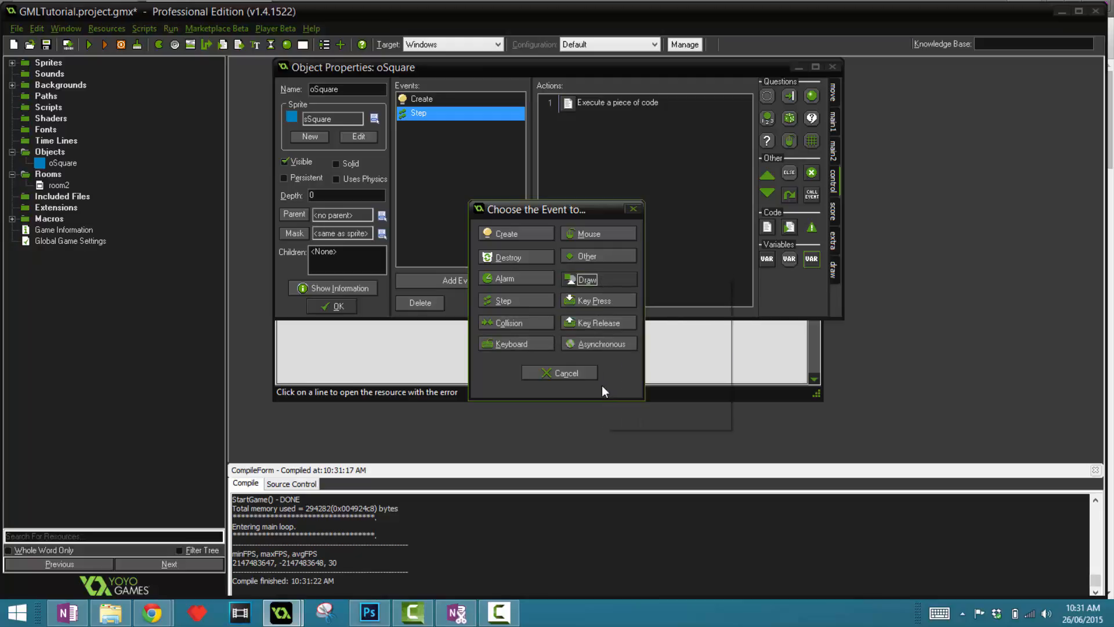
{"action": "left_click", "coordinate": [599, 322]}
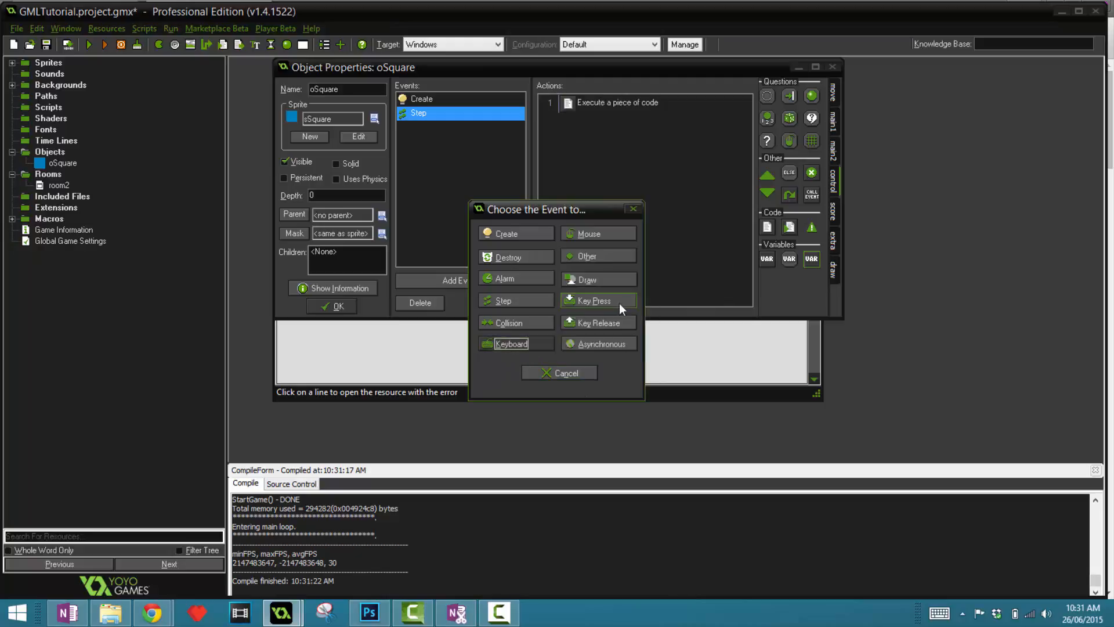
{"action": "mouse_move", "coordinate": [510, 343]}
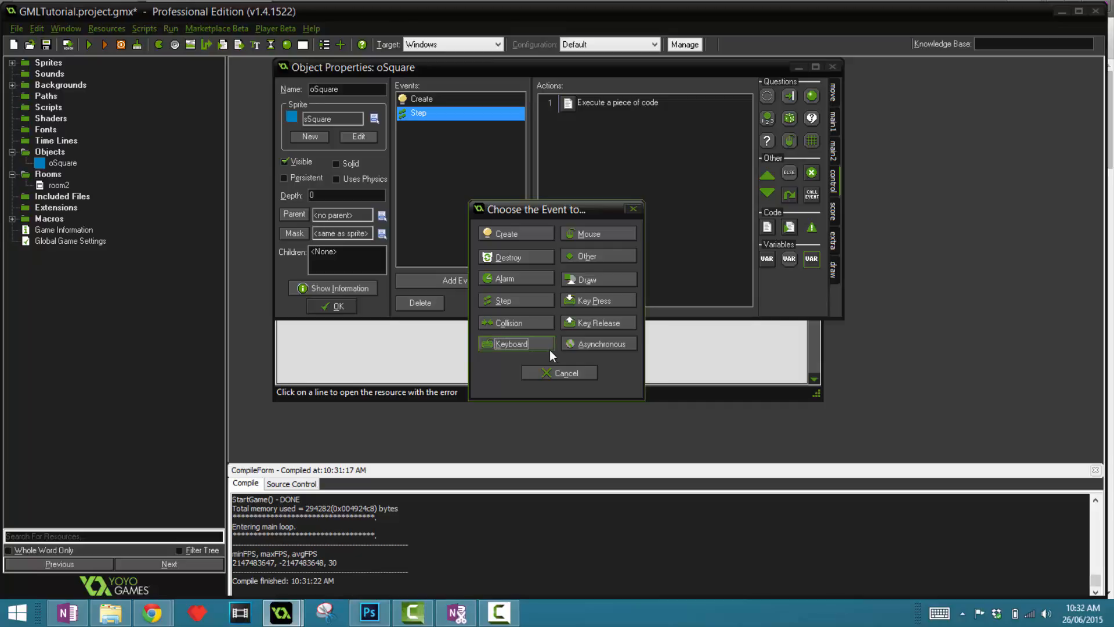
{"action": "mouse_move", "coordinate": [536, 356]}
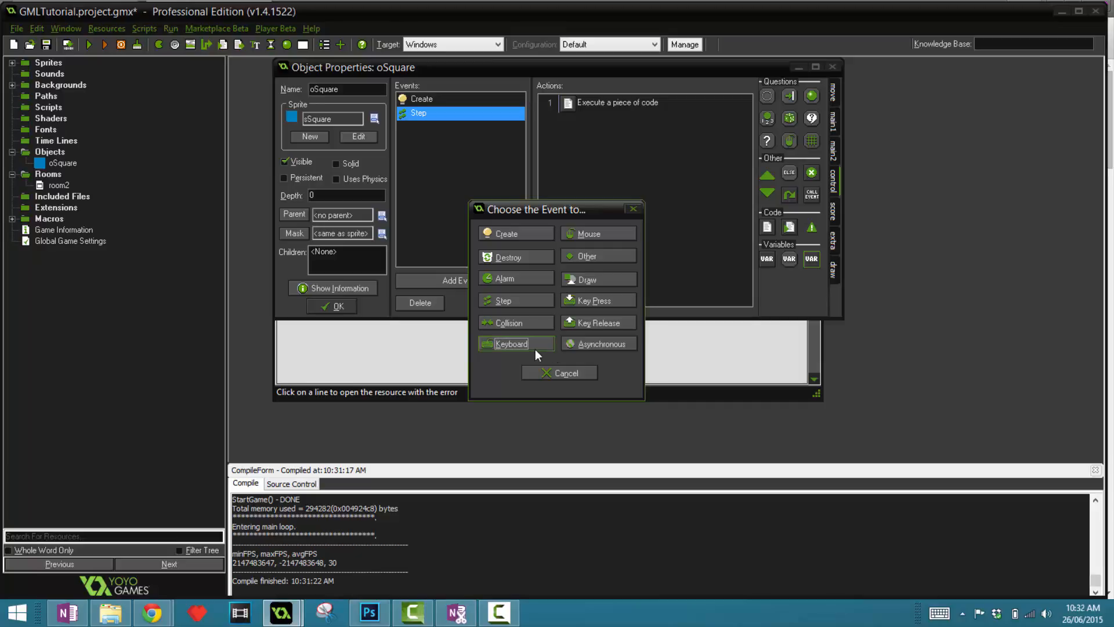
{"action": "mouse_move", "coordinate": [532, 355]}
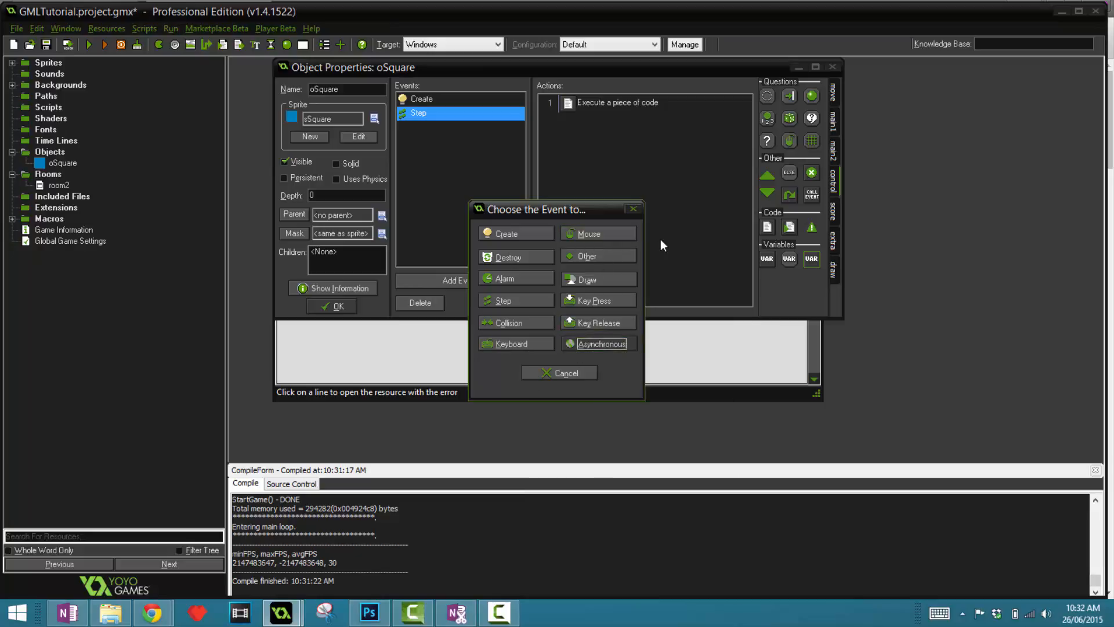
{"action": "left_click", "coordinate": [589, 233]}
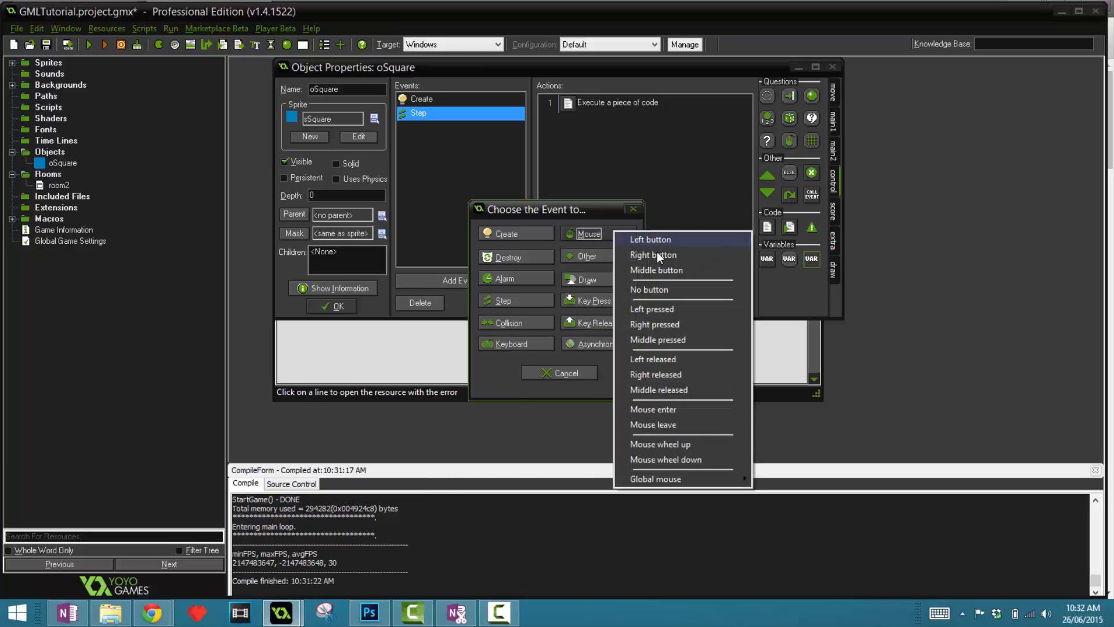
{"action": "mouse_move", "coordinate": [657, 409]}
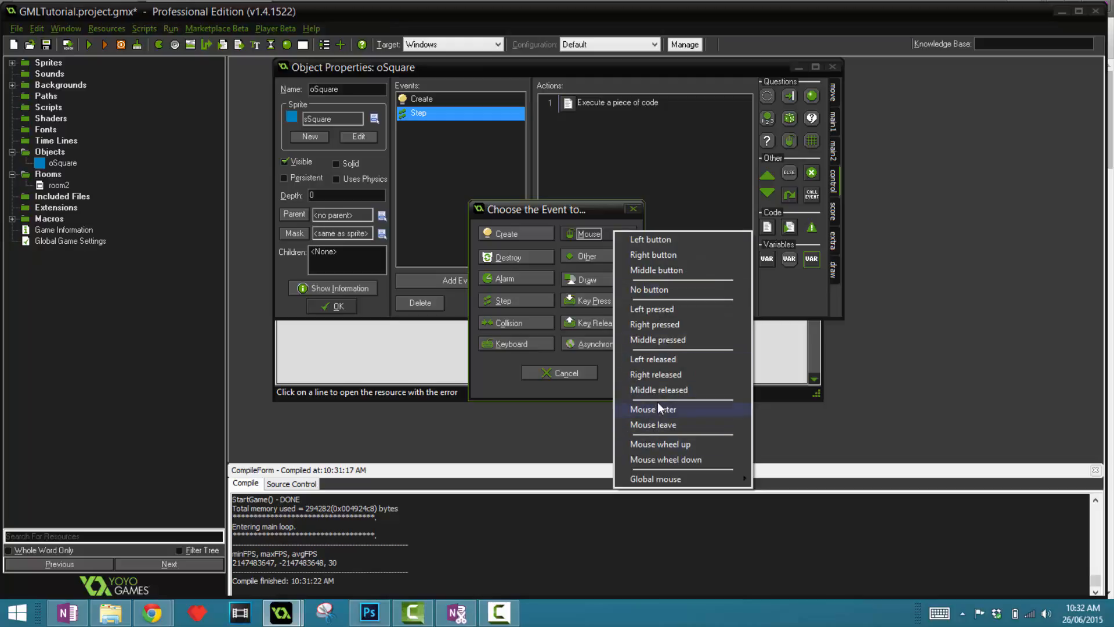
{"action": "mouse_move", "coordinate": [536, 405]}
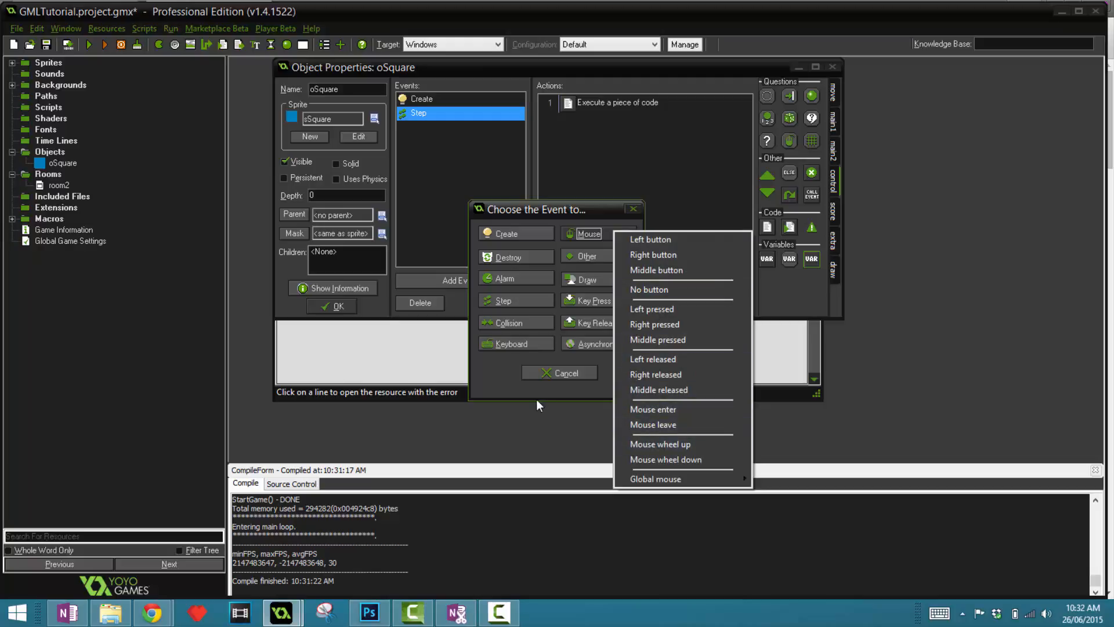
Browse the Other event types including Views, then cancel without adding an event
{"action": "left_click", "coordinate": [585, 255]}
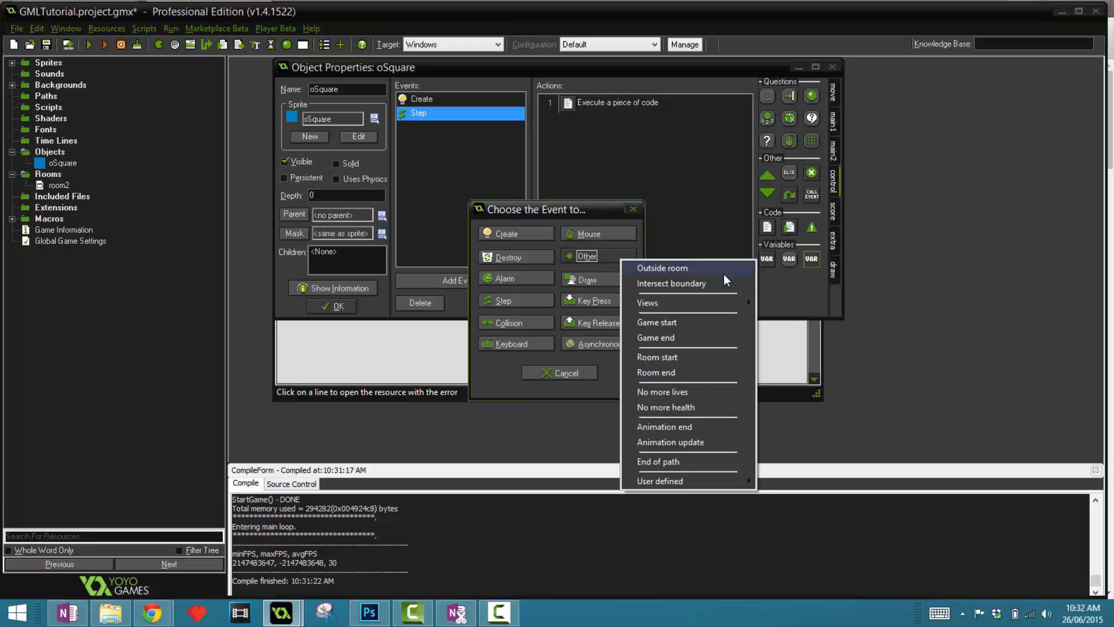
{"action": "mouse_move", "coordinate": [708, 275]}
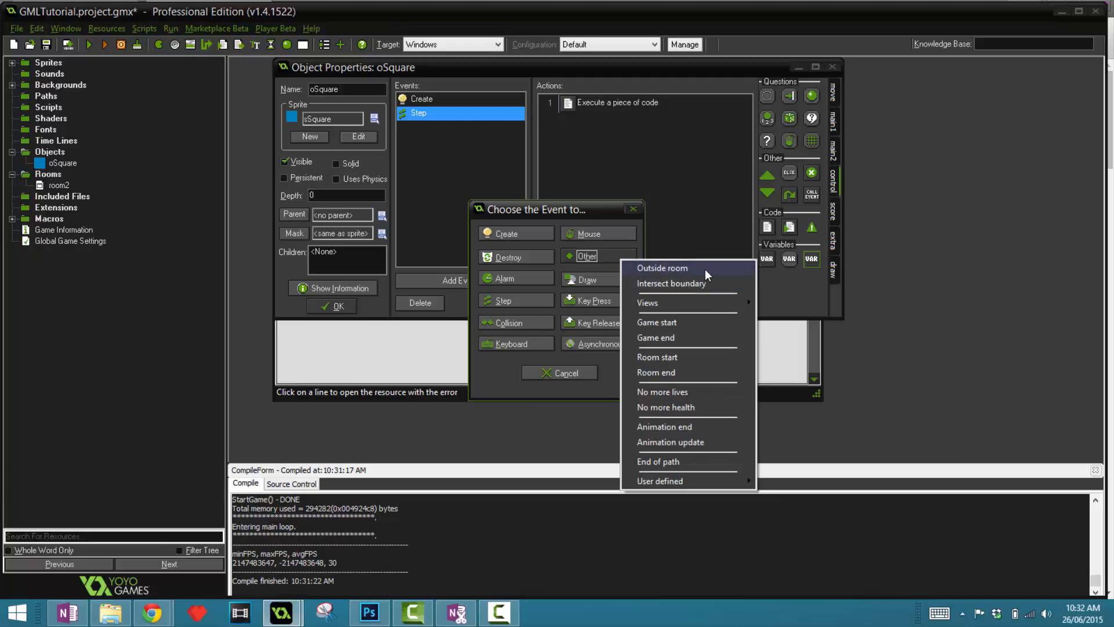
{"action": "mouse_move", "coordinate": [756, 263]}
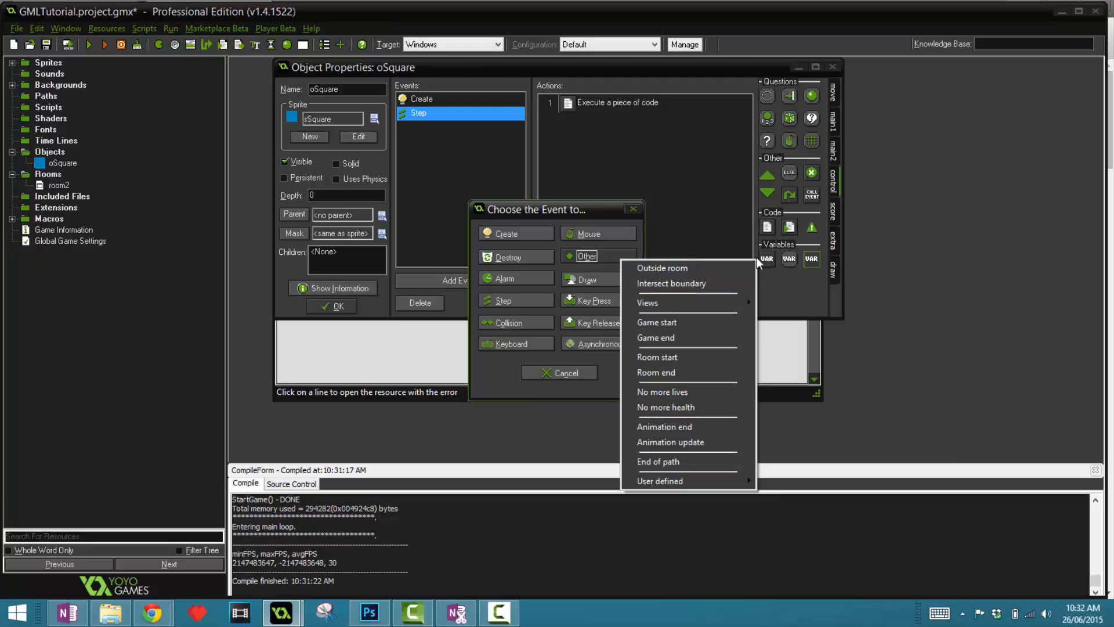
{"action": "mouse_move", "coordinate": [687, 321]}
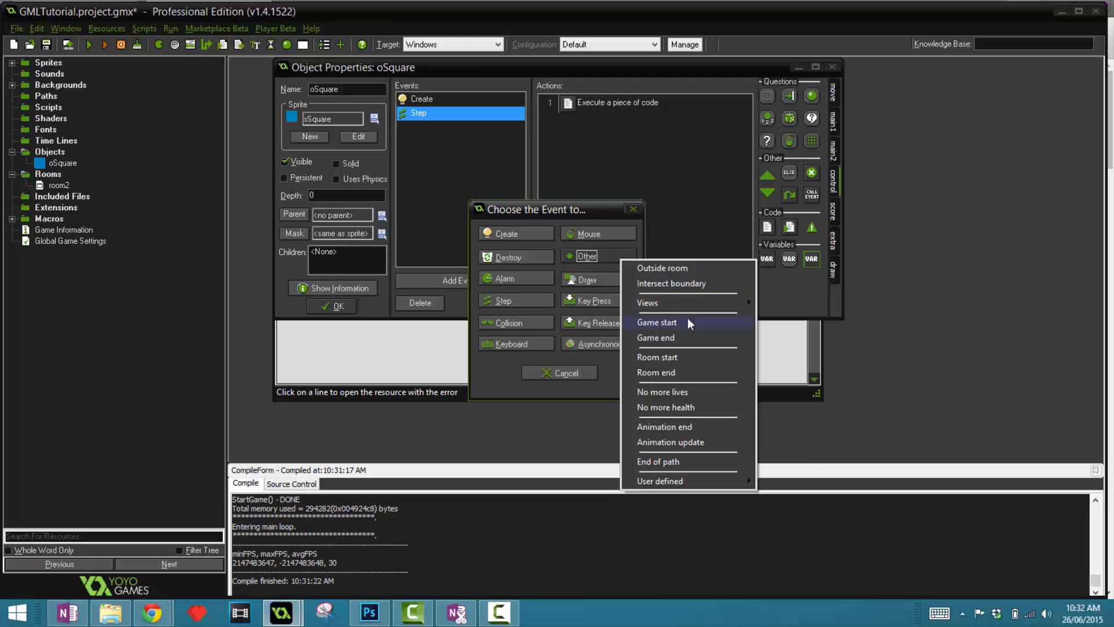
{"action": "mouse_move", "coordinate": [696, 303]}
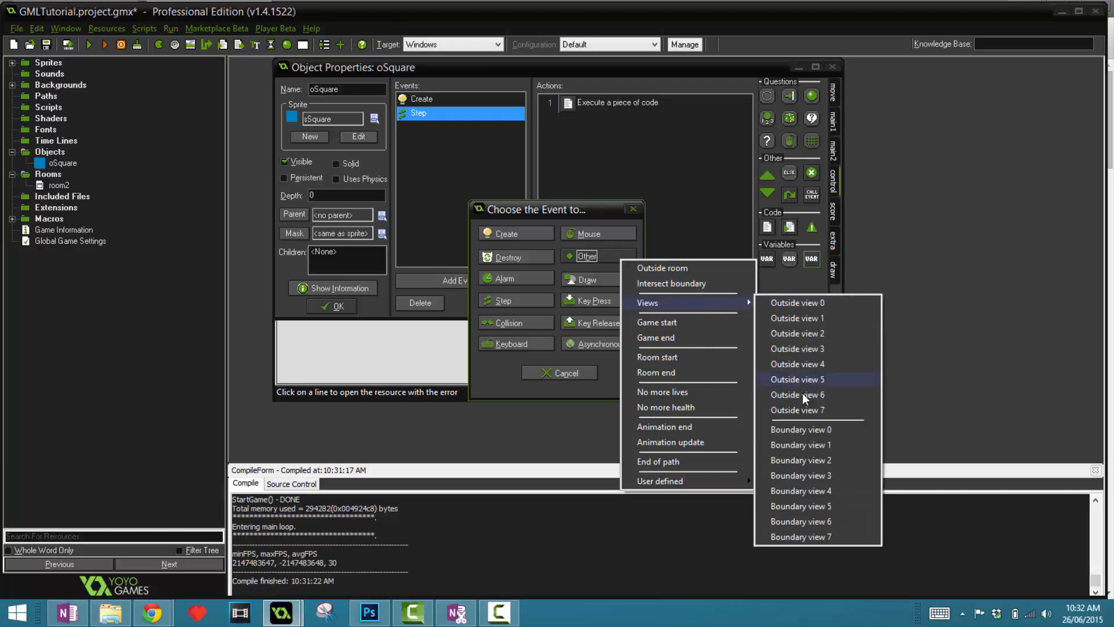
{"action": "mouse_move", "coordinate": [656, 356]}
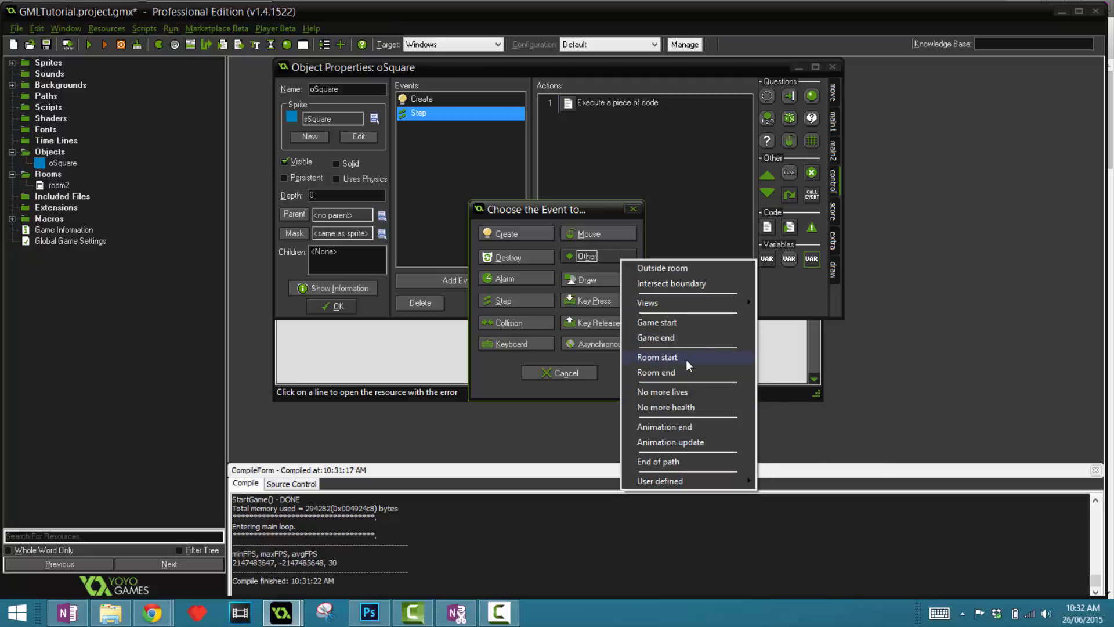
{"action": "mouse_move", "coordinate": [675, 372]}
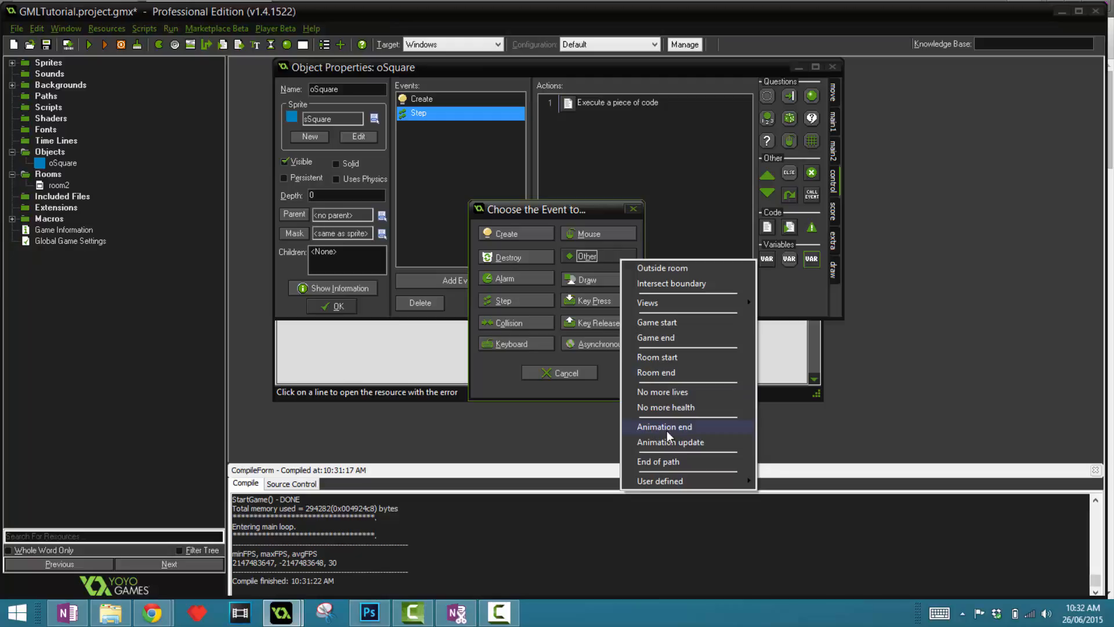
{"action": "mouse_move", "coordinate": [657, 480]}
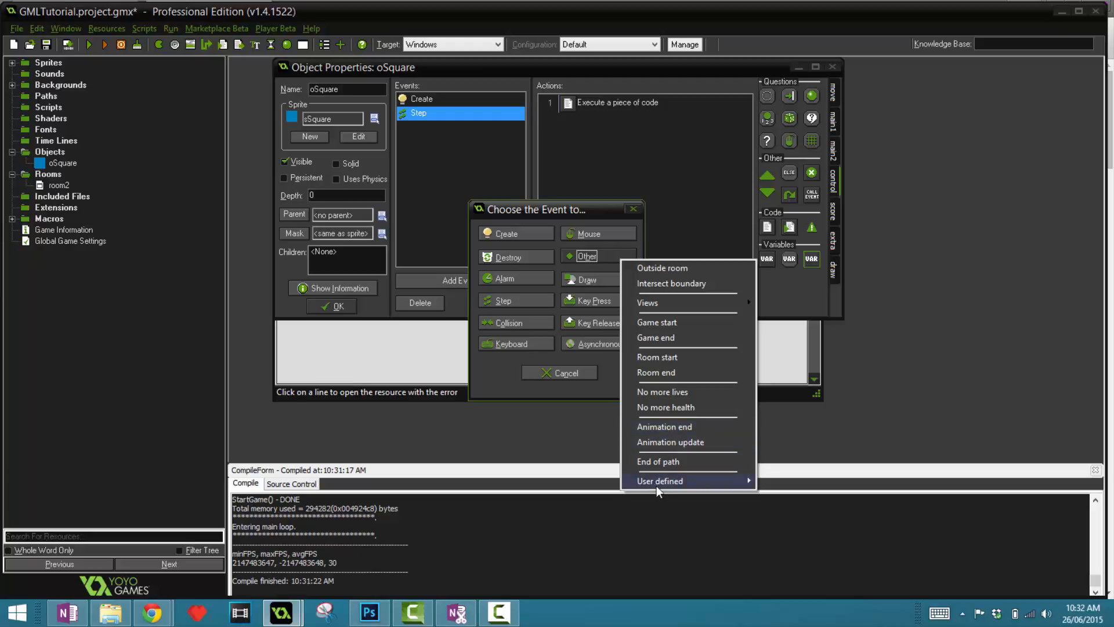
{"action": "left_click", "coordinate": [760, 336]}
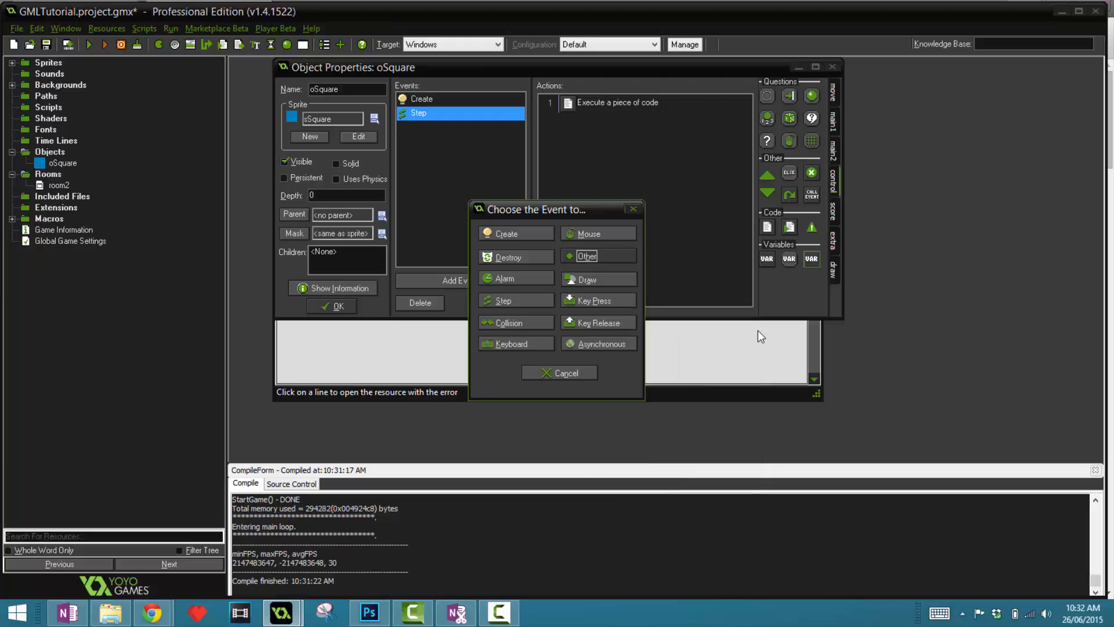
{"action": "mouse_move", "coordinate": [596, 351]}
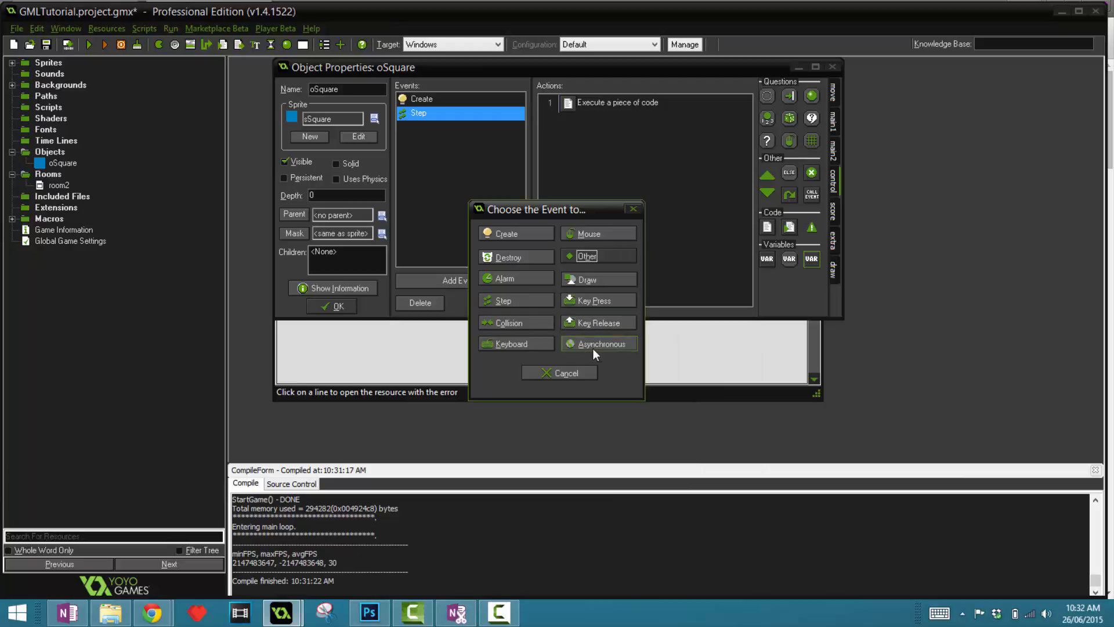
{"action": "mouse_move", "coordinate": [507, 278]}
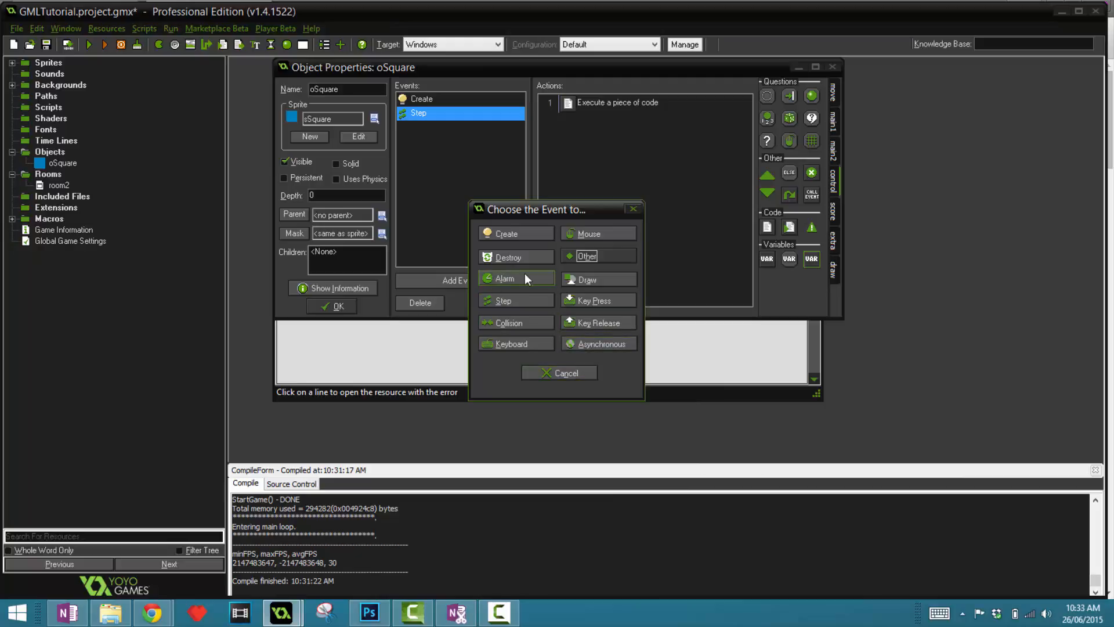
{"action": "mouse_move", "coordinate": [566, 372]}
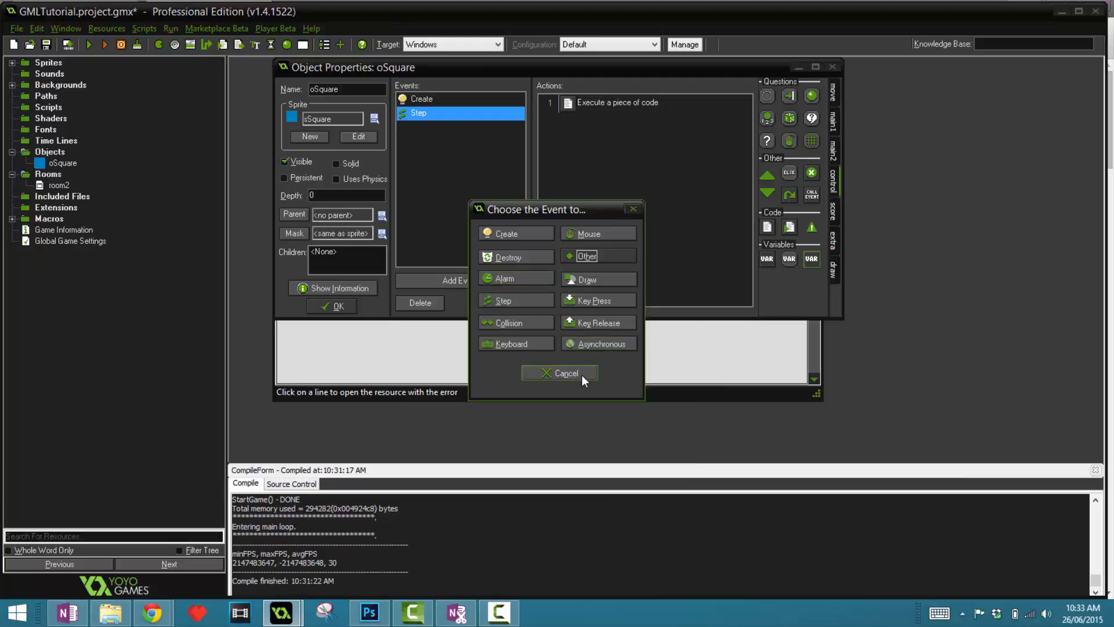
{"action": "left_click", "coordinate": [561, 373]}
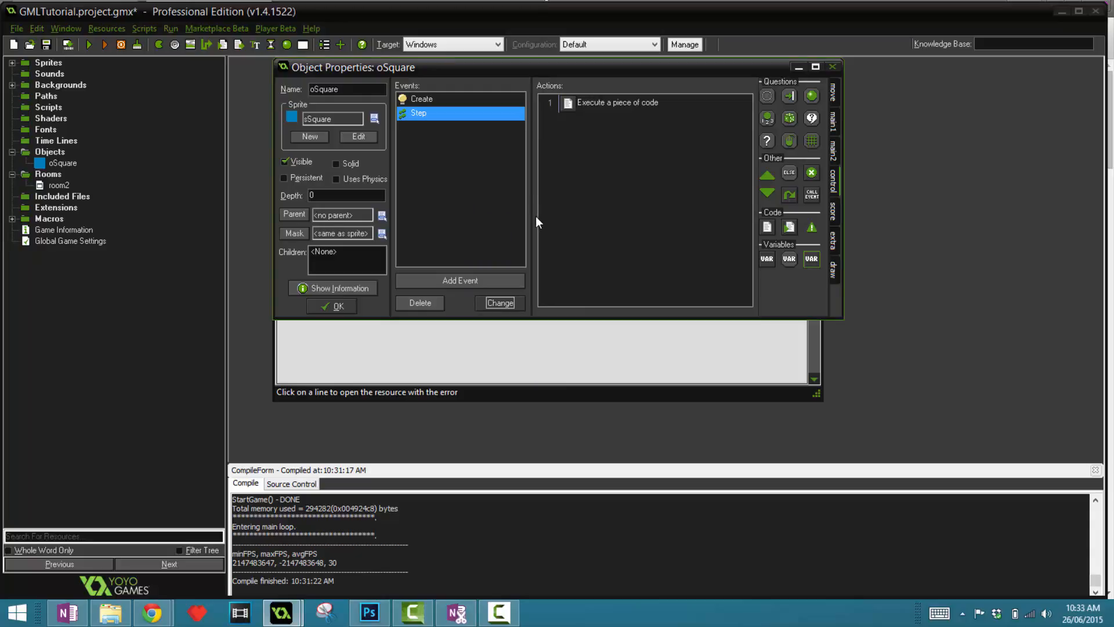